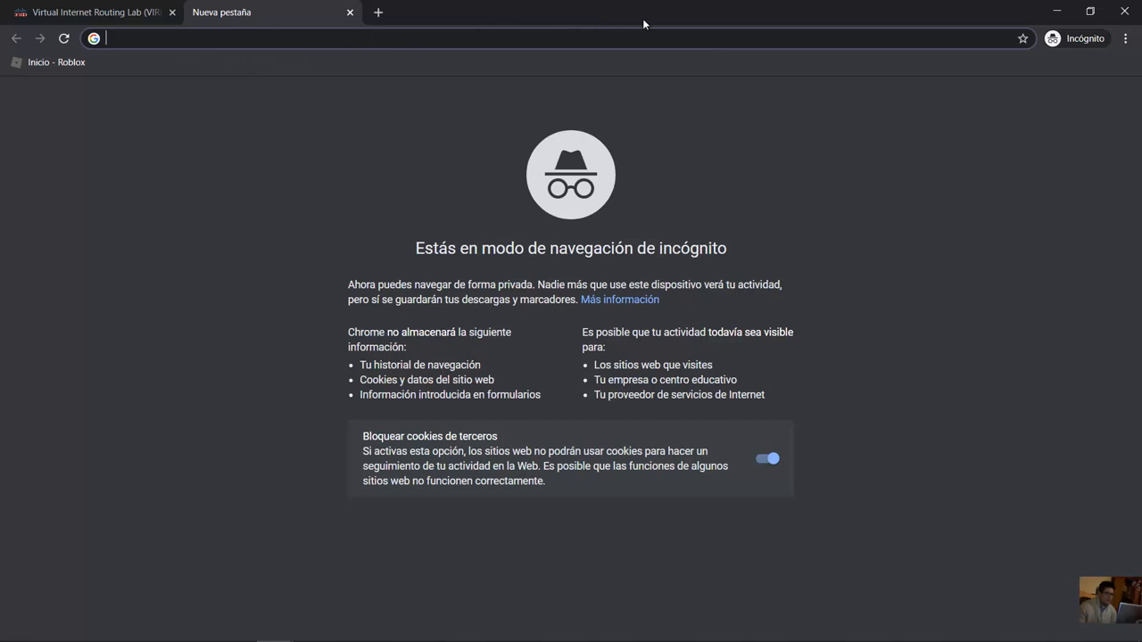
Enter techemergente.blogspot.com in the incognito tab's address bar to load the blog
text(techemergent)
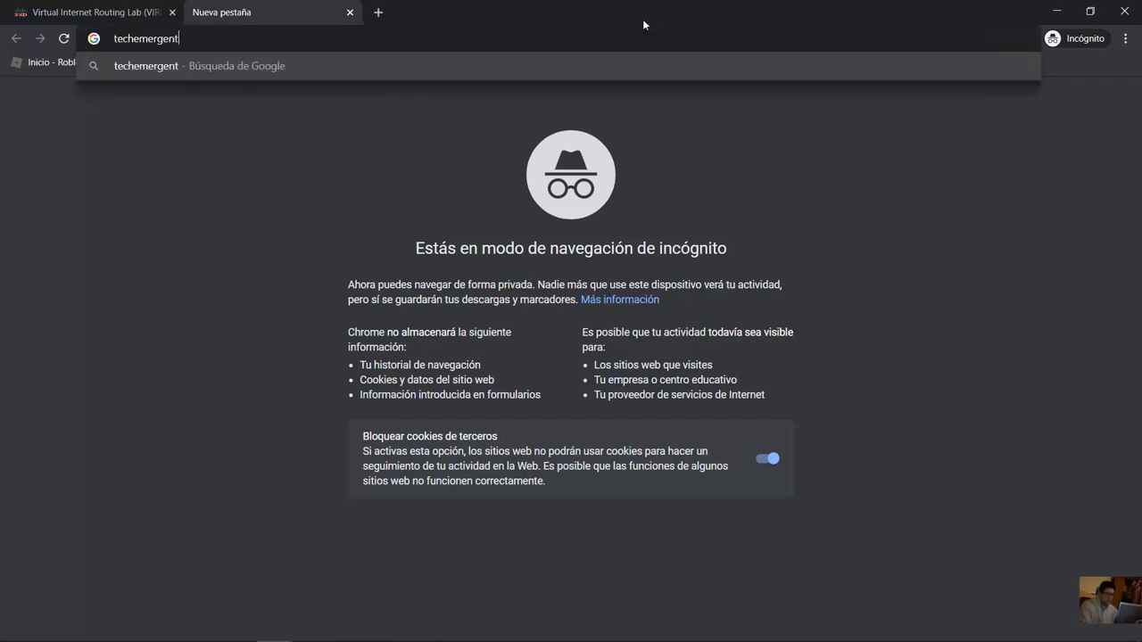
text(e.)
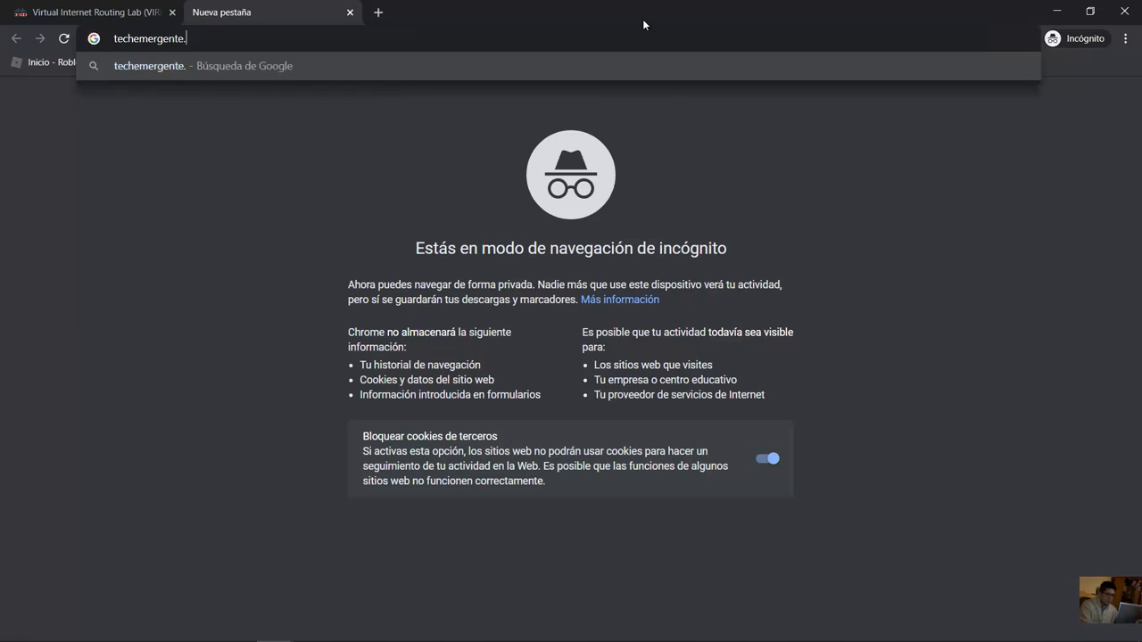
text(blogspot.com)
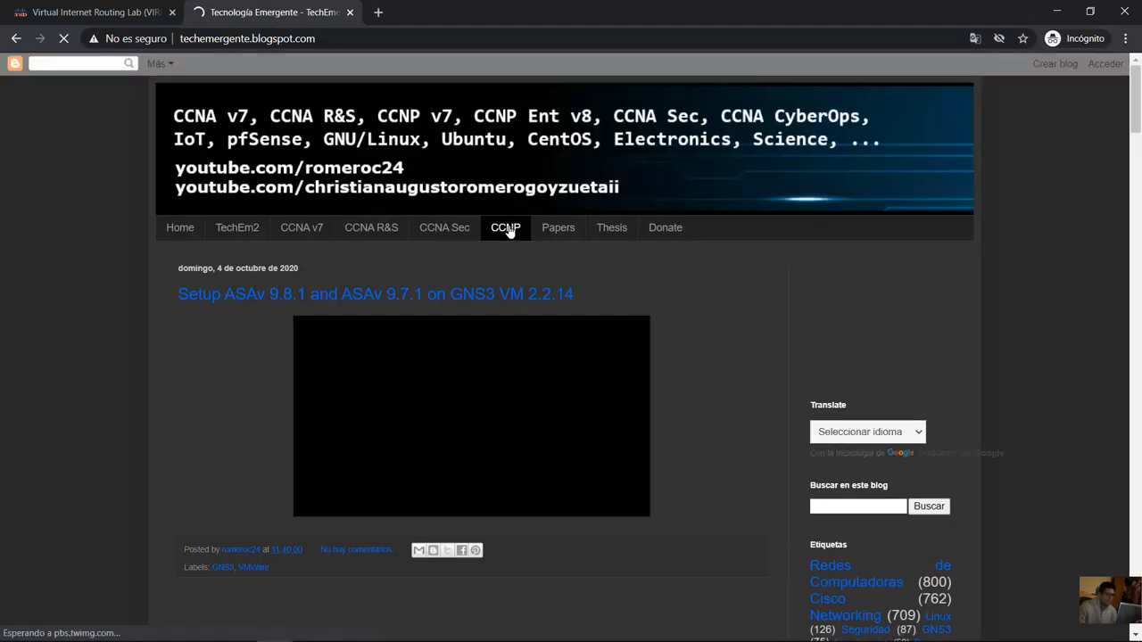
Open the blog's CCNP page and scroll down to the CSR 1000v download section
click(505, 226)
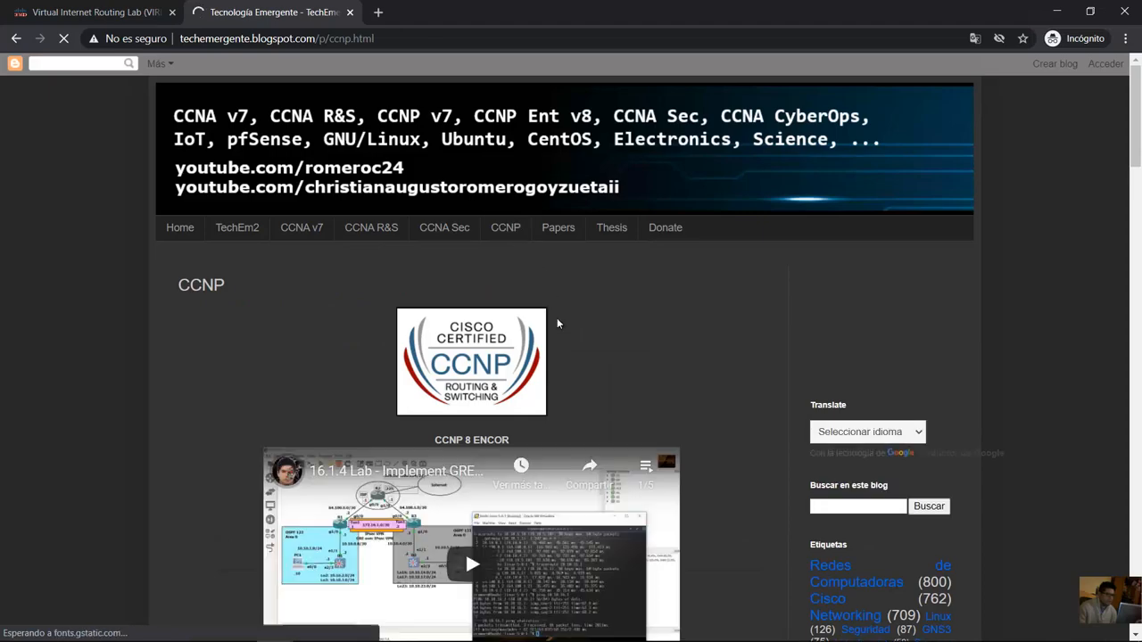
scroll(down, 3)
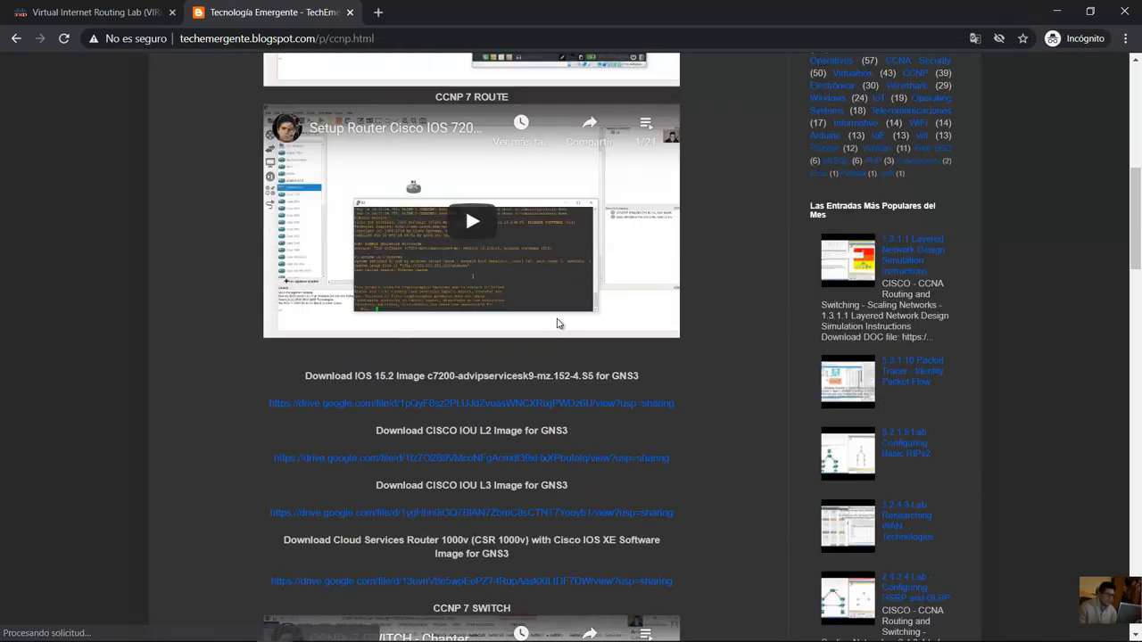
scroll(down, 3)
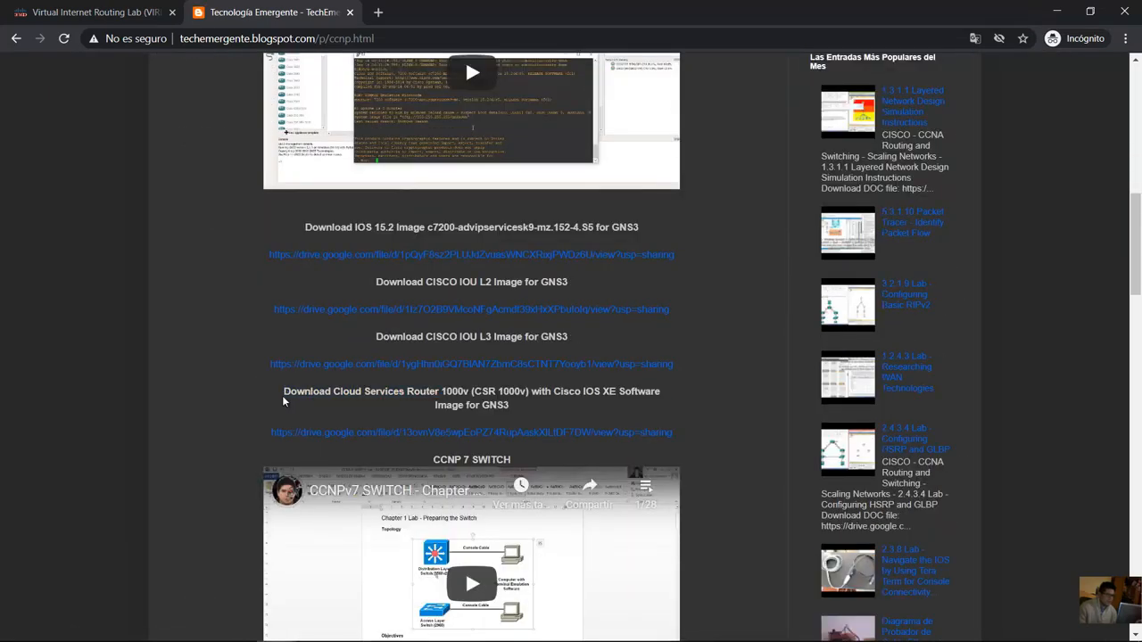
Highlight the 'Cloud Services Router 1000v Image for GNS3' heading and follow its Google Drive link
drag(284, 391, 437, 391)
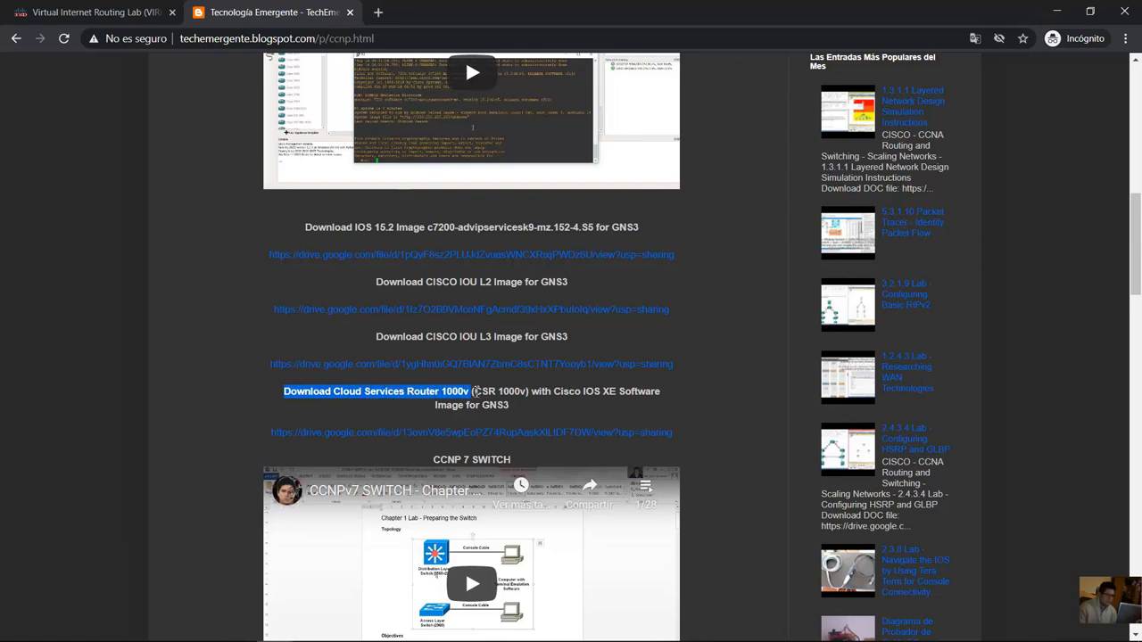
drag(467, 391, 529, 390)
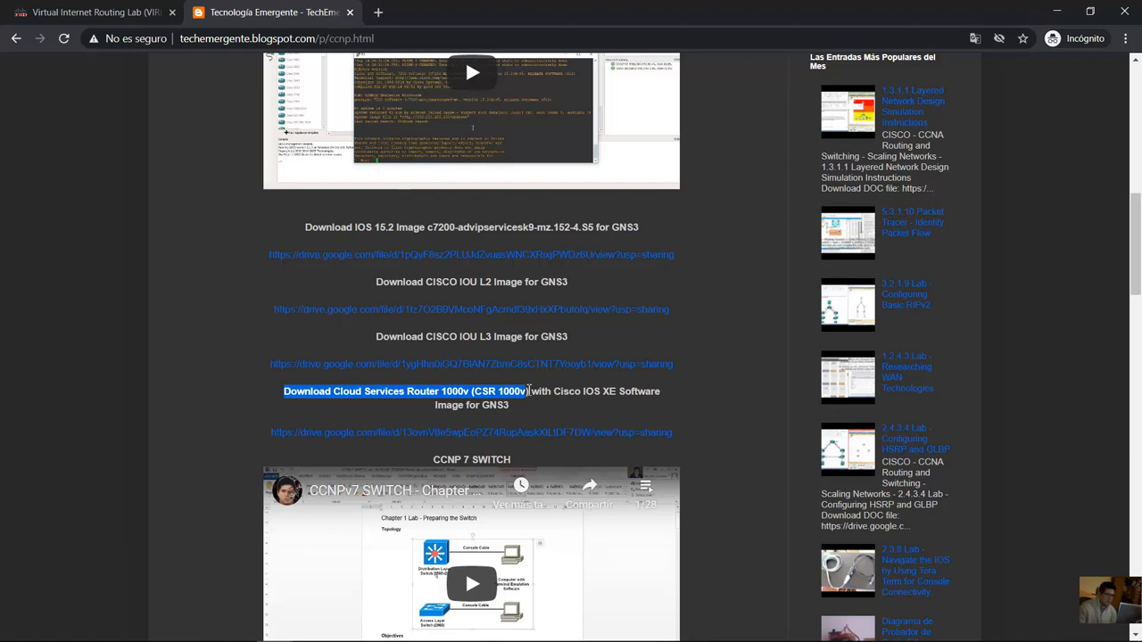
drag(528, 391, 605, 391)
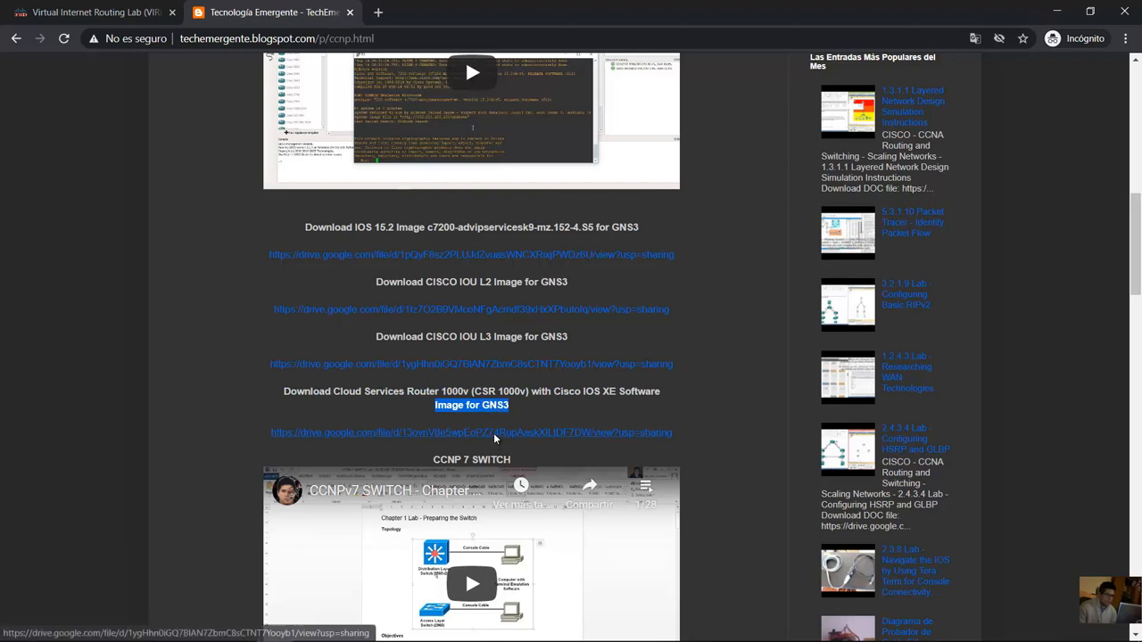
click(468, 364)
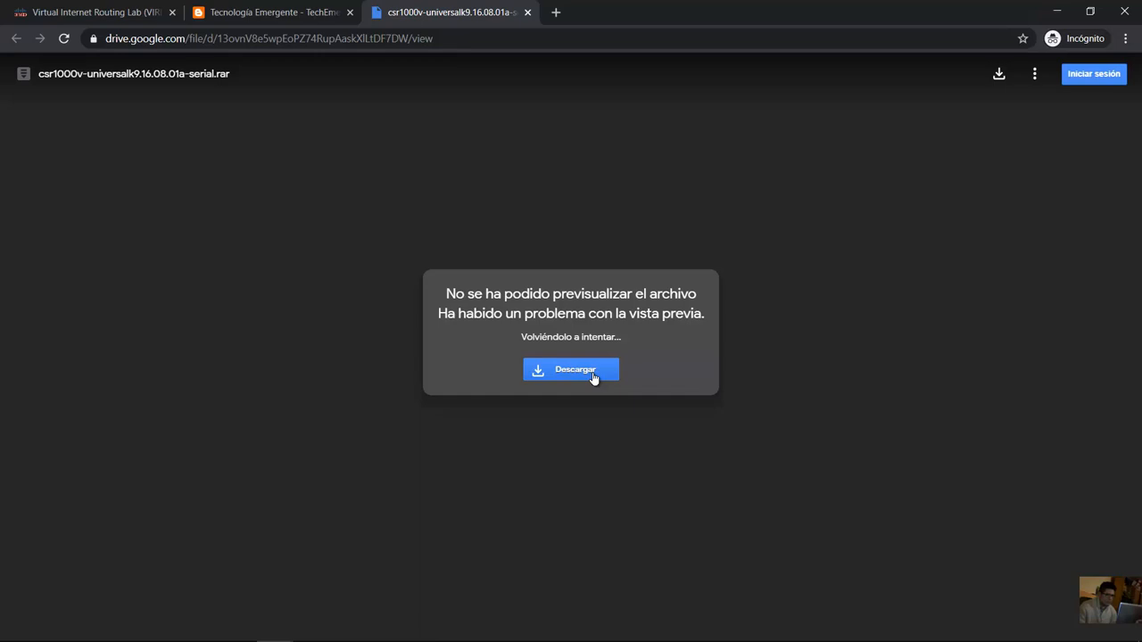
Download the 836 MB csr1000v-universalk9.16.08.01a-serial.rar, dismissing translation and accepting the virus-scan warning
click(570, 369)
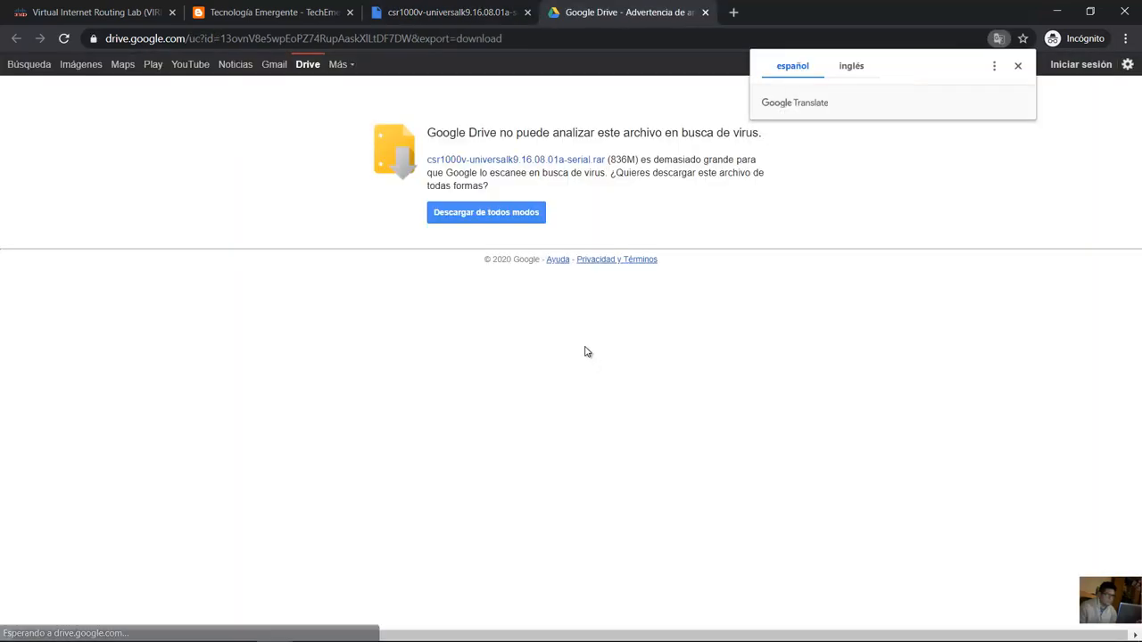
click(486, 213)
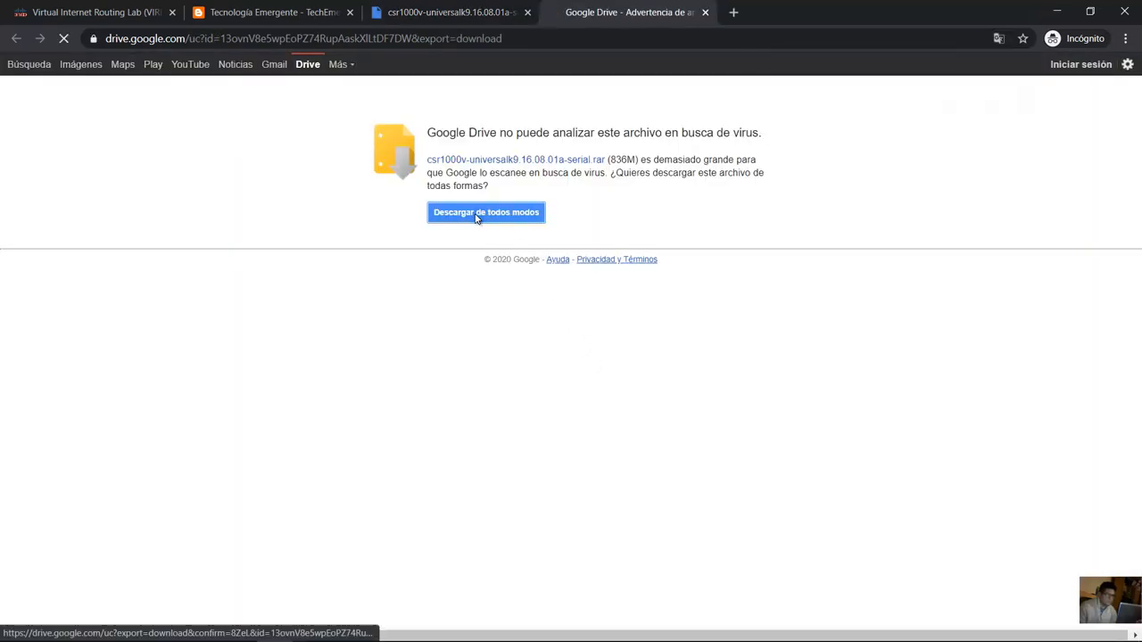
click(485, 212)
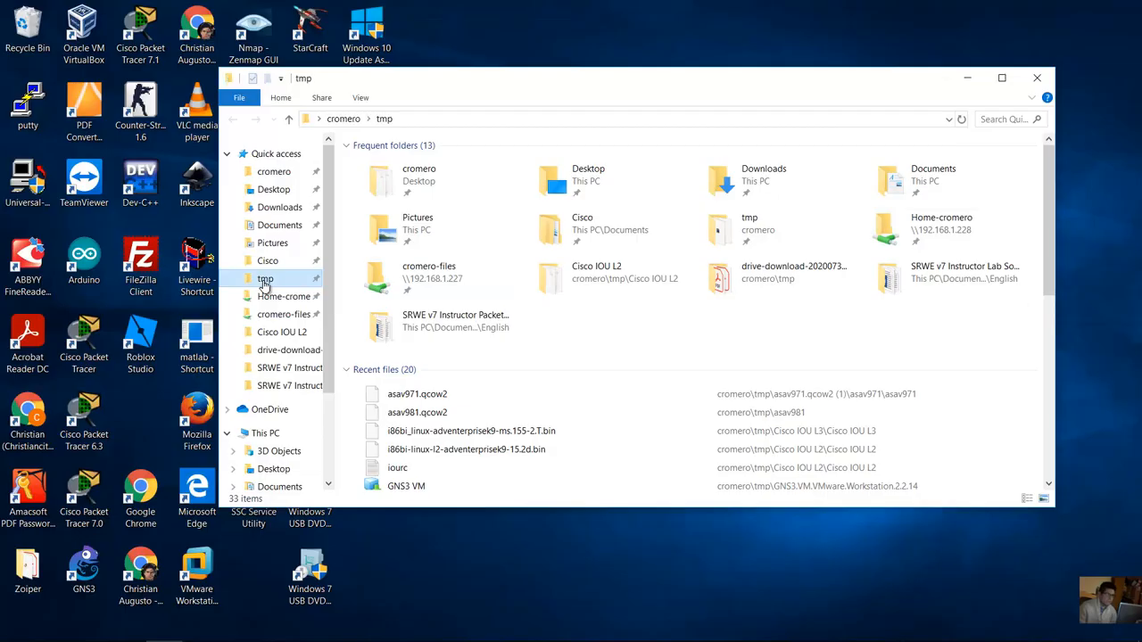
In tmp, extract the csr1000v .rar archive with WinRAR into its own folder
double_click(265, 279)
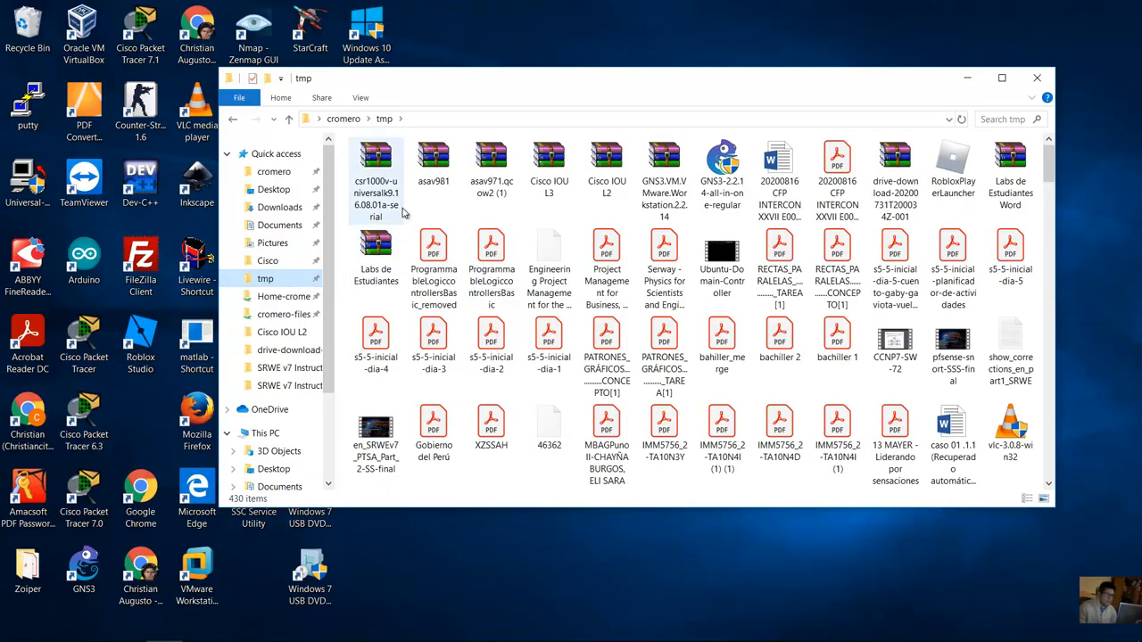
click(375, 160)
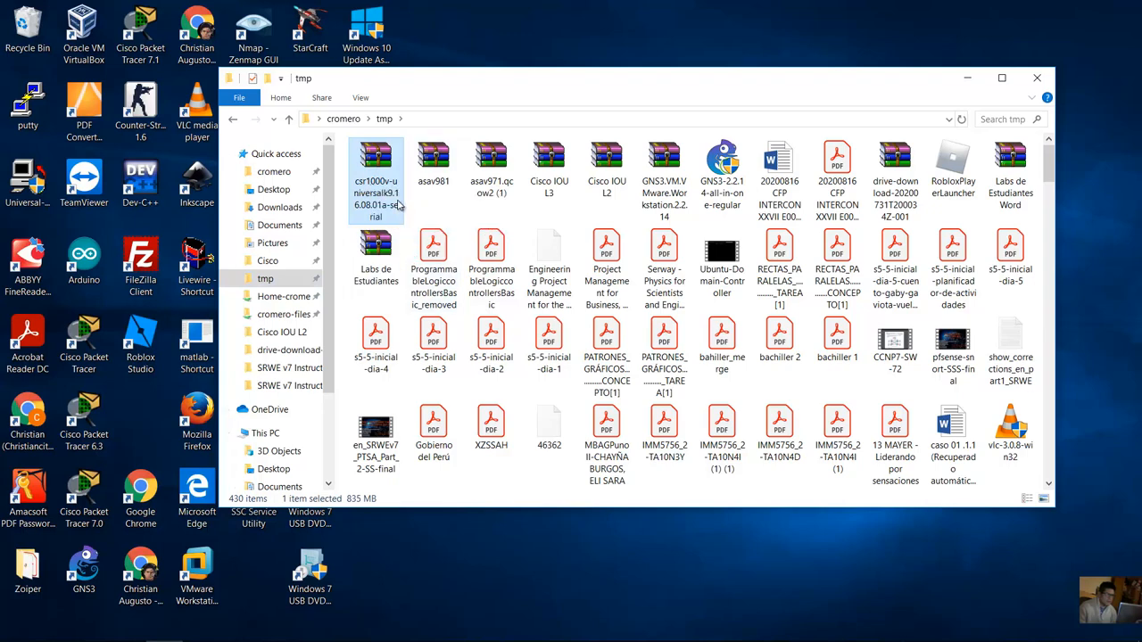
mouse_move(398, 211)
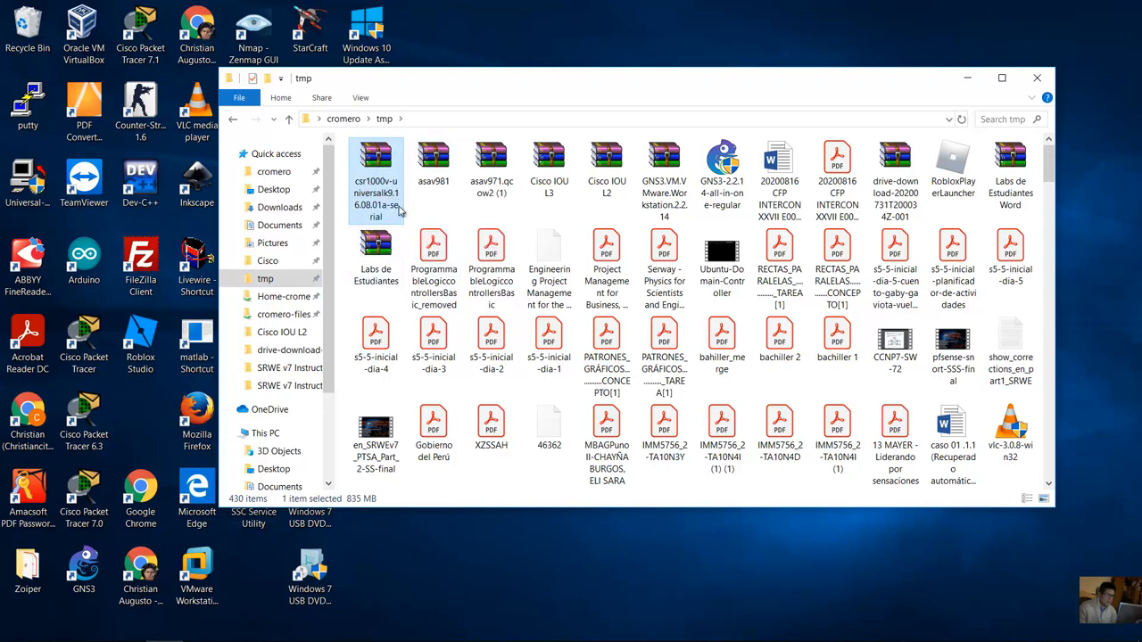
mouse_move(398, 211)
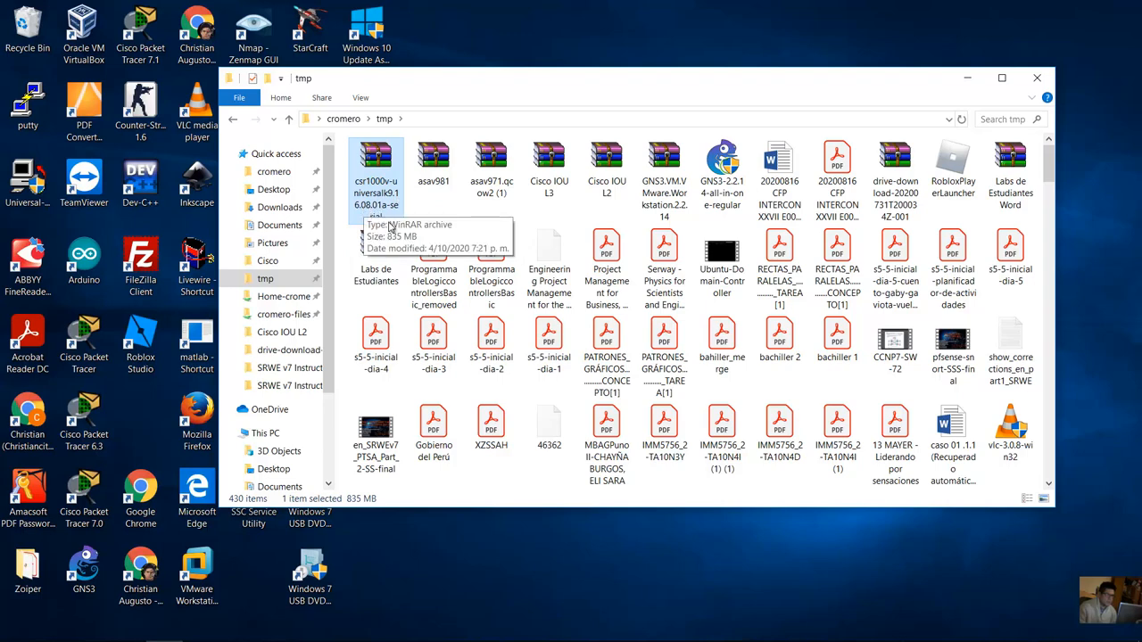
mouse_move(404, 193)
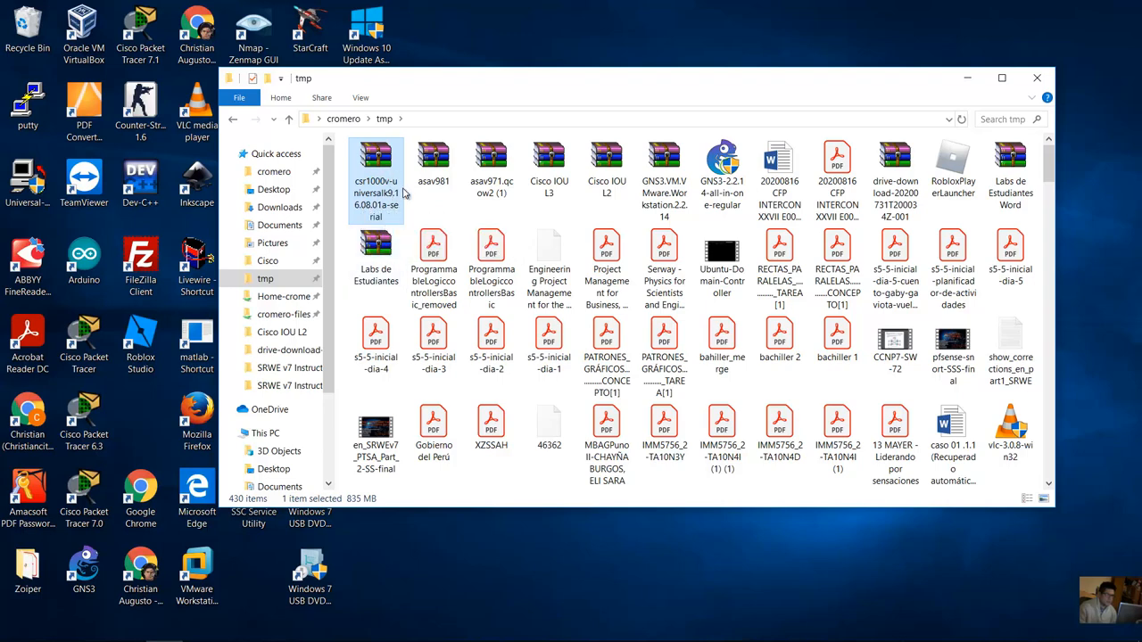
mouse_move(389, 191)
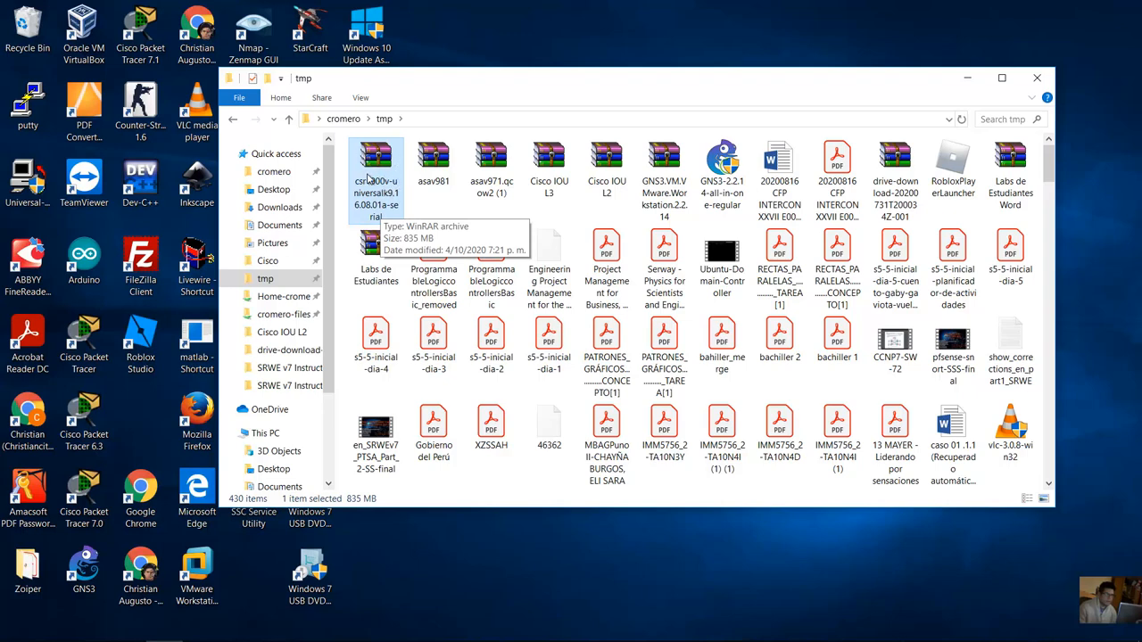
right_click(375, 165)
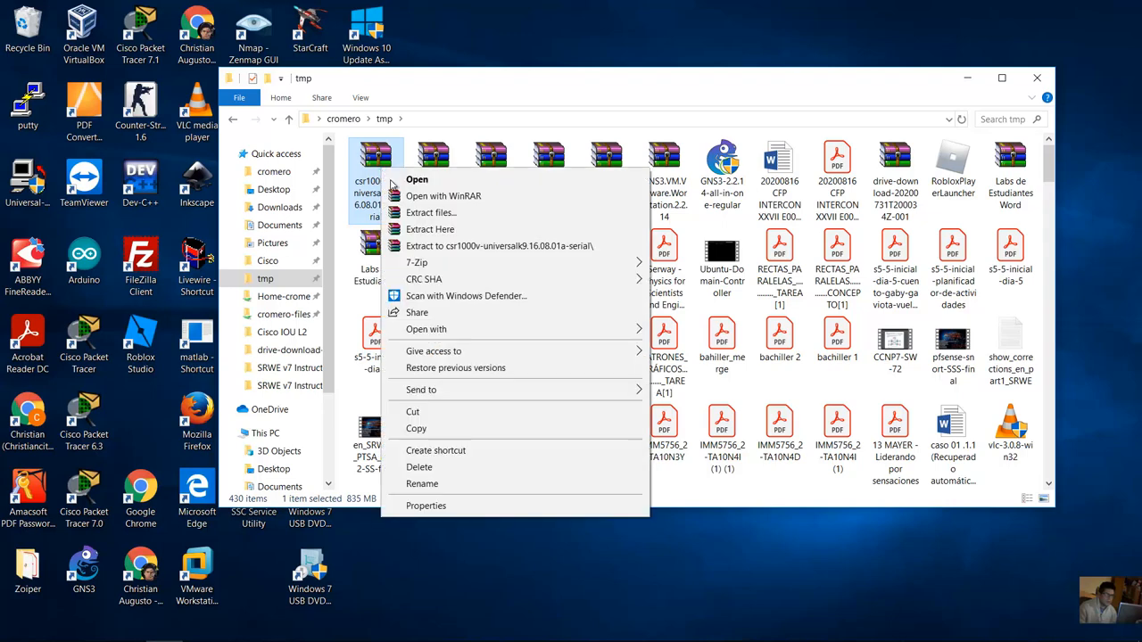
mouse_move(462, 250)
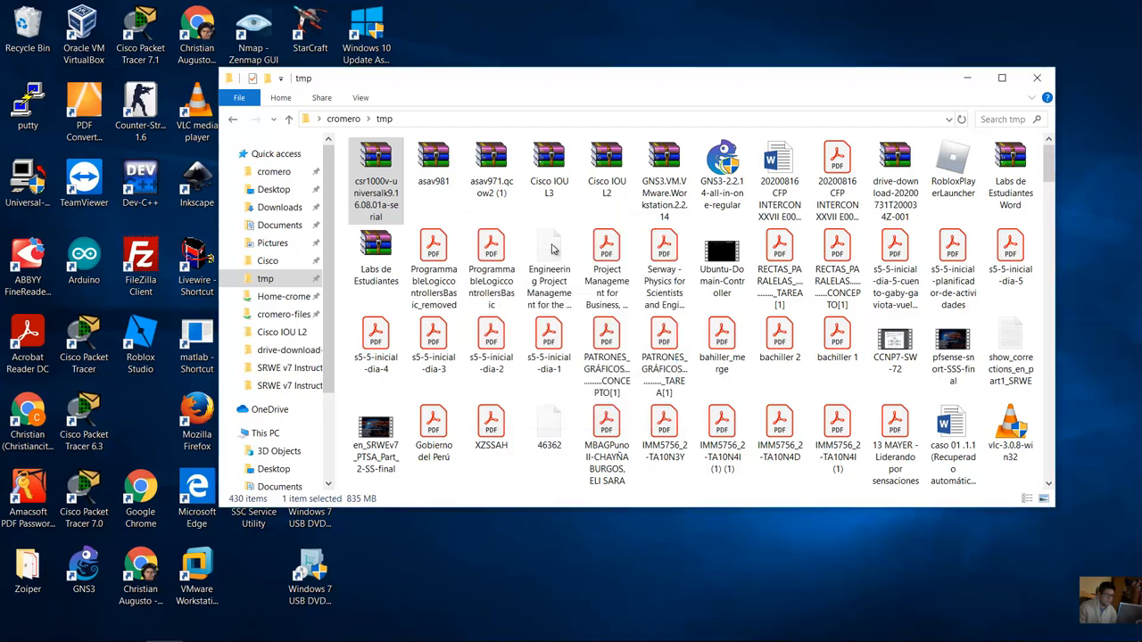
scroll(down, 3)
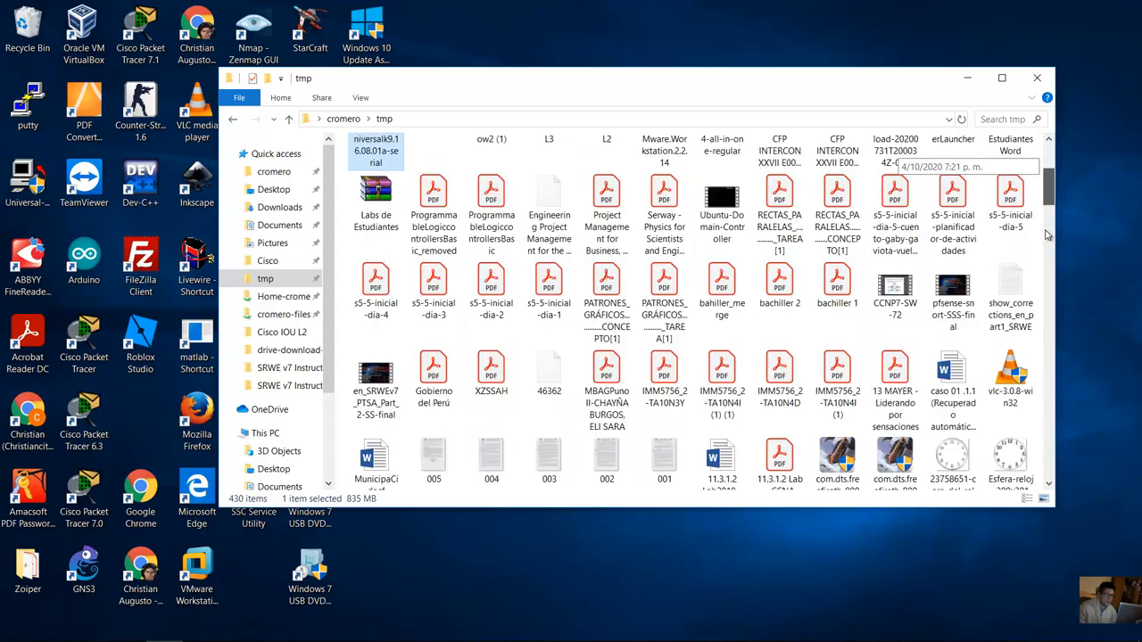
scroll(down, 3)
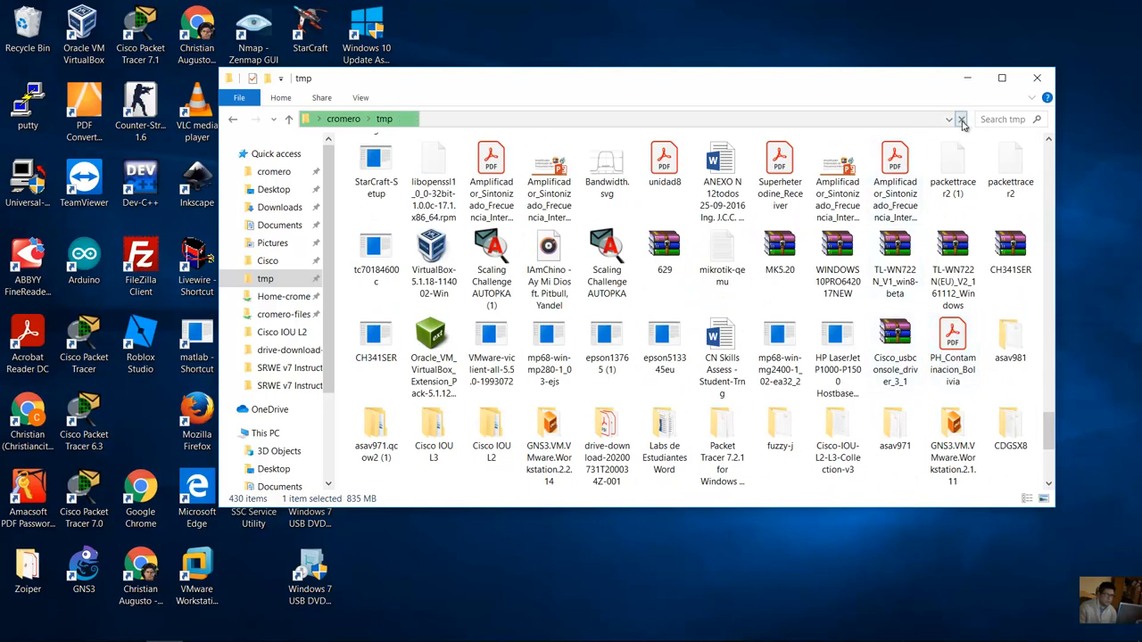
mouse_move(894, 165)
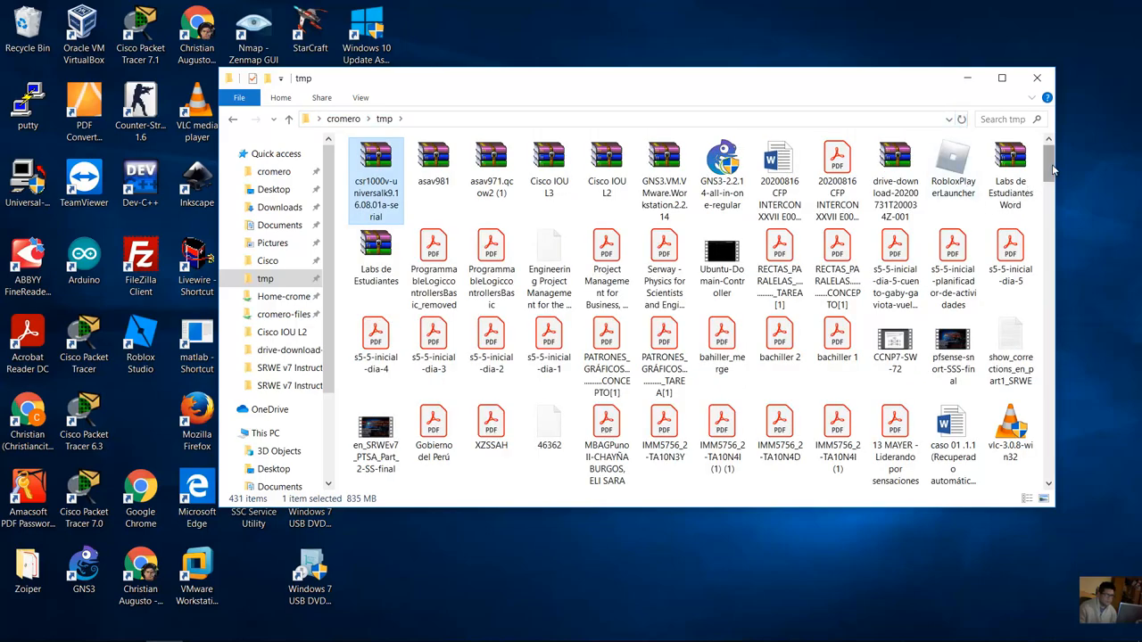
scroll(down, 3)
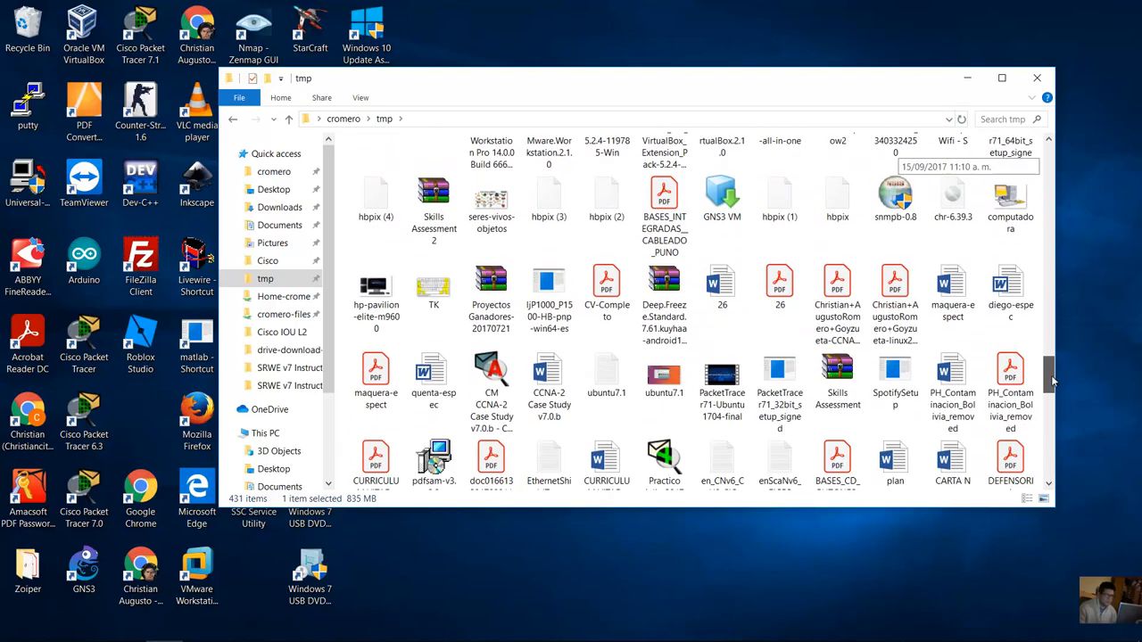
scroll(down, 3)
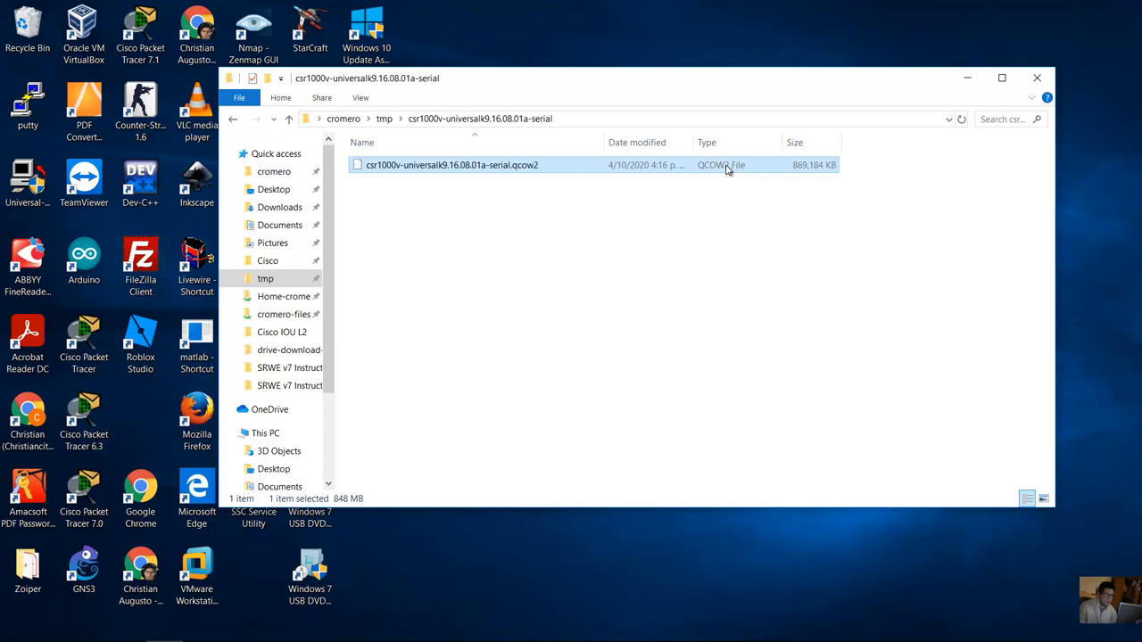
mouse_move(518, 160)
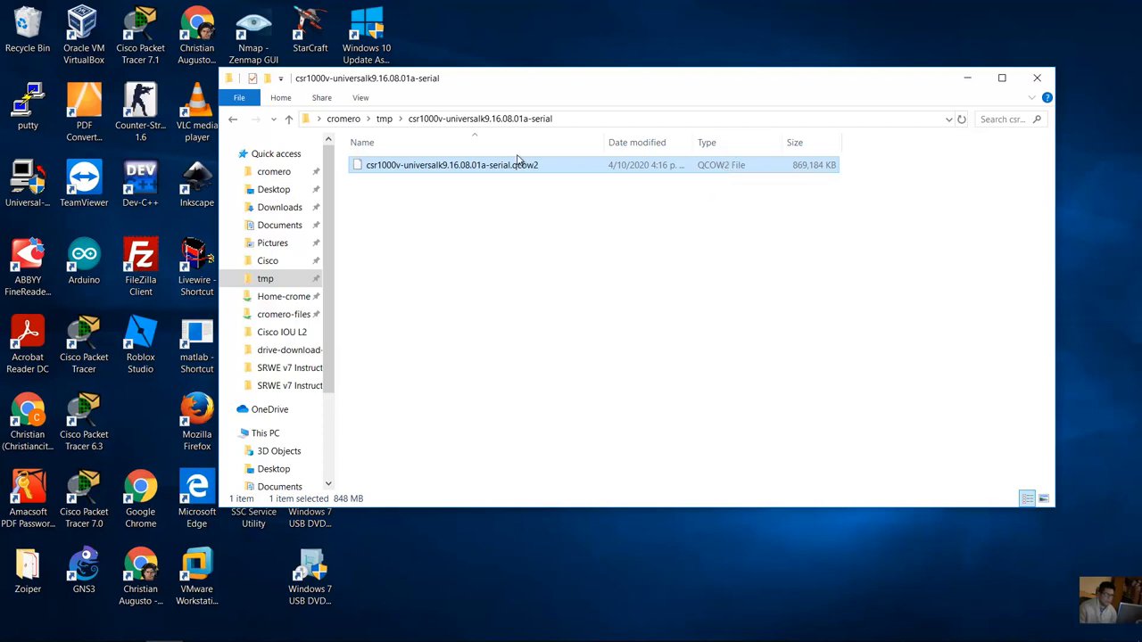
mouse_move(518, 169)
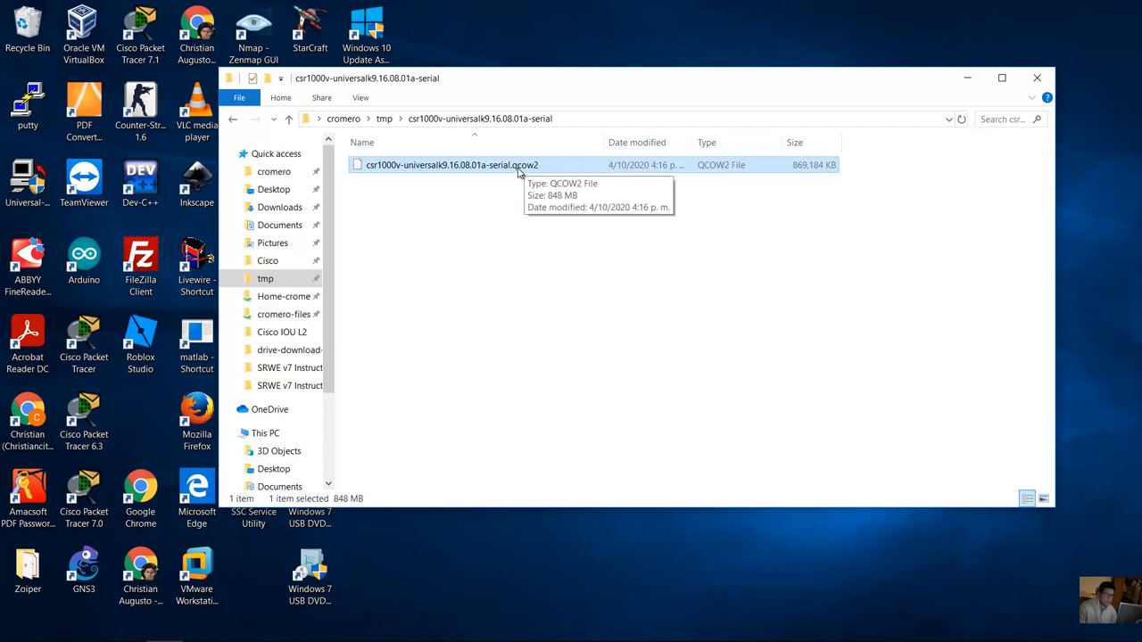
mouse_move(438, 182)
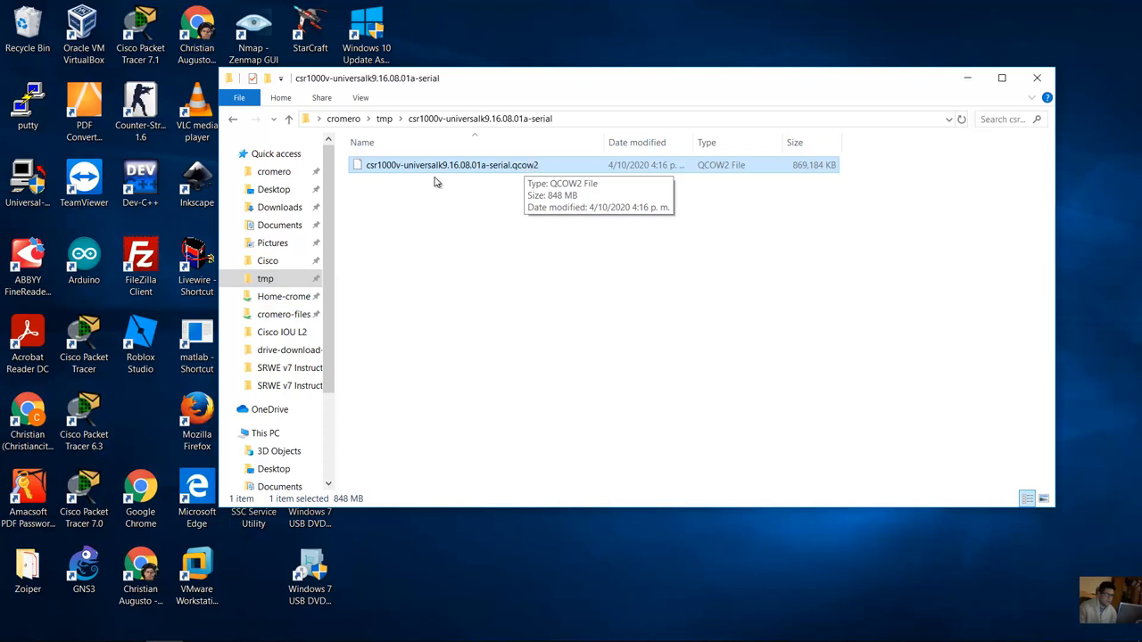
mouse_move(508, 175)
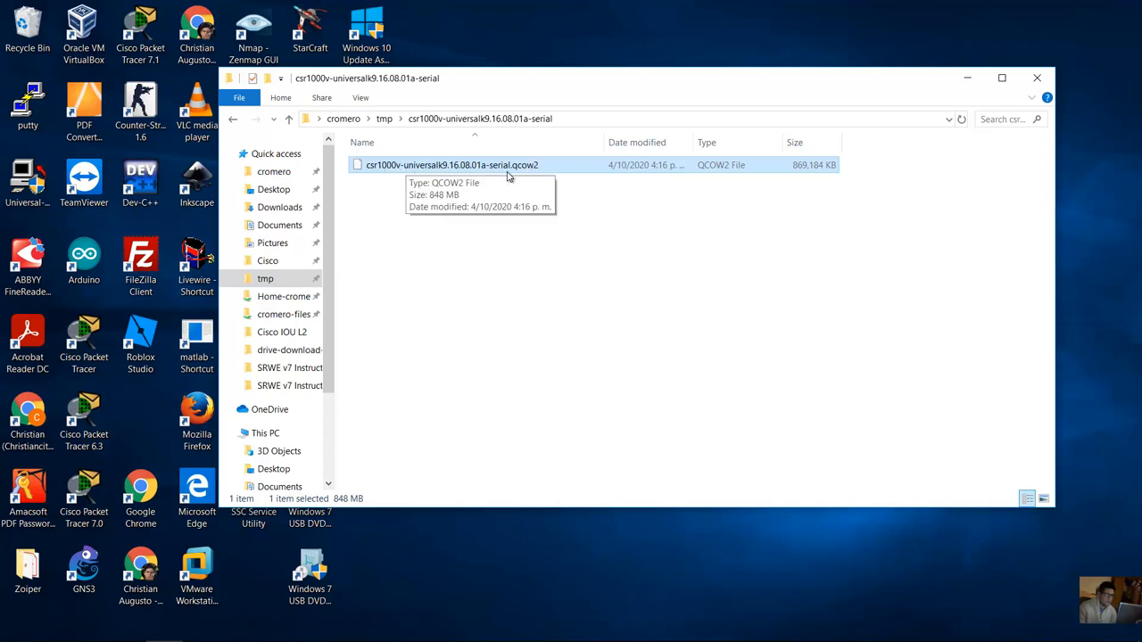
mouse_move(532, 234)
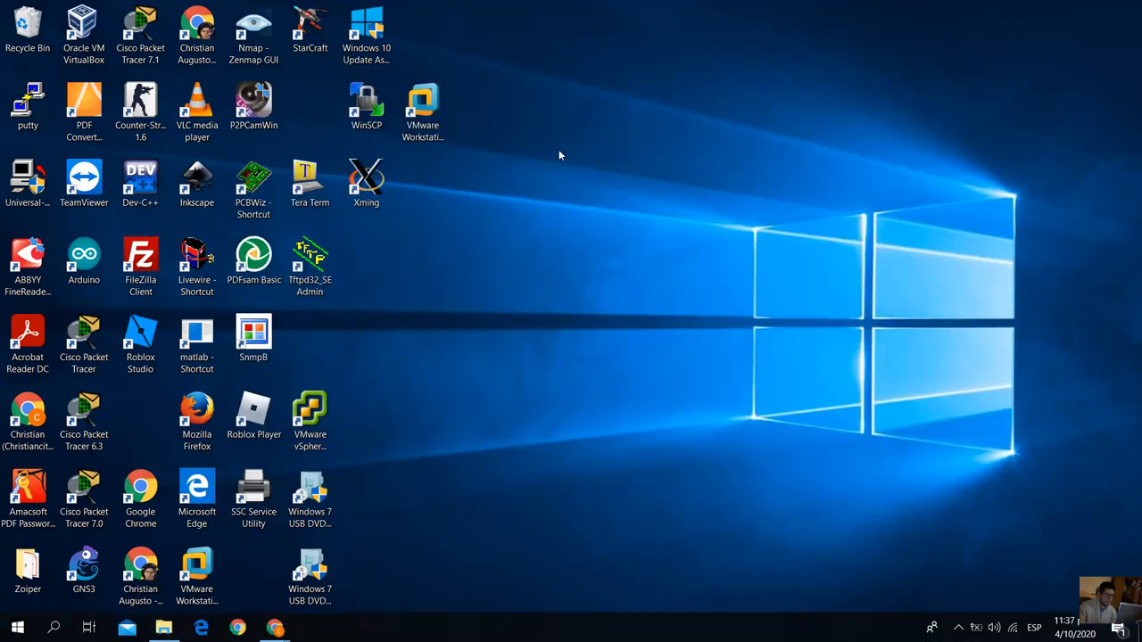
Start GNS3 from its desktop shortcut
click(83, 565)
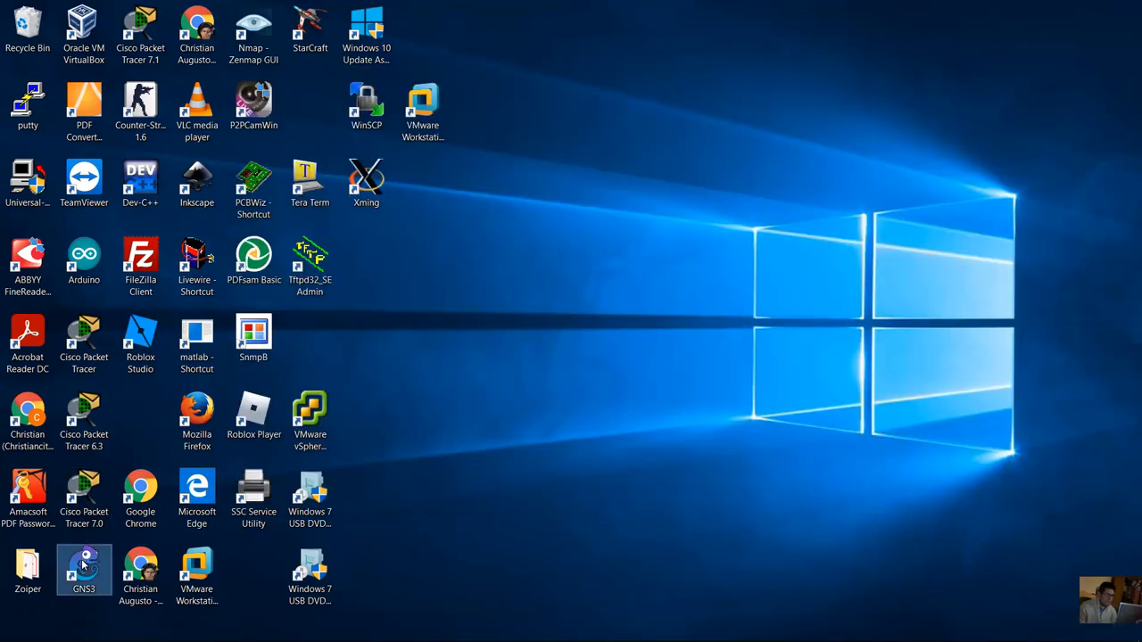
double_click(79, 568)
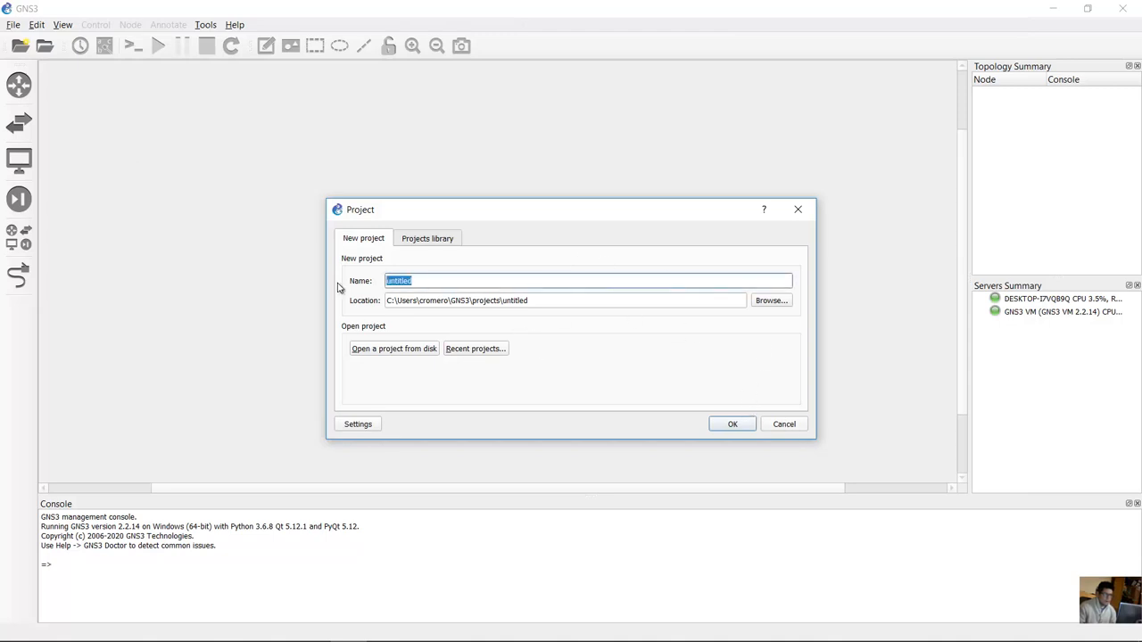
Name the new project testcsr1000v and confirm it
text(testcsr1000v)
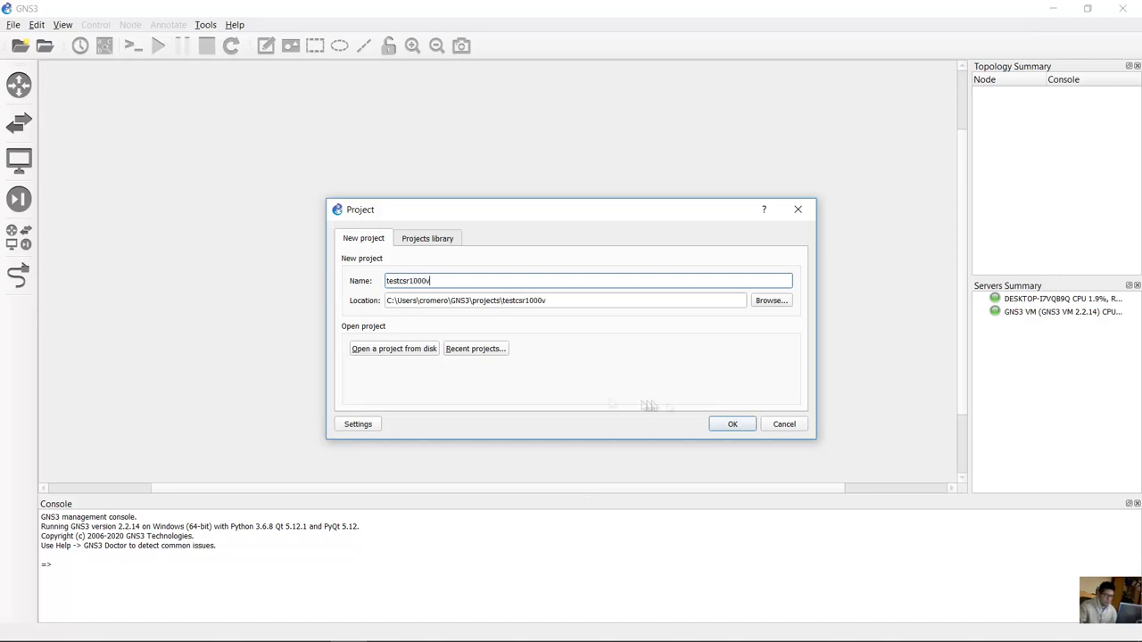
click(732, 424)
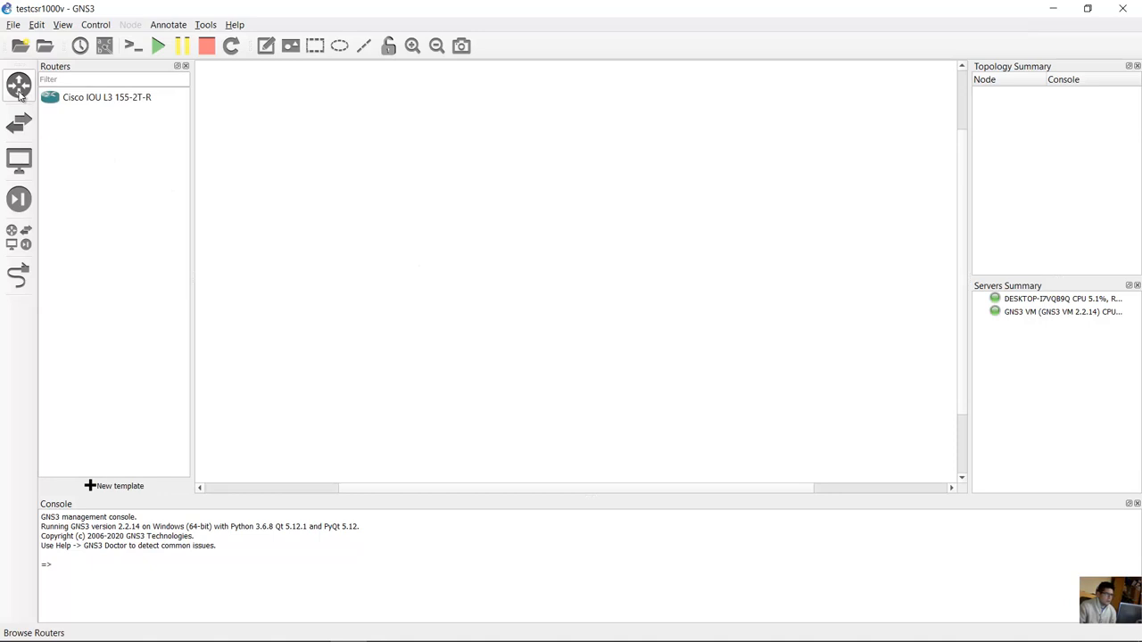
mouse_move(112, 496)
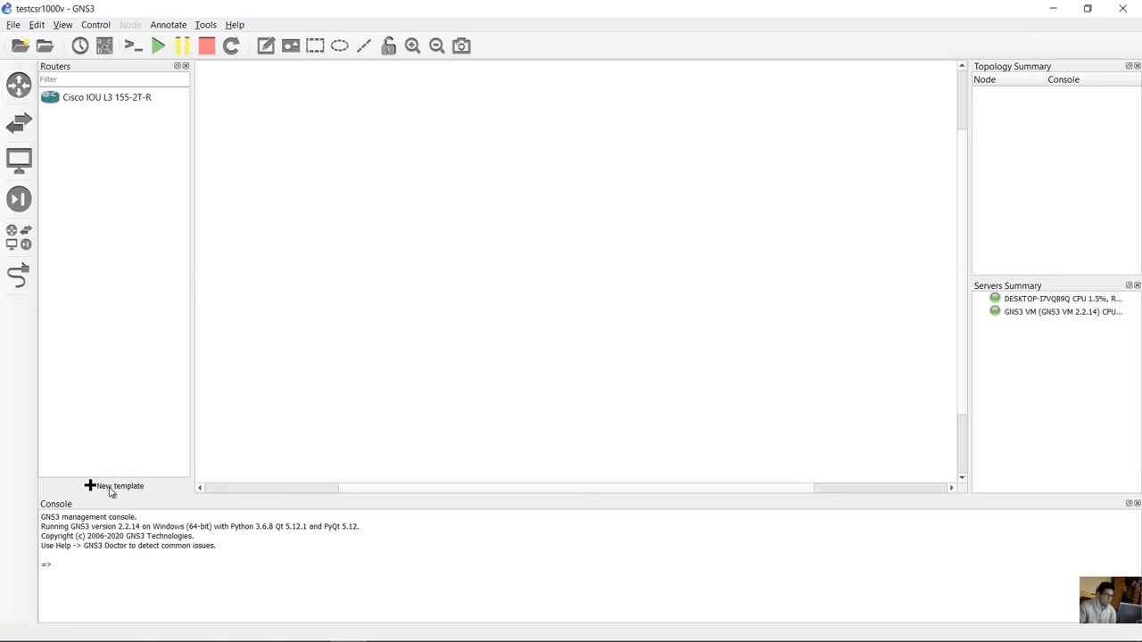
Install the Cisco CSR1000v server appliance onto the GNS3 VM using the default Qemu binary
click(113, 486)
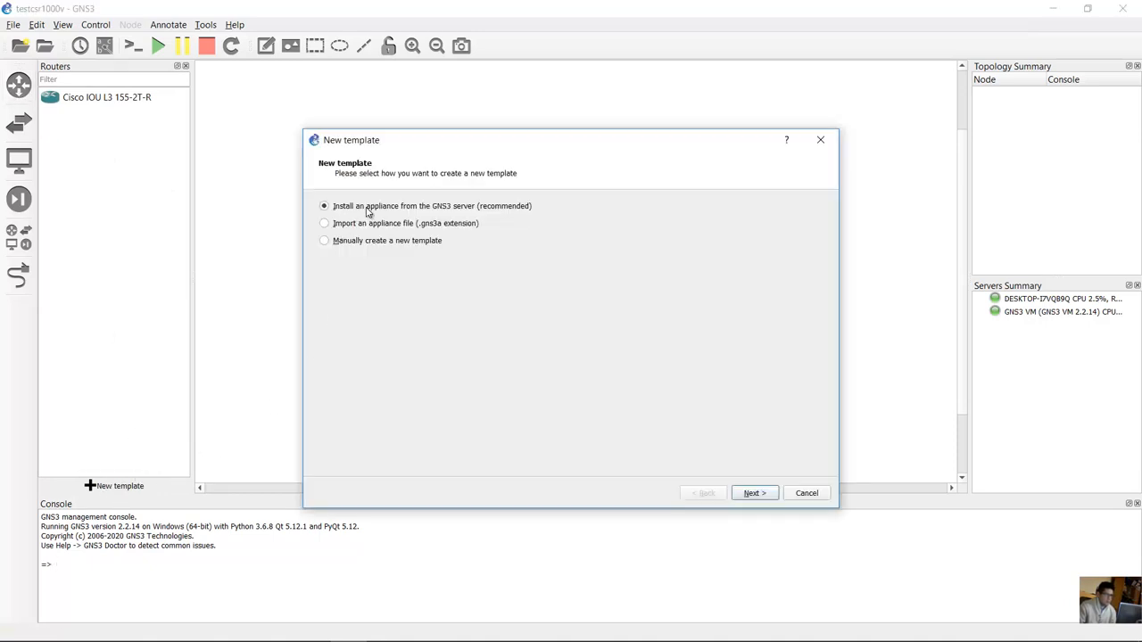
mouse_move(427, 211)
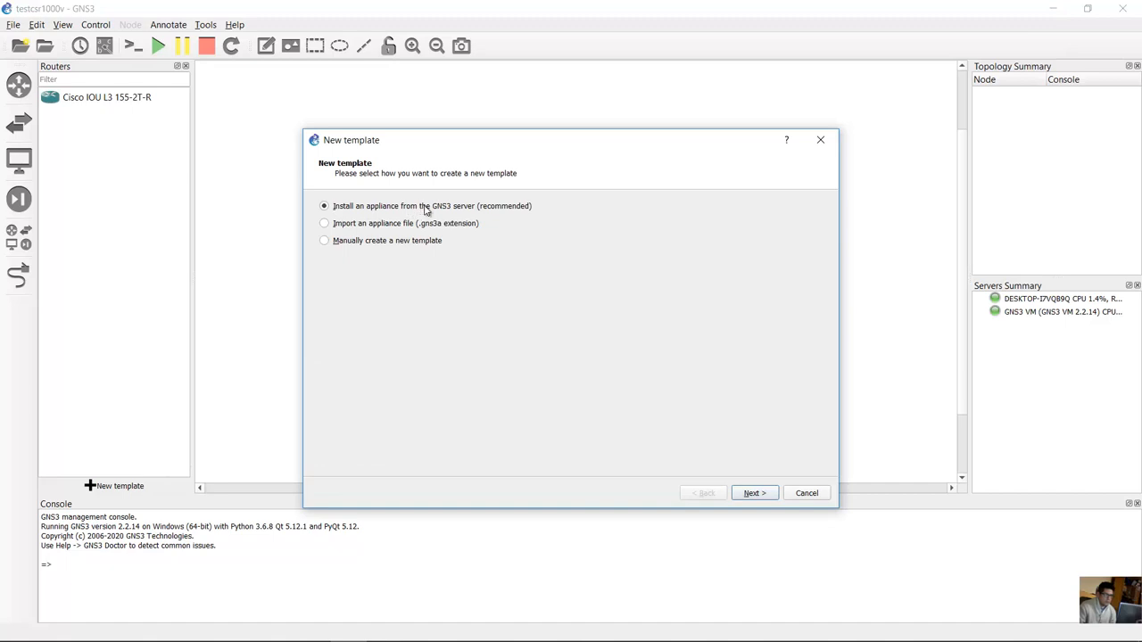
mouse_move(867, 480)
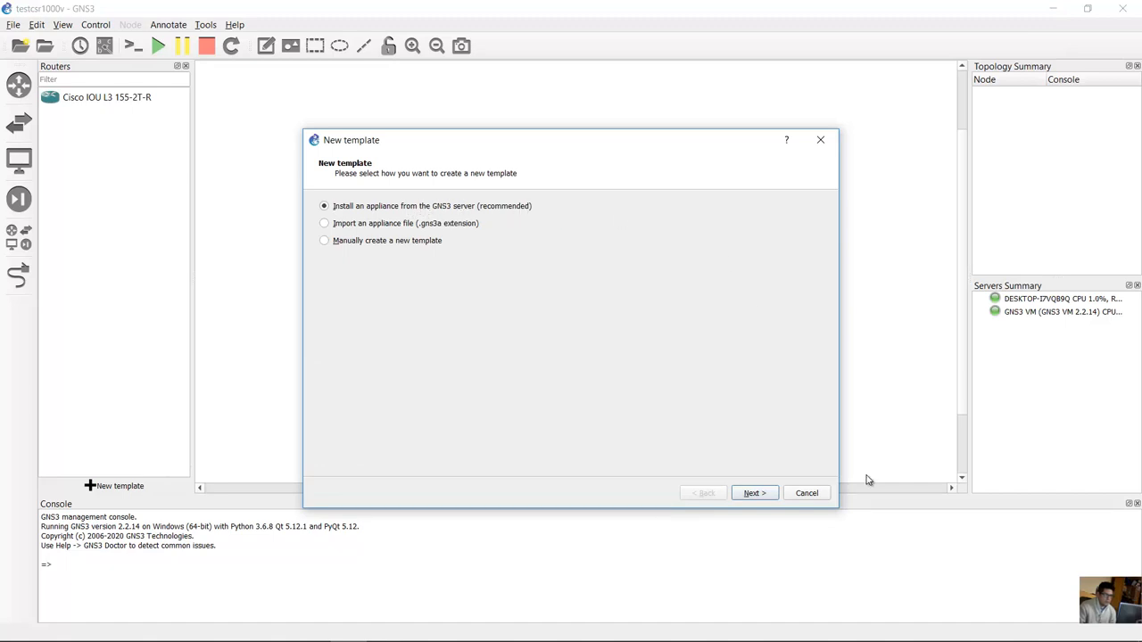
click(754, 492)
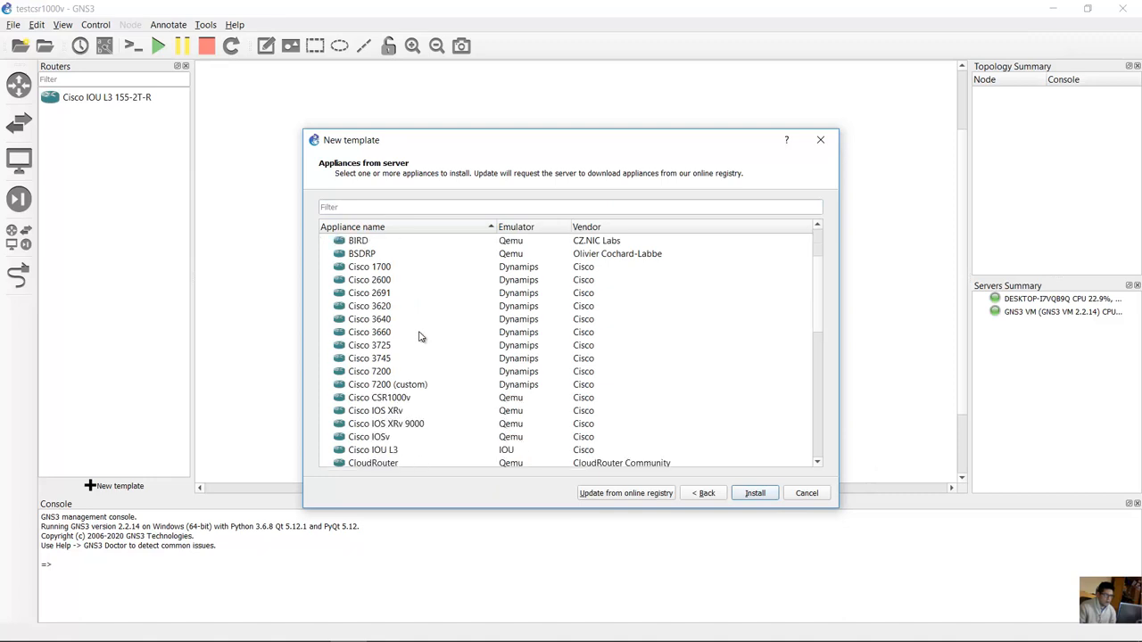
click(379, 358)
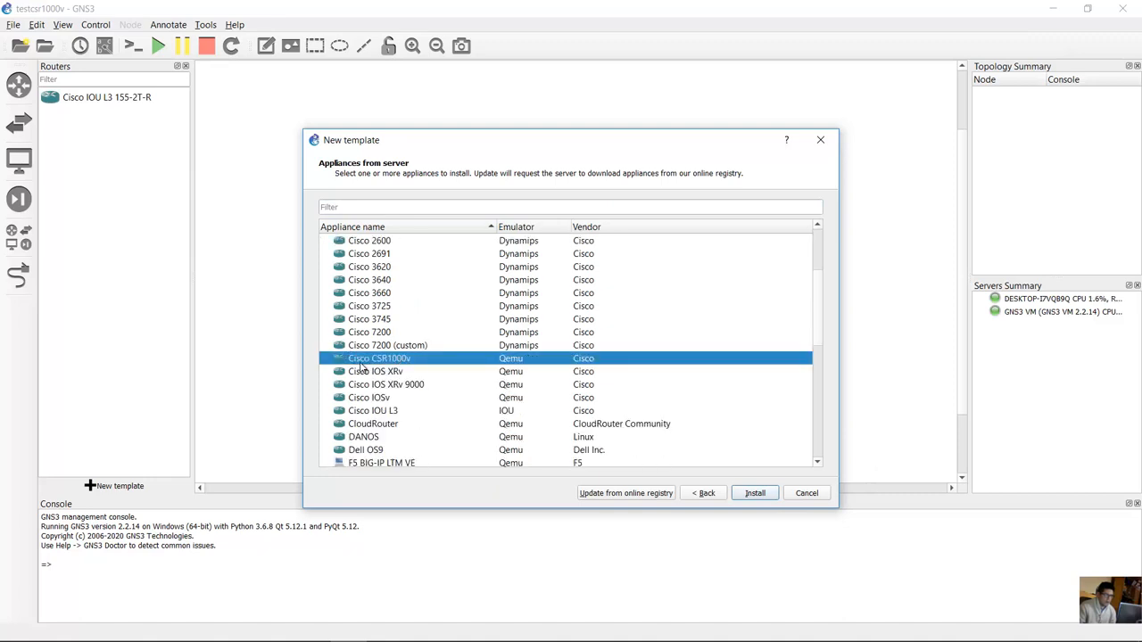
mouse_move(586, 401)
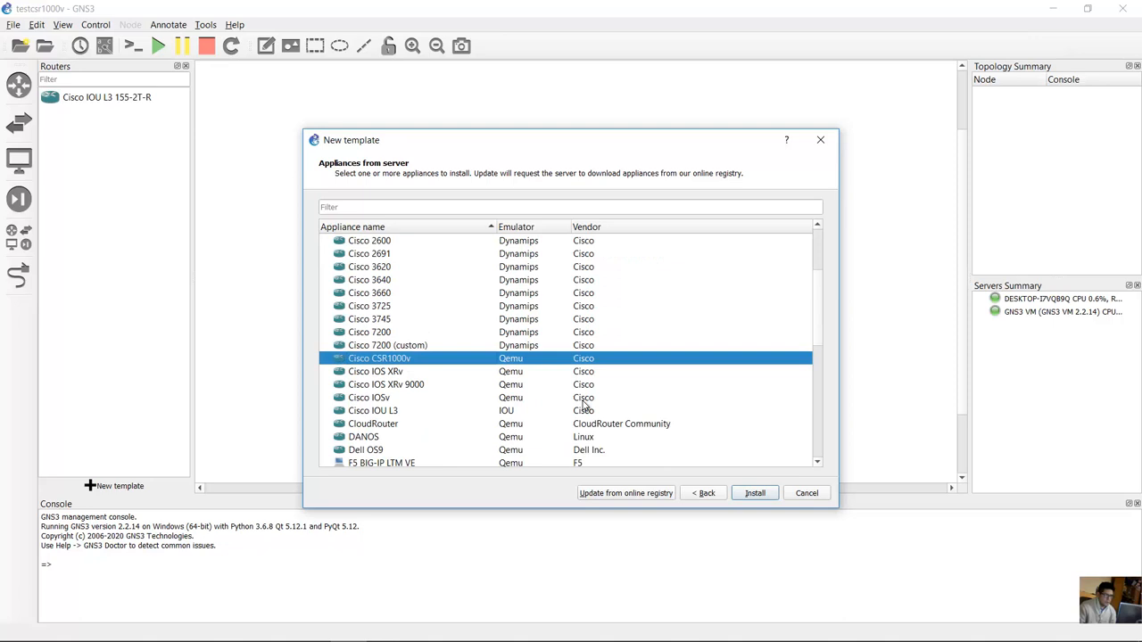
click(754, 493)
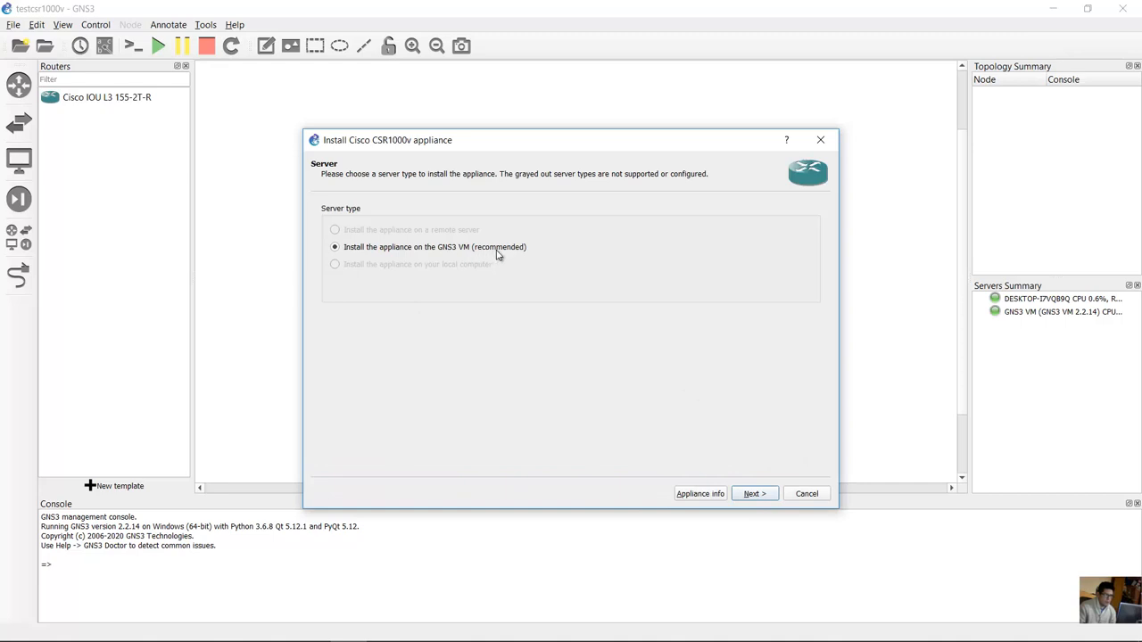
click(754, 493)
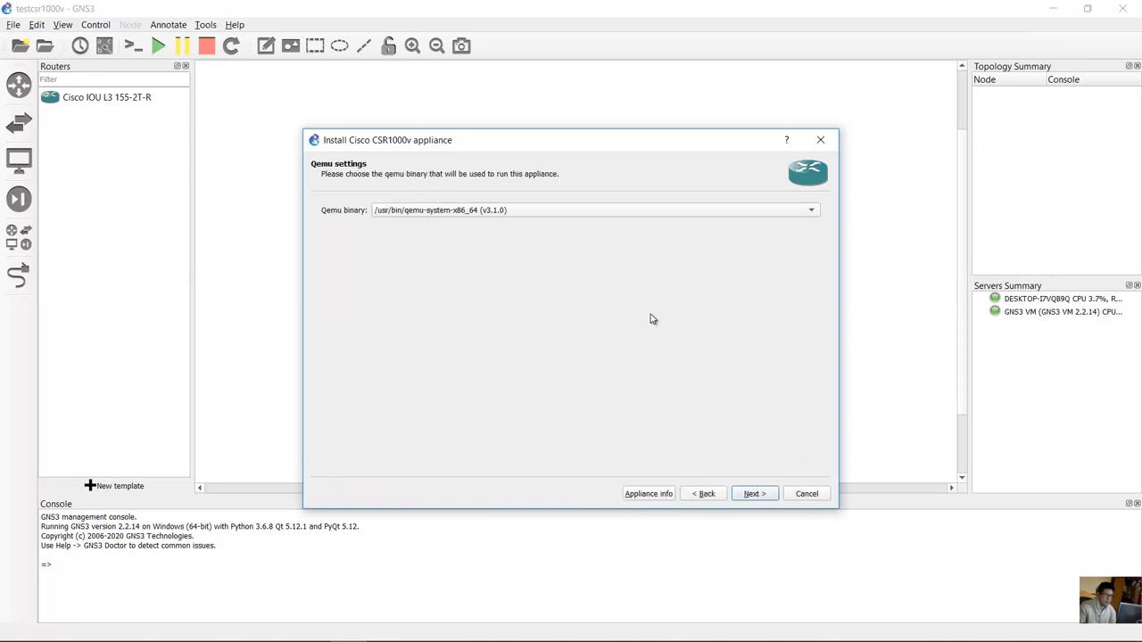
mouse_move(341, 221)
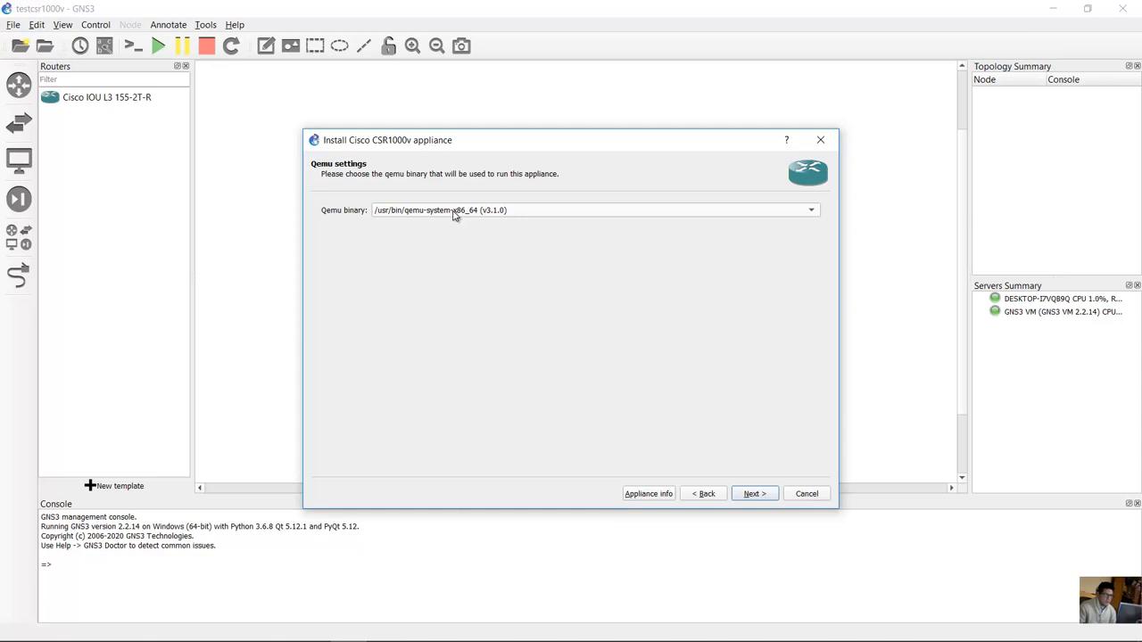
mouse_move(471, 218)
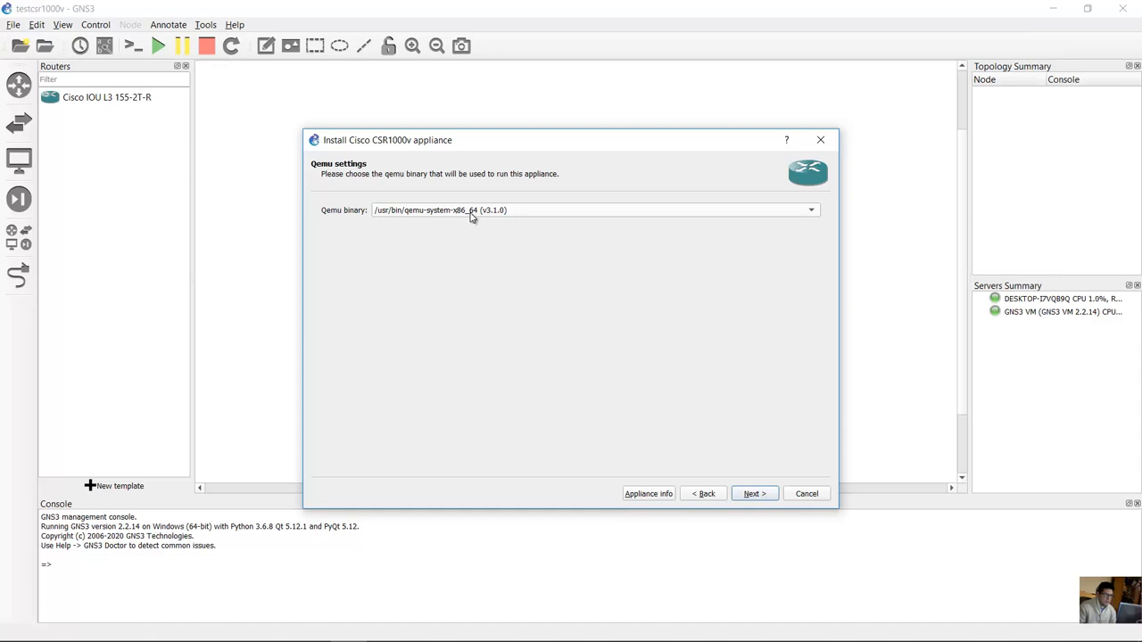
click(755, 494)
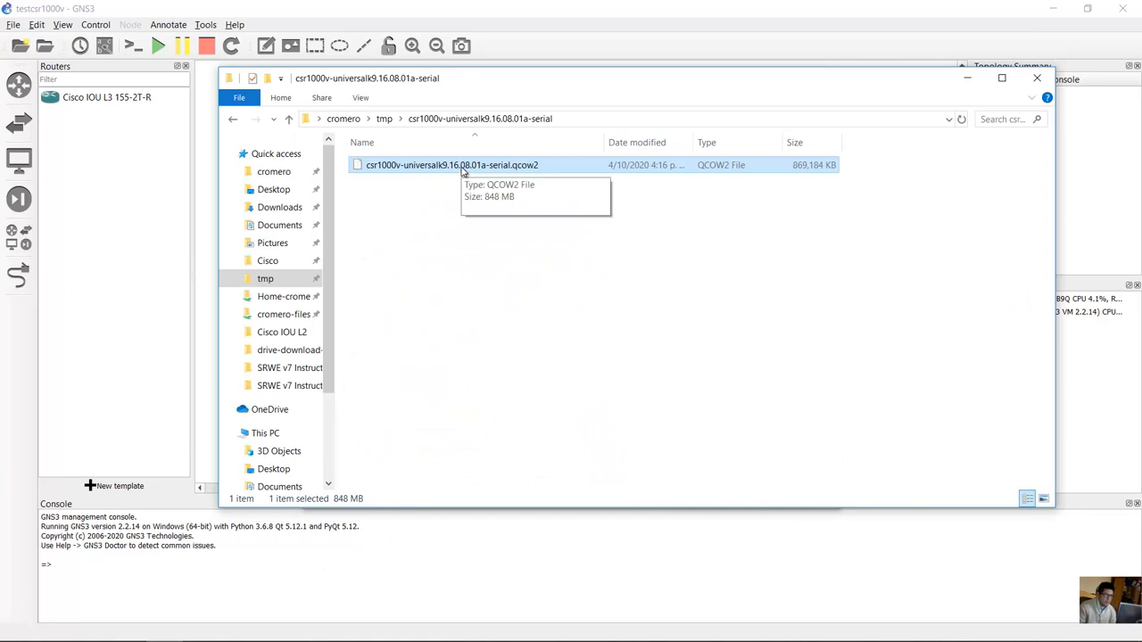
mouse_move(487, 170)
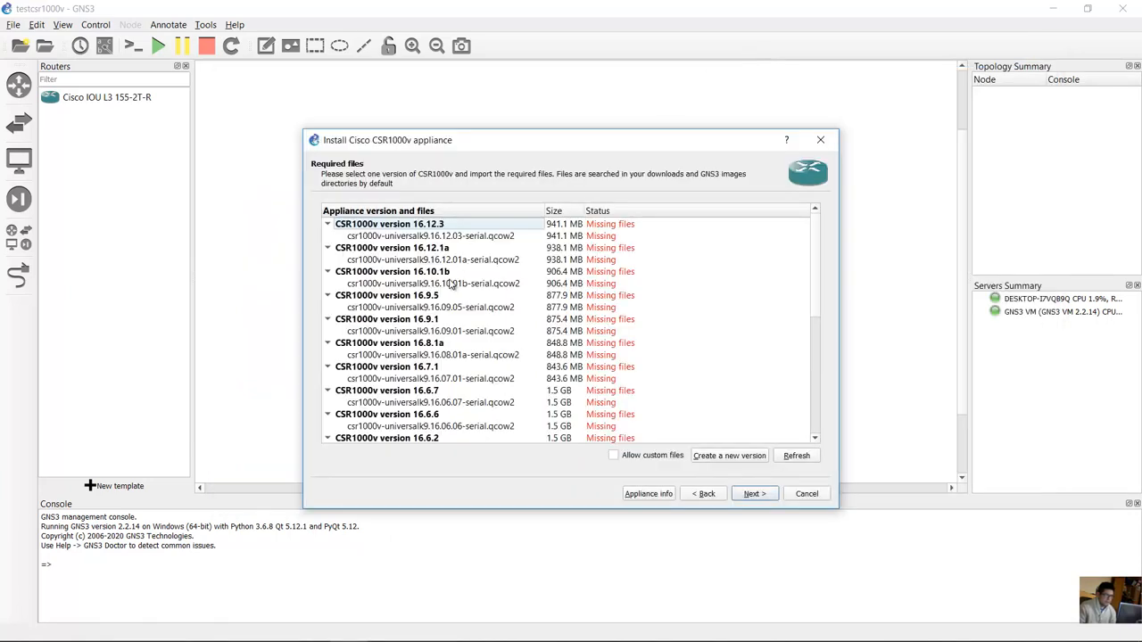
mouse_move(467, 337)
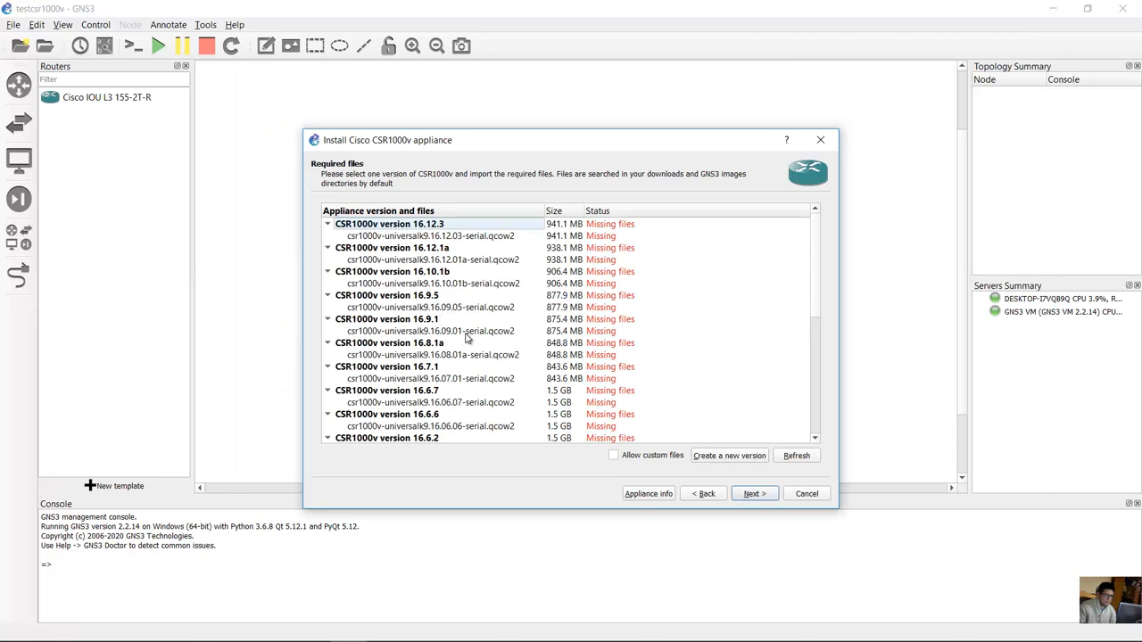
Under version 16.8.1a, select the csr1000v-universalk9.16.08.01a-serial.qcow2 required file
scroll(down, 3)
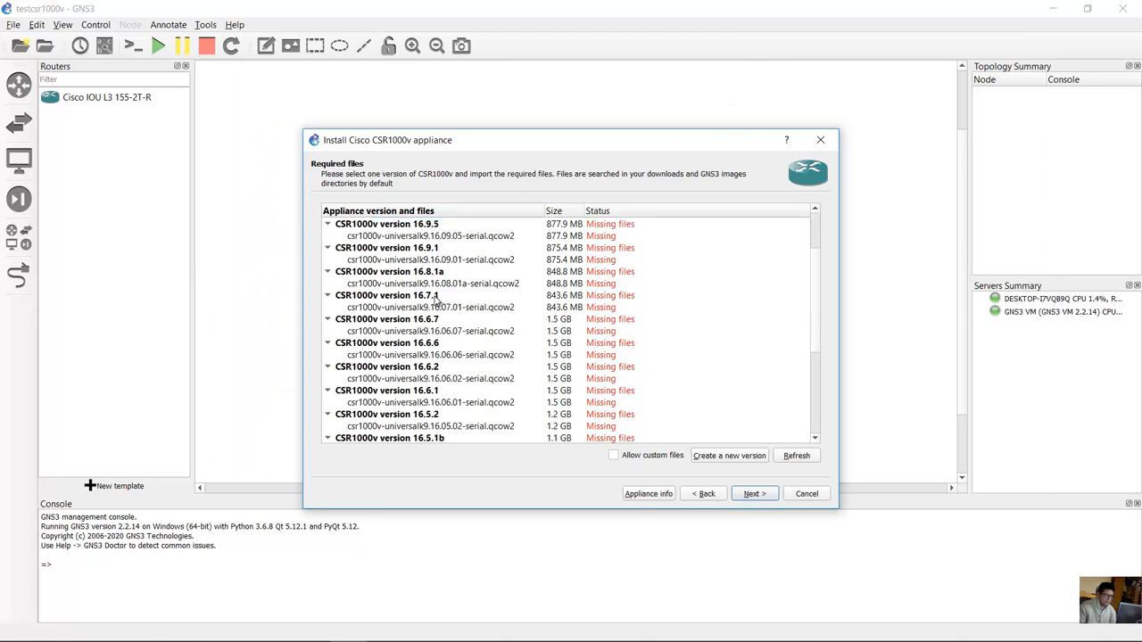
click(388, 295)
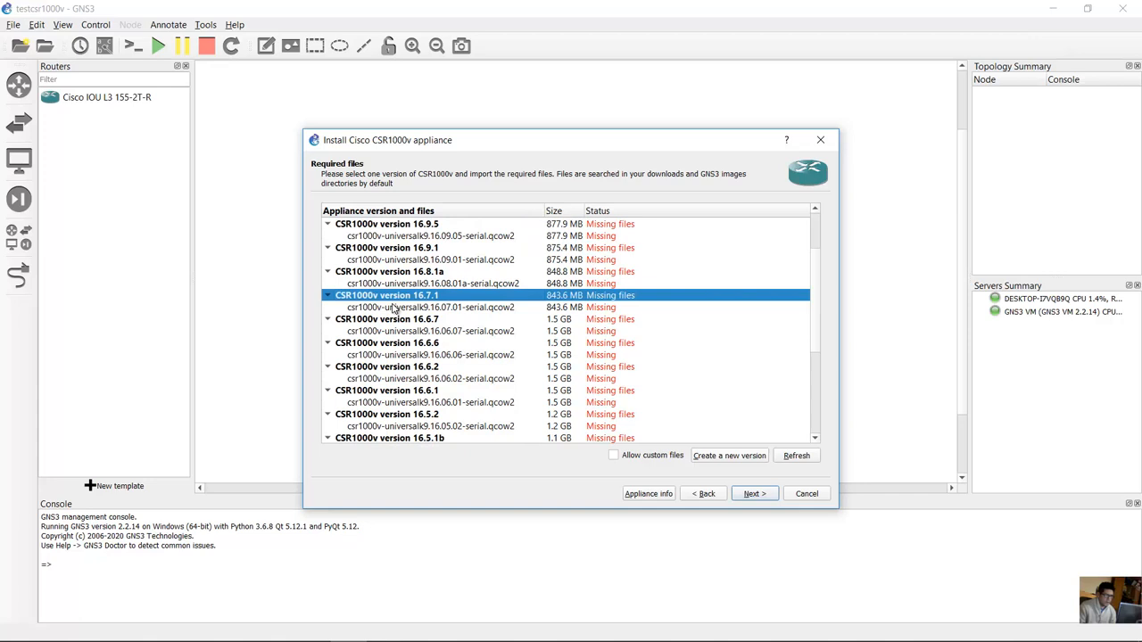
click(415, 271)
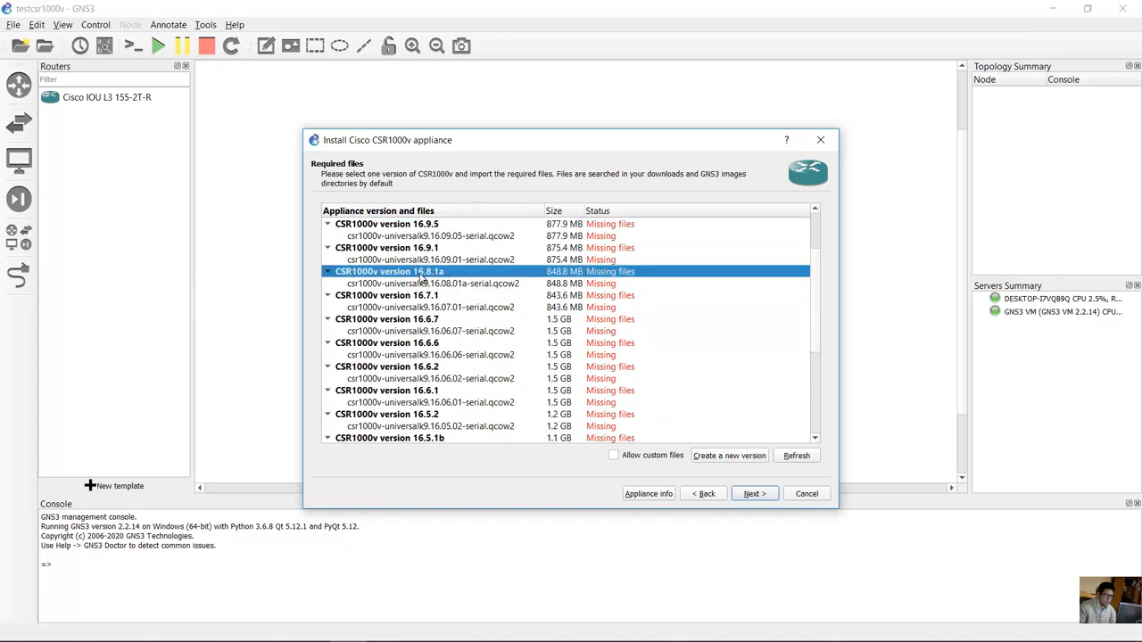
mouse_move(439, 294)
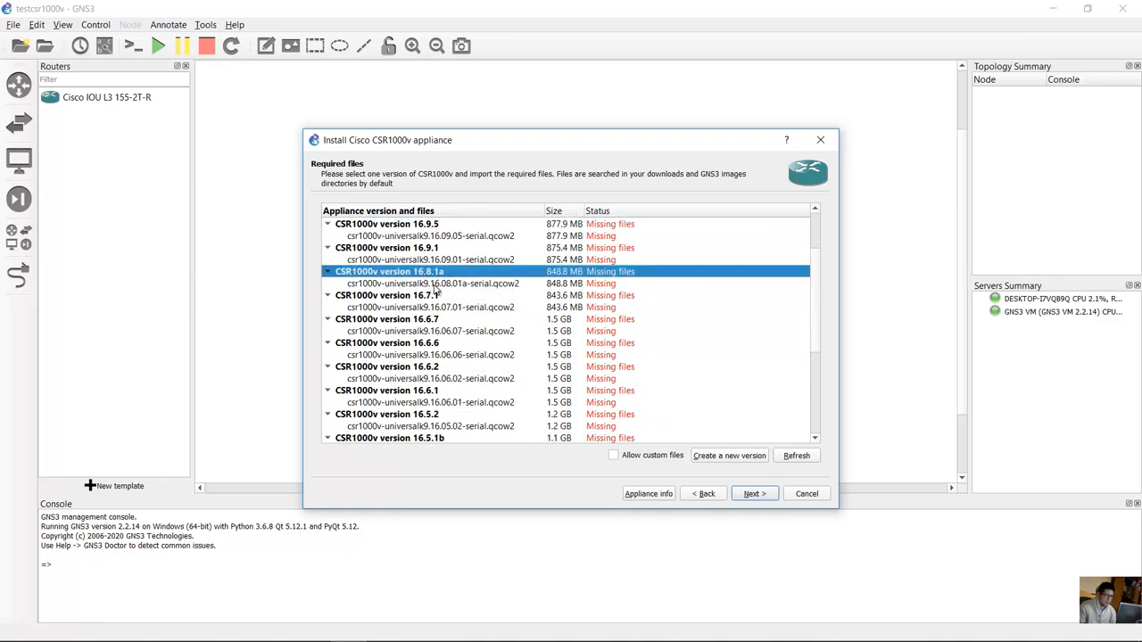
click(433, 283)
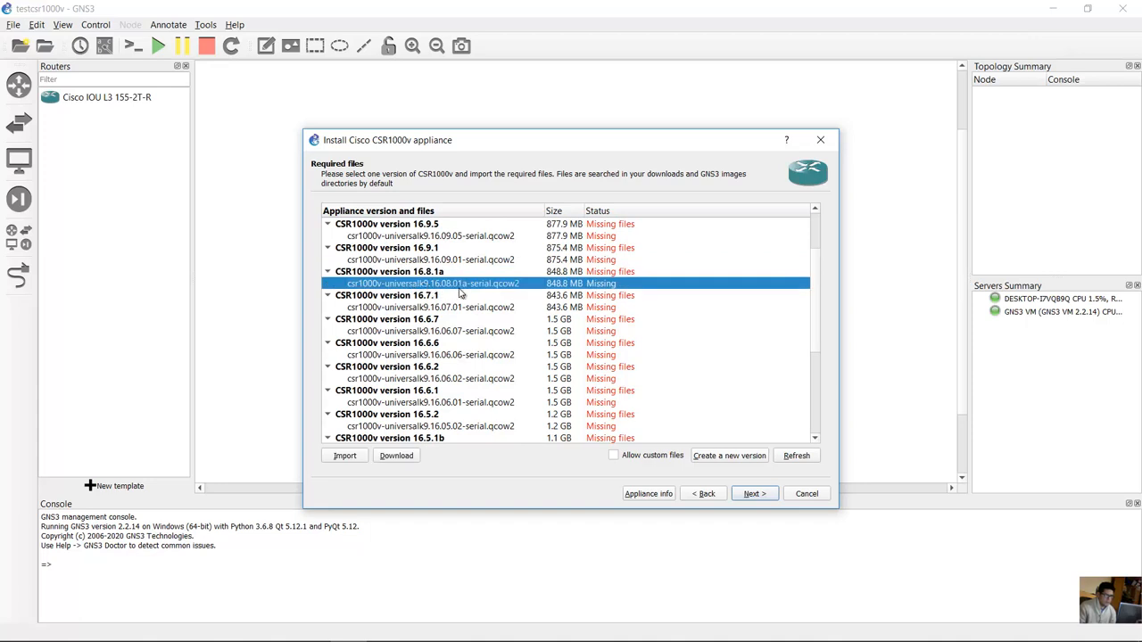
mouse_move(729, 458)
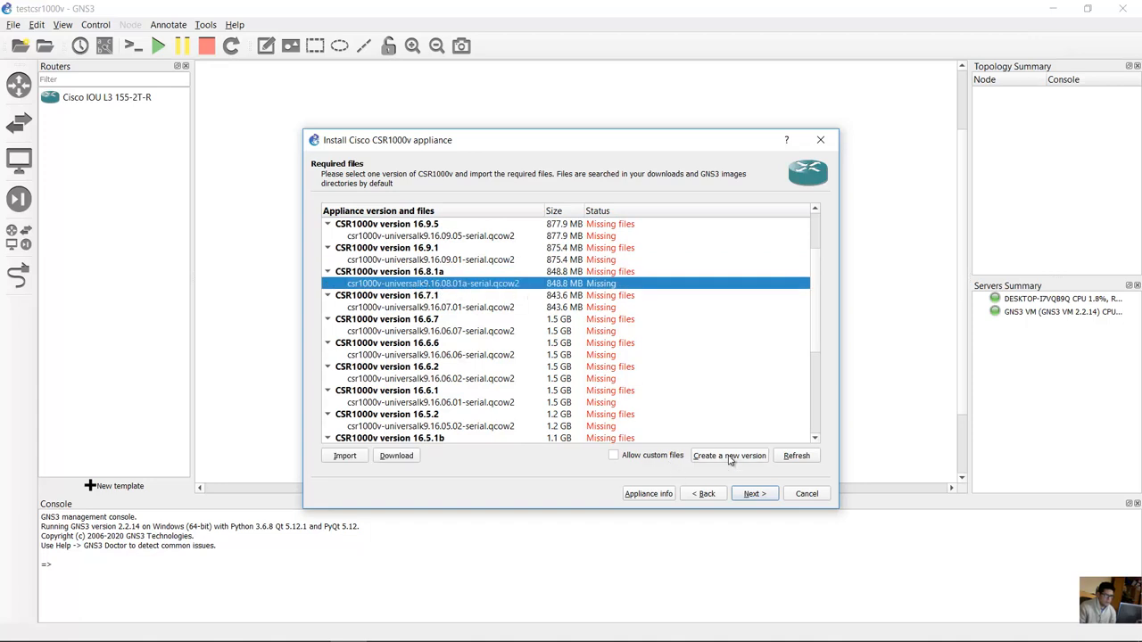
Create custom CSR1000v version 16.8.1a-R, select its missing qcow2 file and begin importing it
click(729, 455)
text(16.8.1a-R)
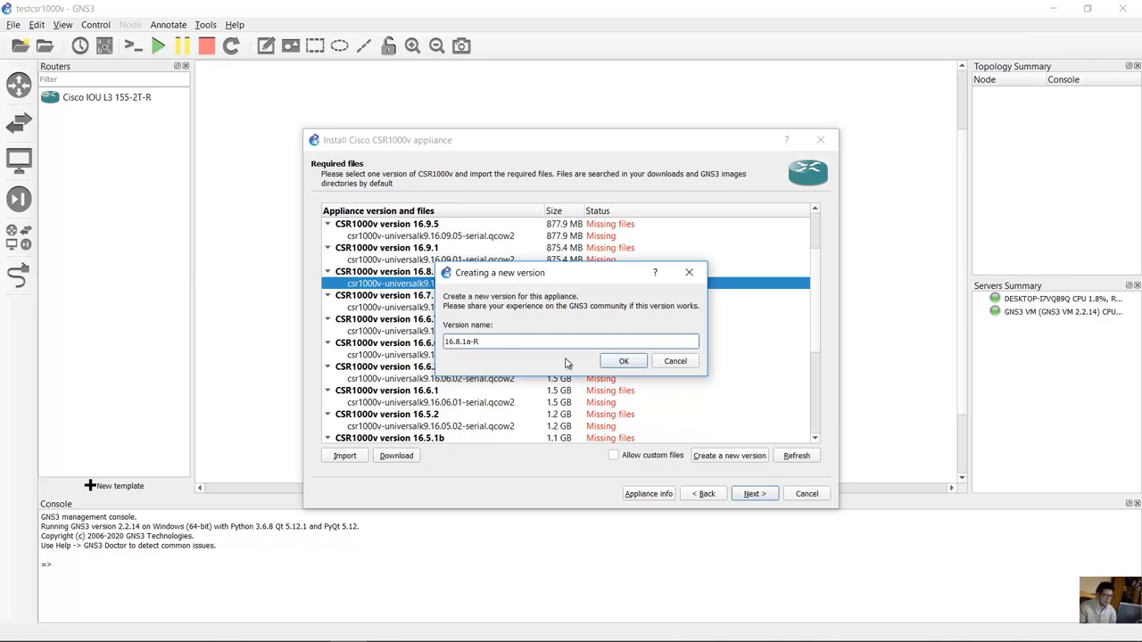
click(624, 361)
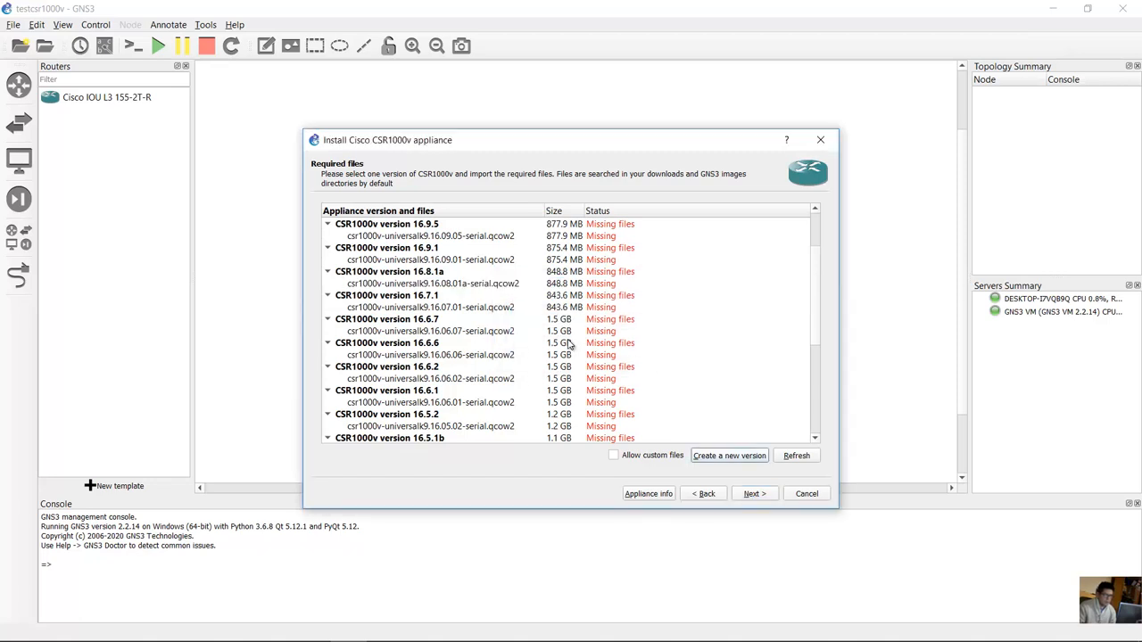
mouse_move(572, 407)
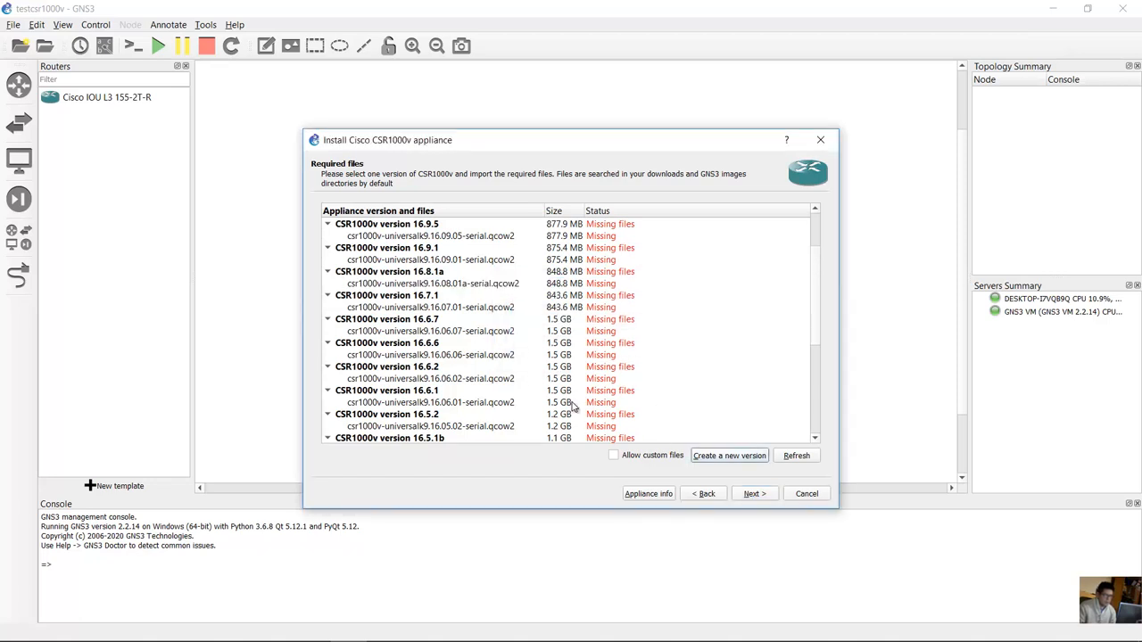
scroll(down, 3)
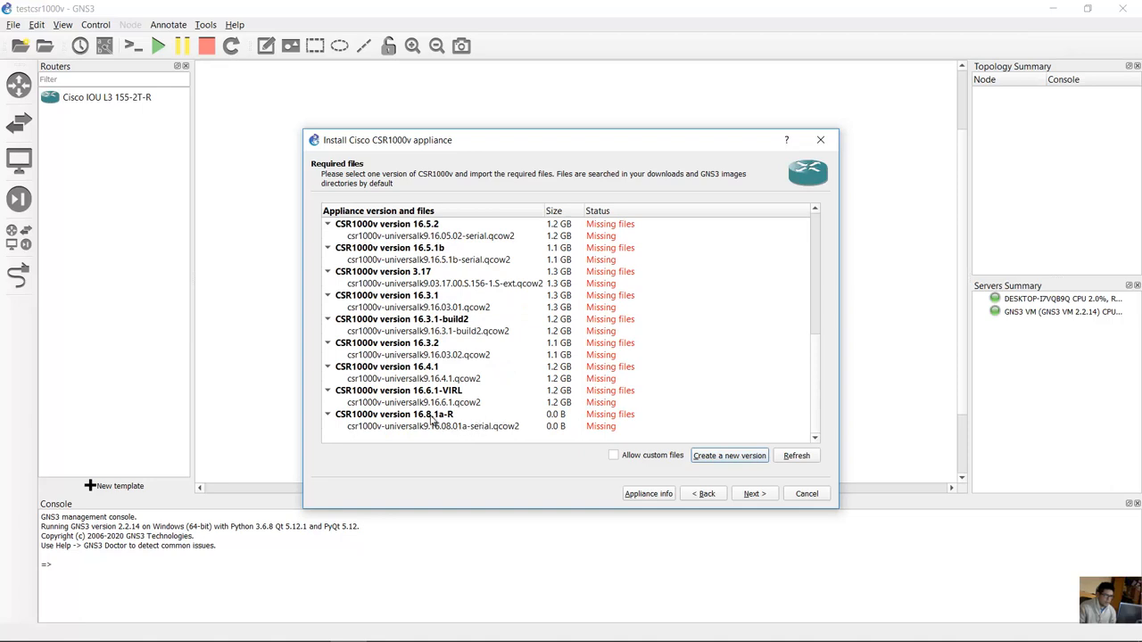
click(403, 414)
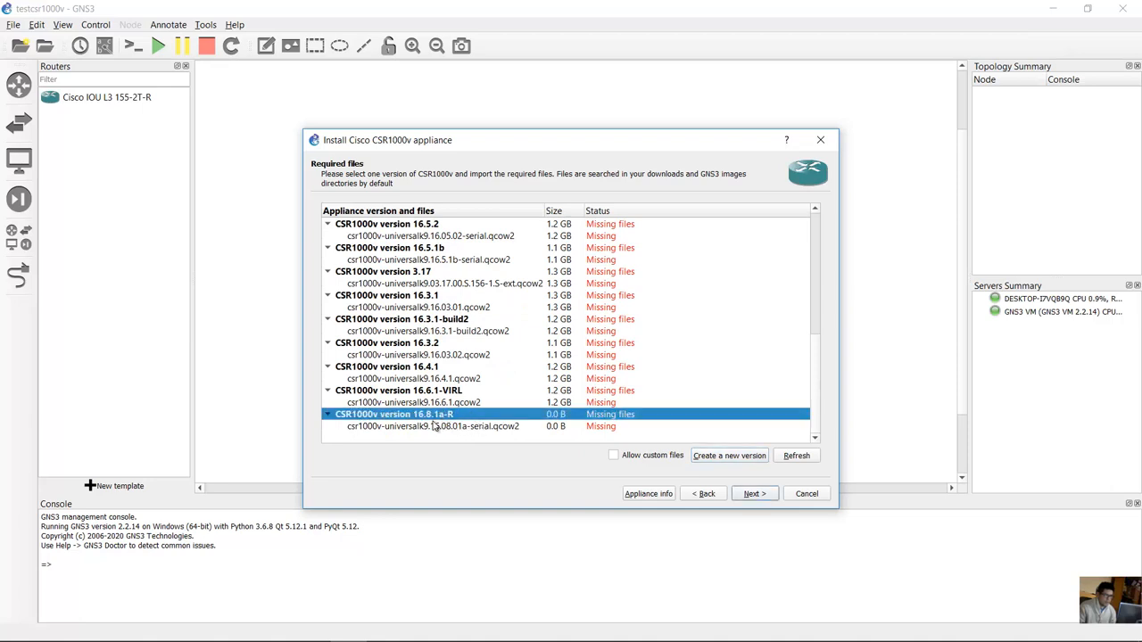
click(434, 427)
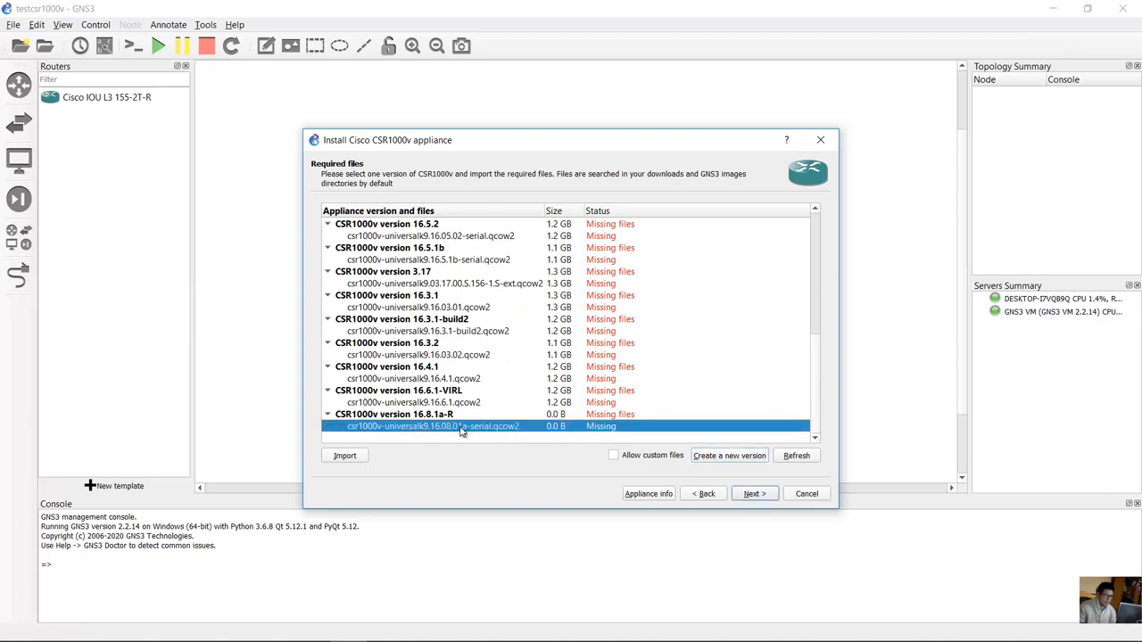
click(344, 455)
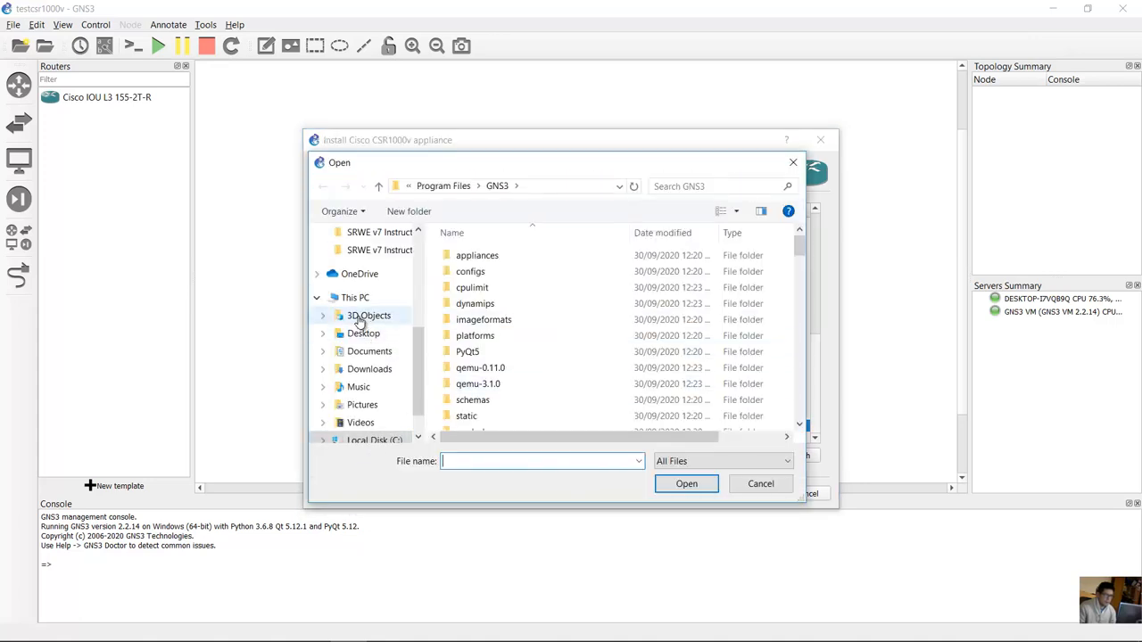
Import csr1000v-universalk9.16.08.01a-serial.qcow2 from its folder inside tmp for version 16.8.1a-R
click(353, 267)
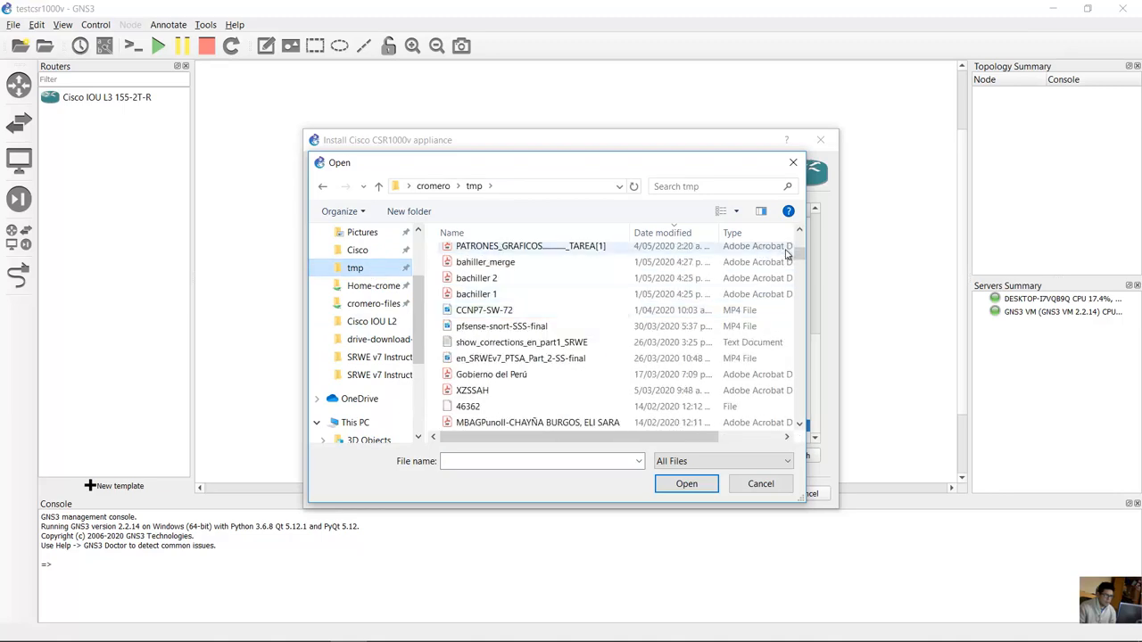
scroll(down, 3)
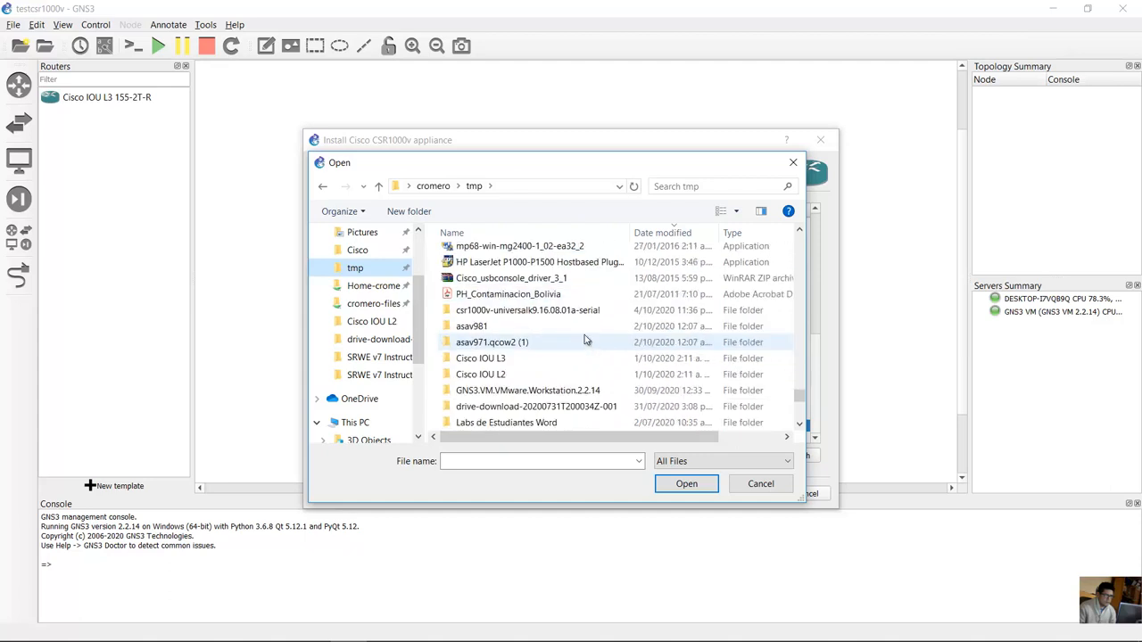
click(554, 310)
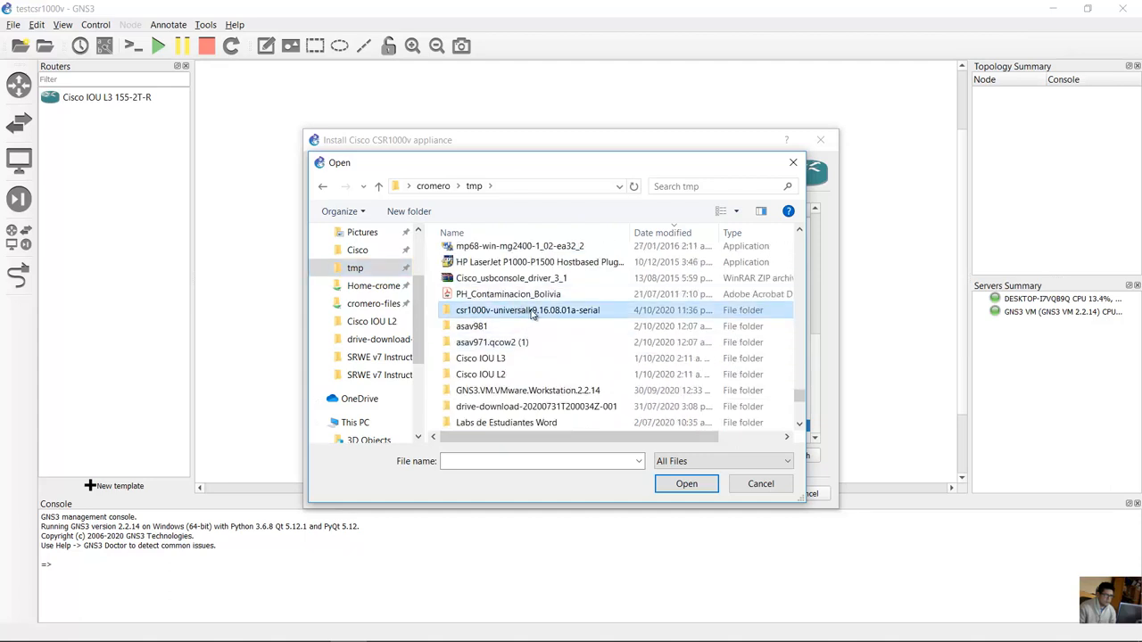
double_click(531, 310)
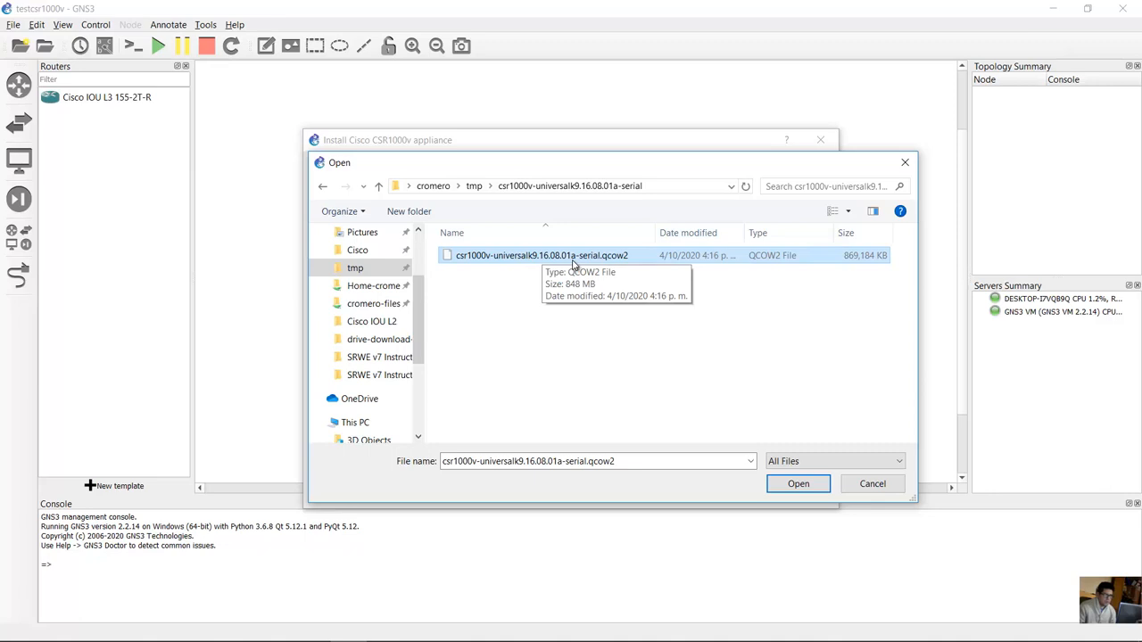
mouse_move(581, 259)
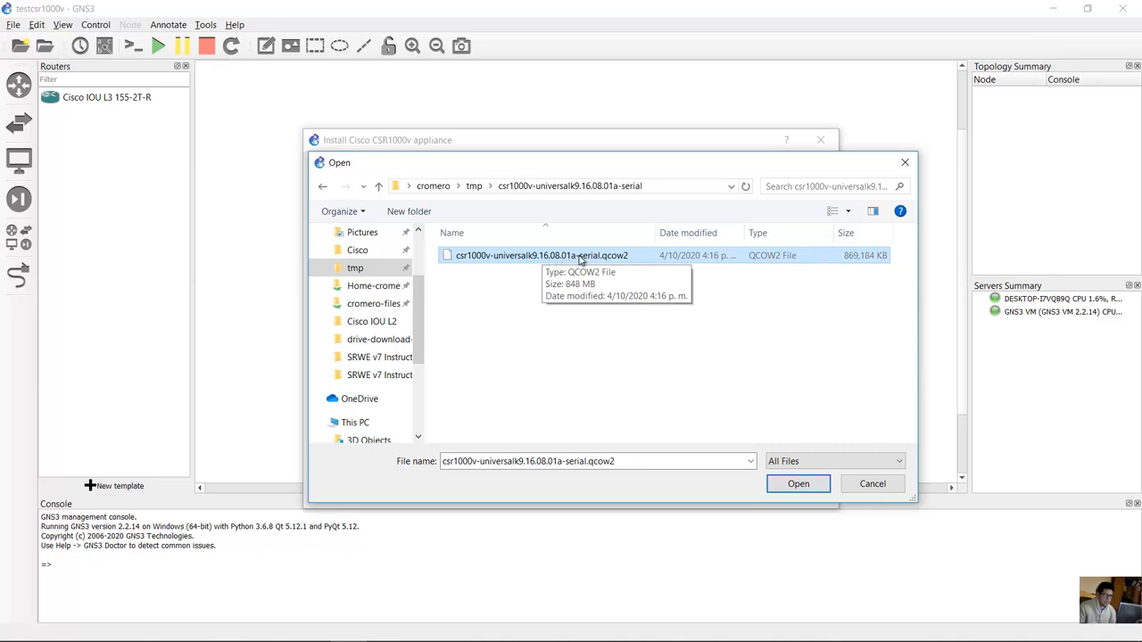
click(798, 484)
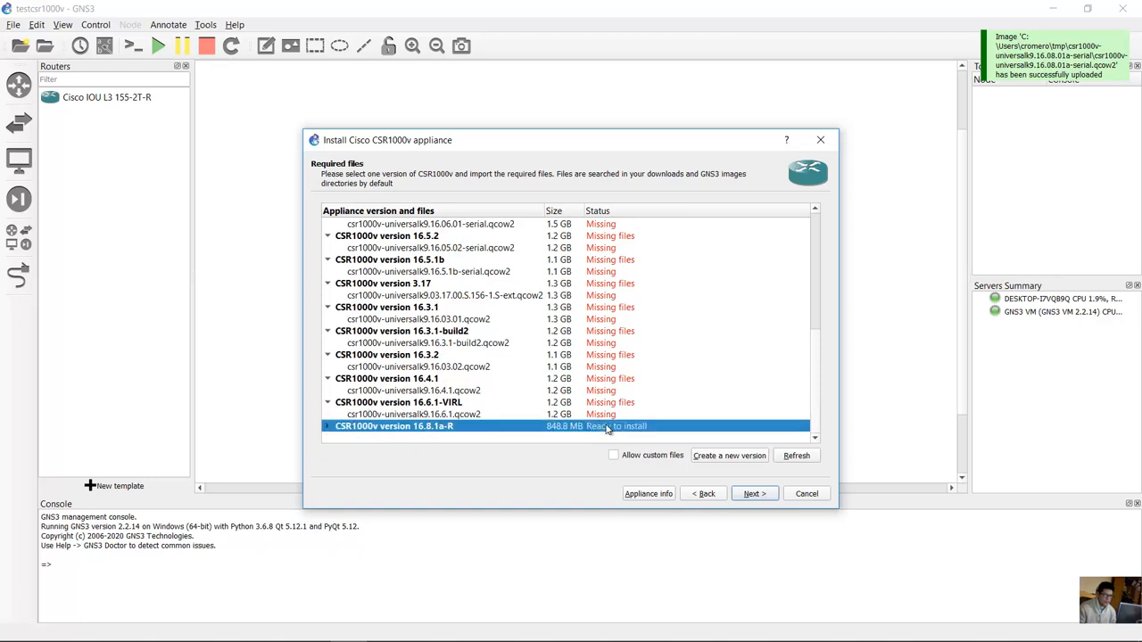
Install CSR1000v version 16.8.1a-R and select its new template under Routers
click(755, 493)
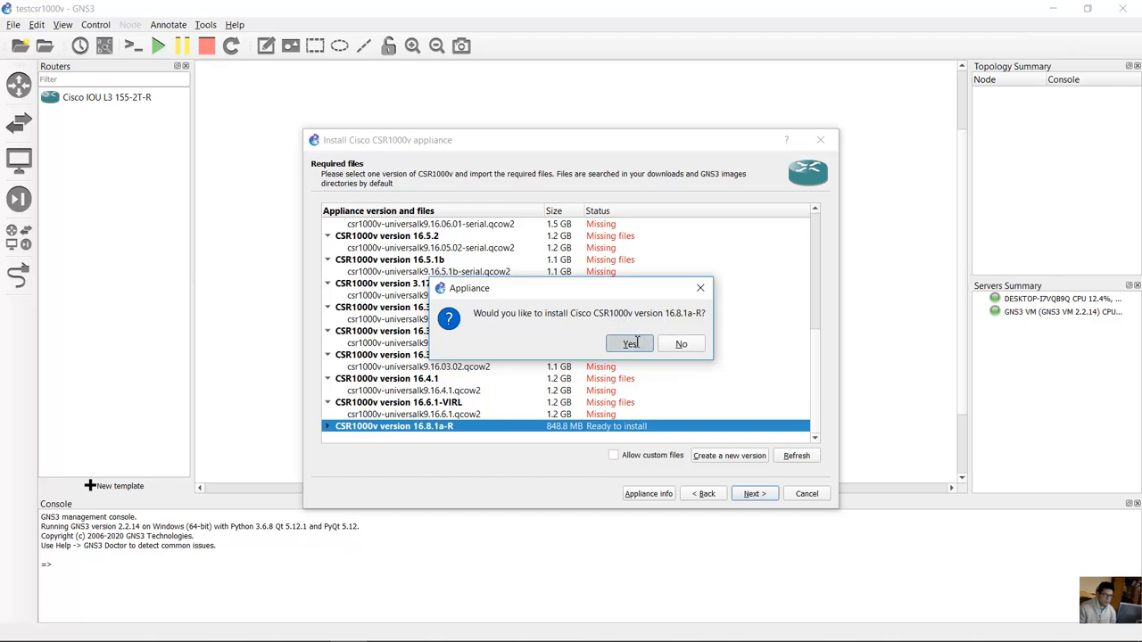
click(629, 343)
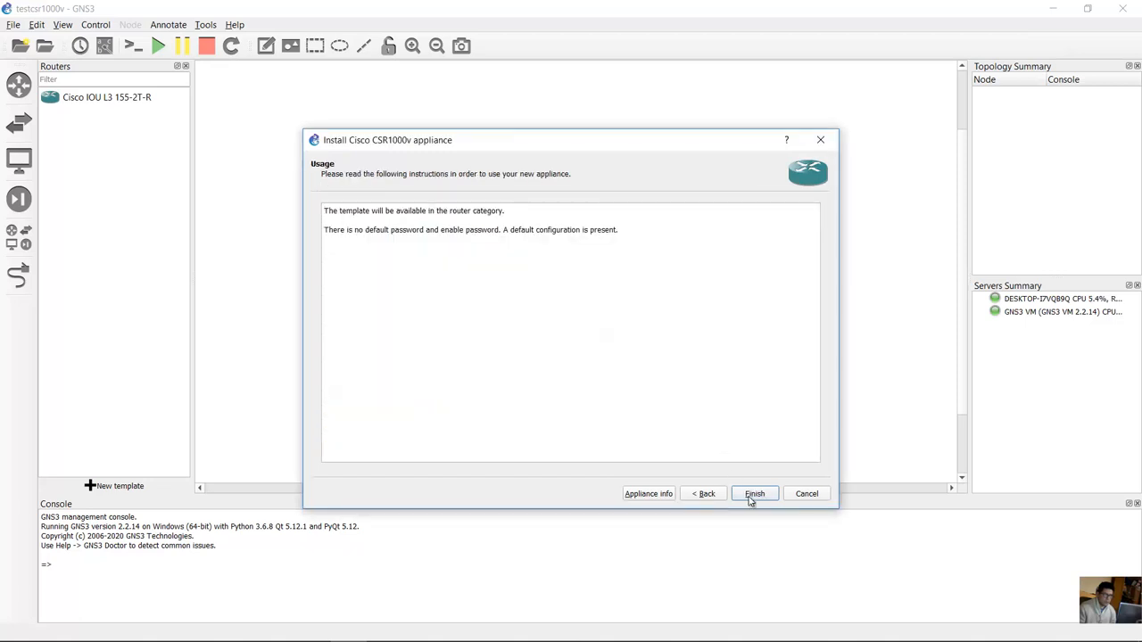
click(754, 494)
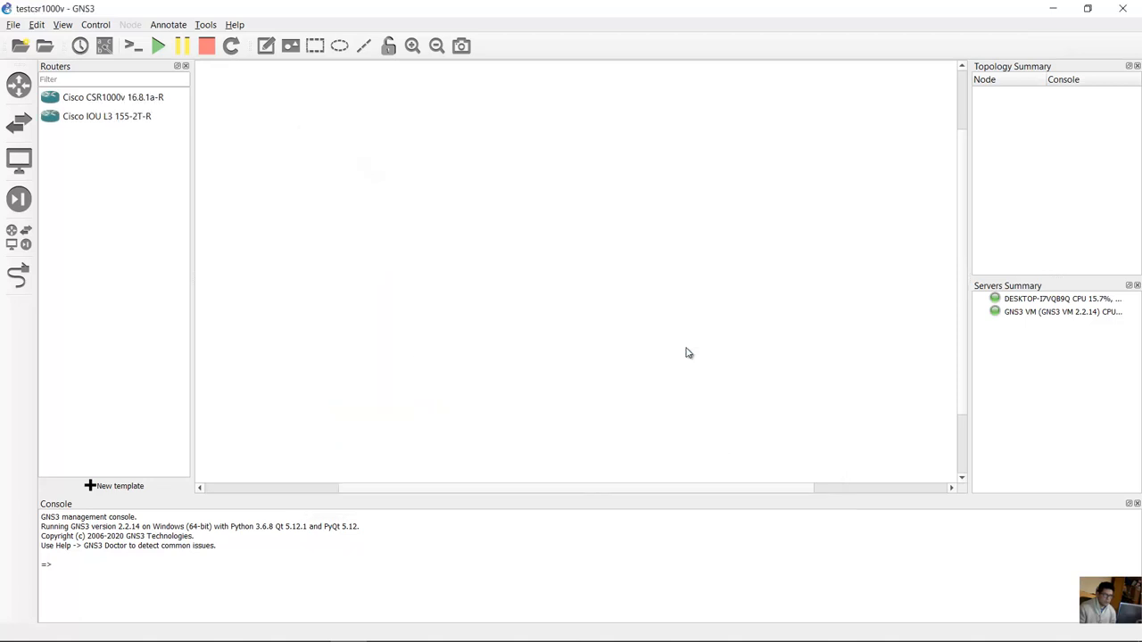
click(106, 98)
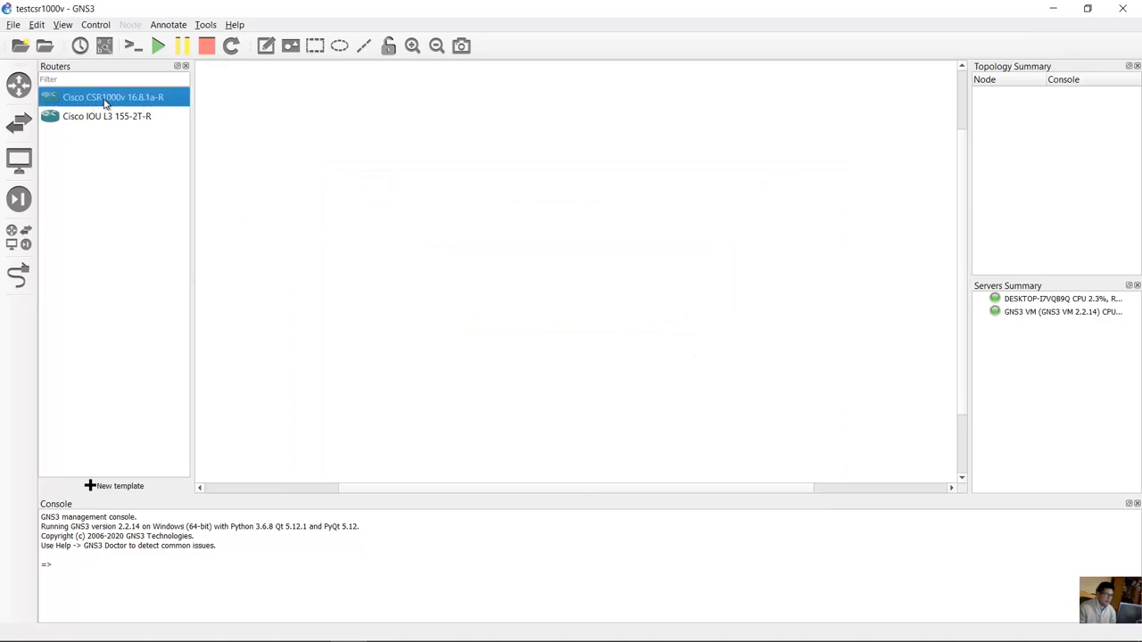
mouse_move(131, 103)
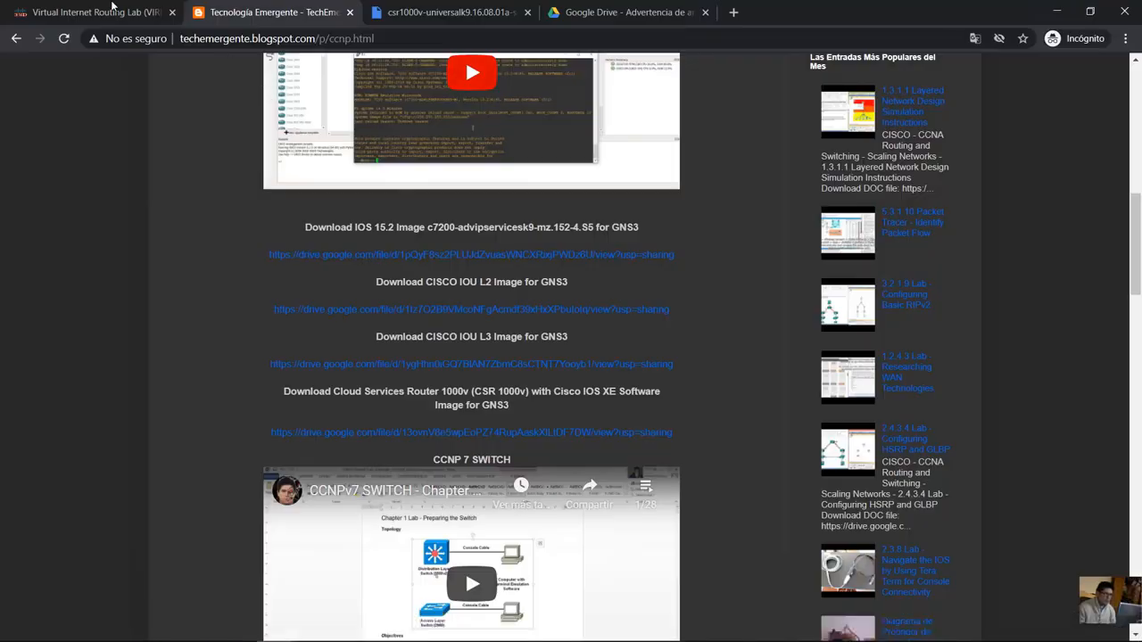
On the VIRL features page, highlight the CSR1000v feature list
click(89, 13)
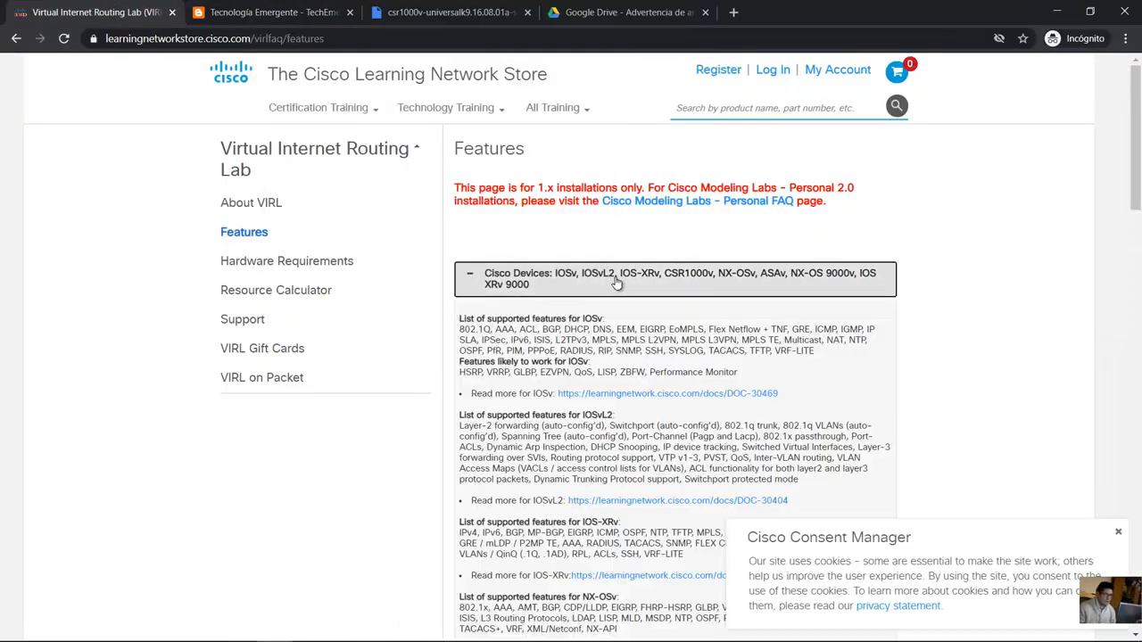
scroll(down, 3)
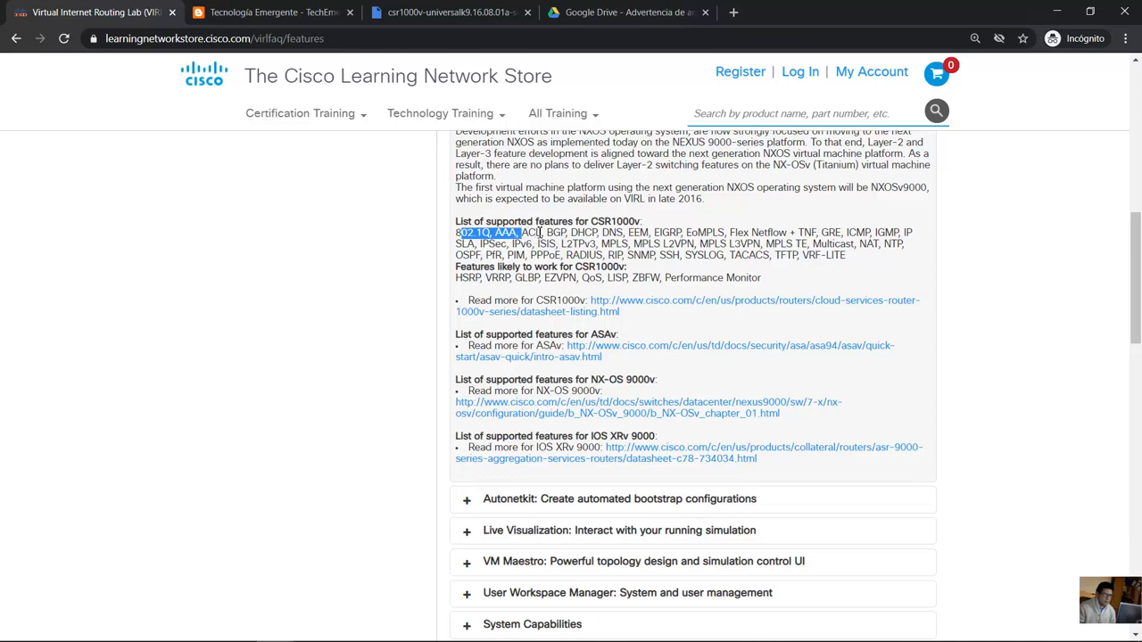
drag(489, 232, 625, 232)
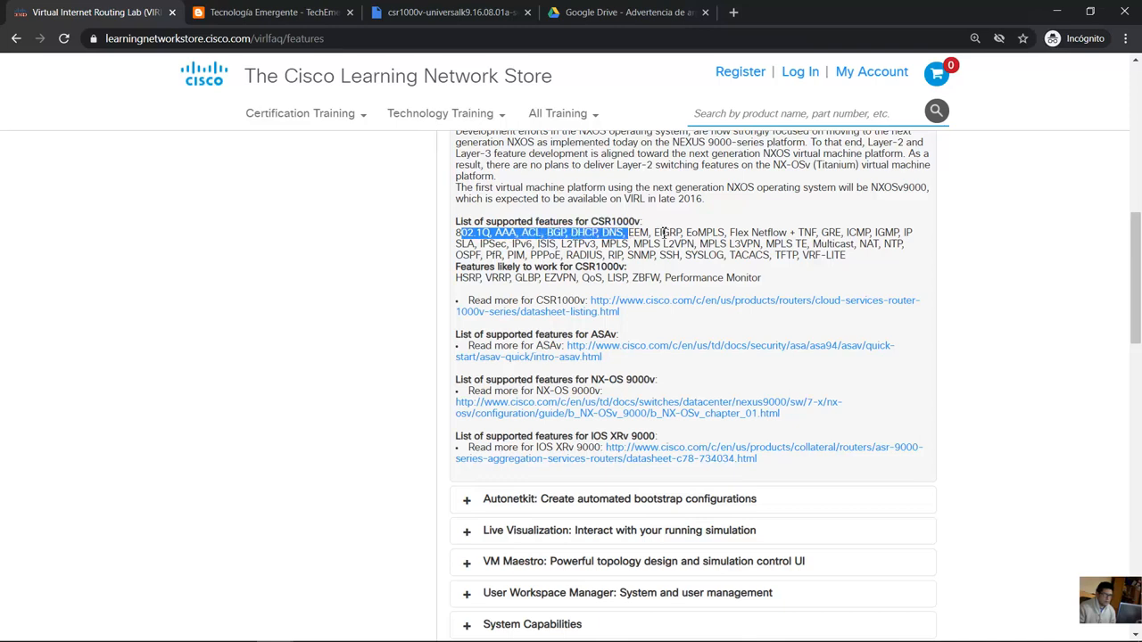
drag(625, 232, 834, 243)
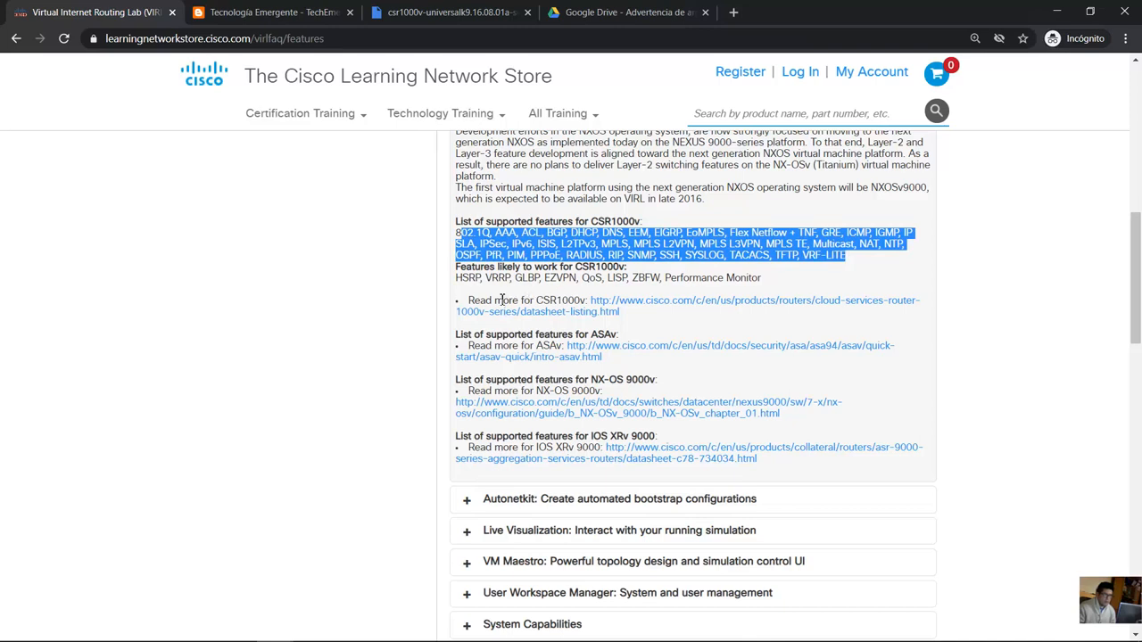
mouse_move(632, 311)
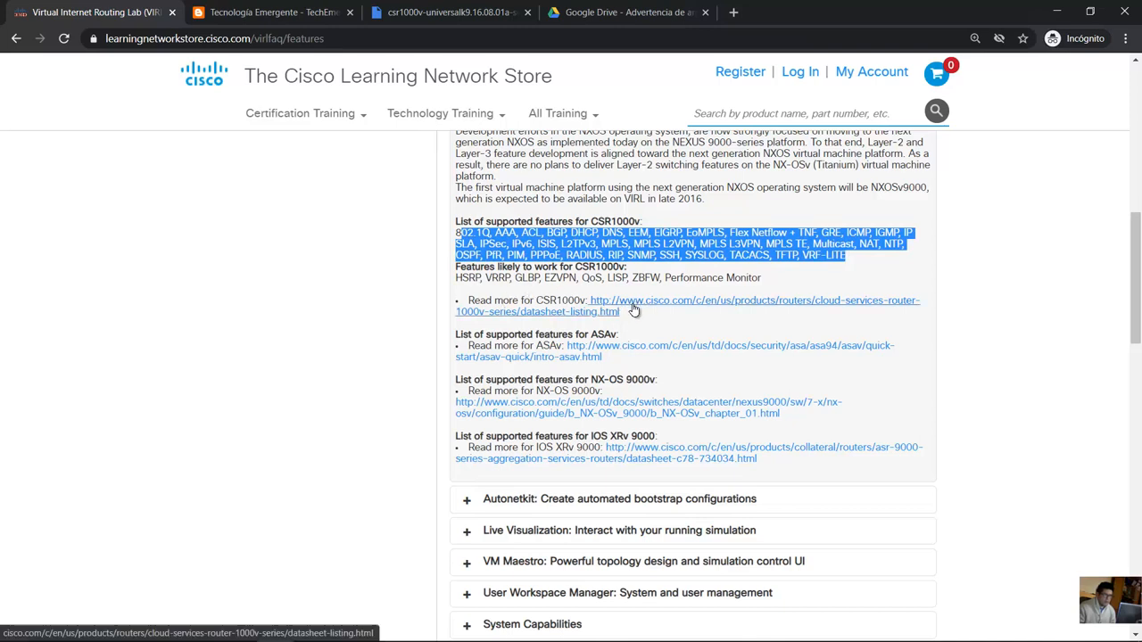
Open the Cisco CSR 1000v Data Sheet and review its Management specifications
click(634, 306)
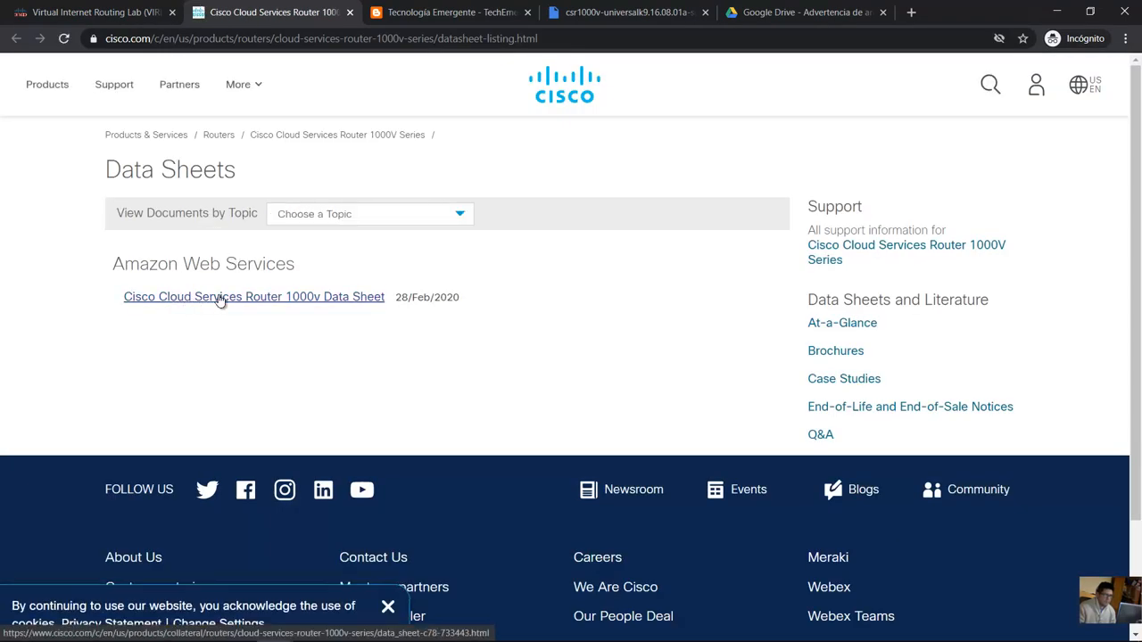
click(254, 296)
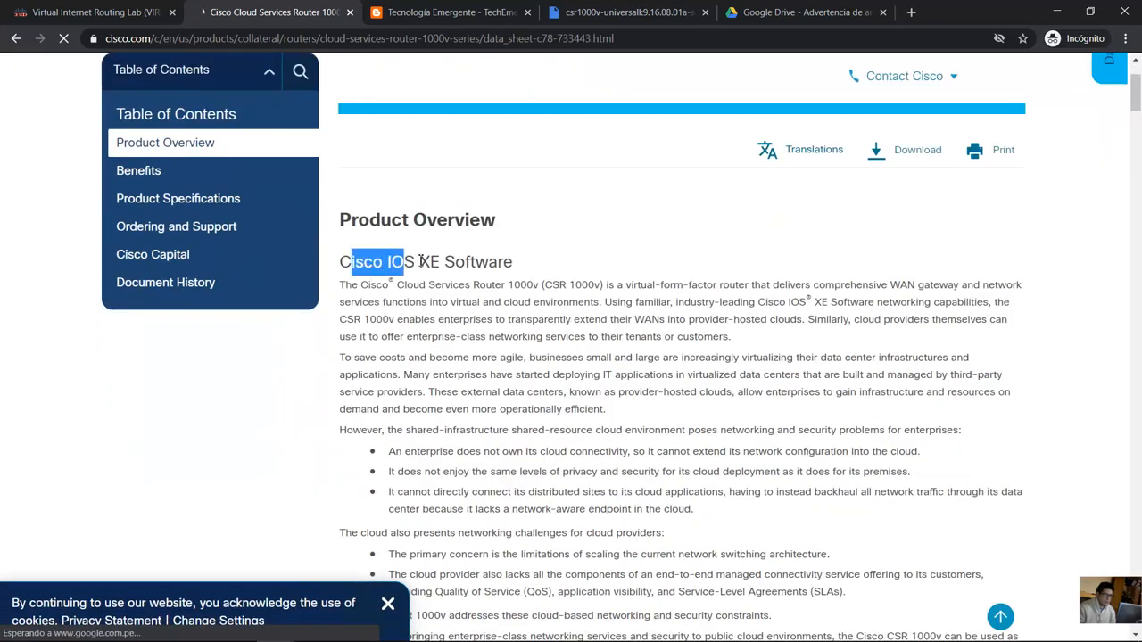
drag(353, 262, 513, 261)
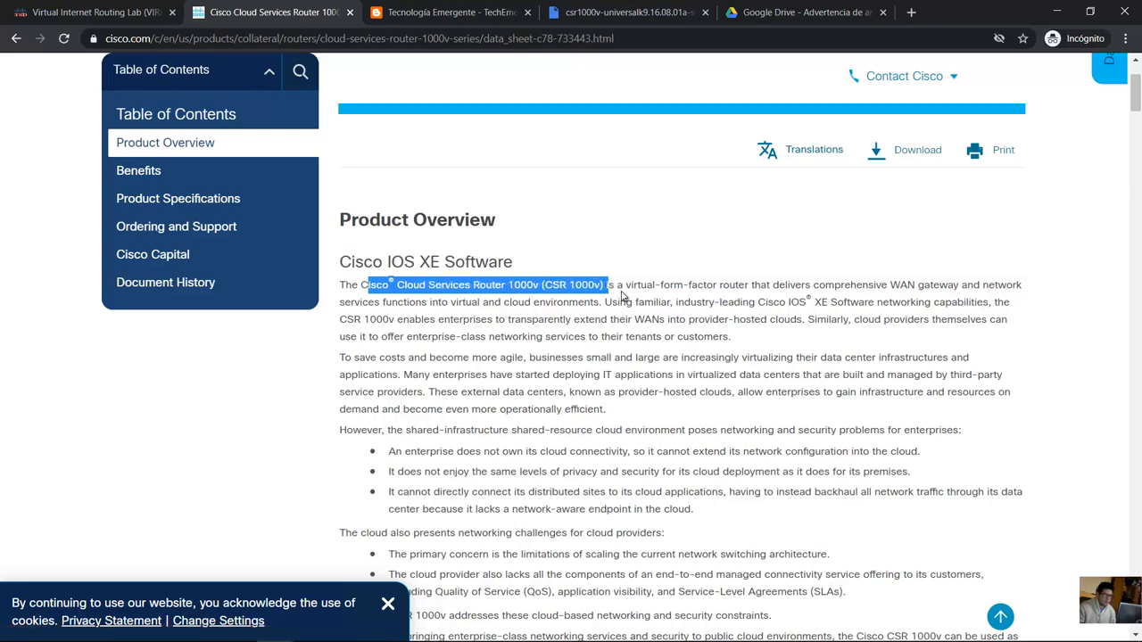
scroll(down, 3)
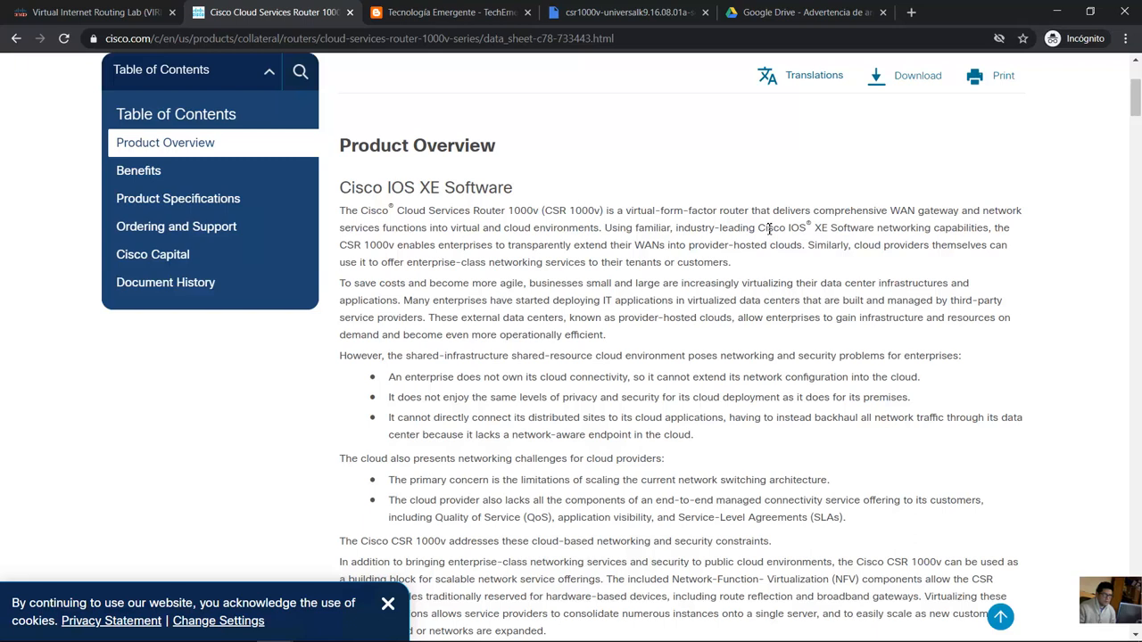
drag(756, 228, 857, 227)
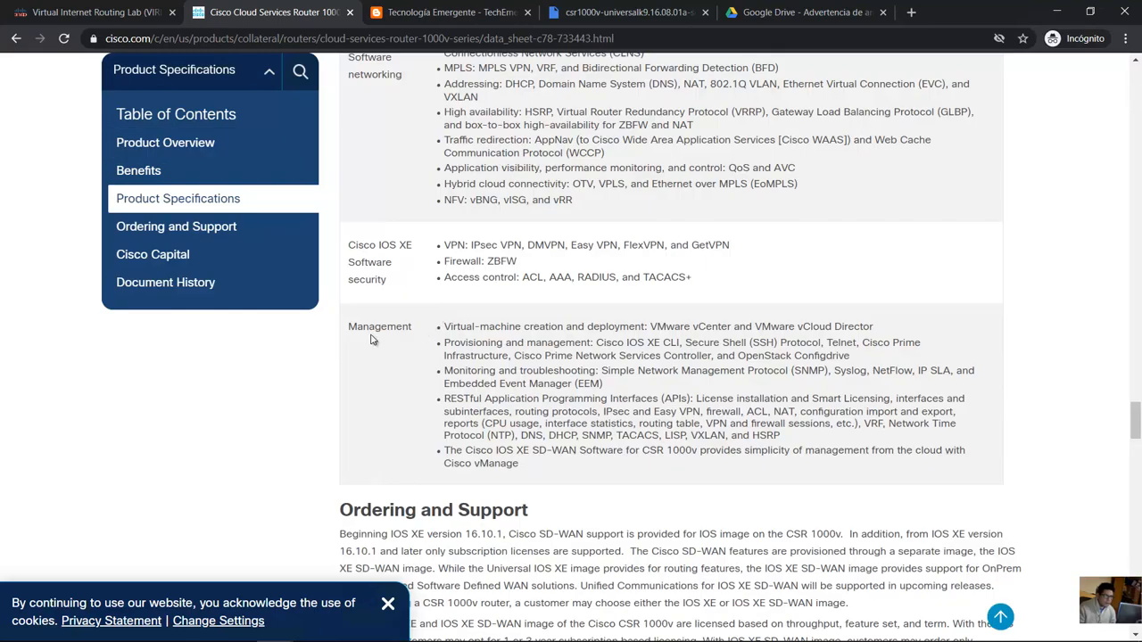
double_click(379, 327)
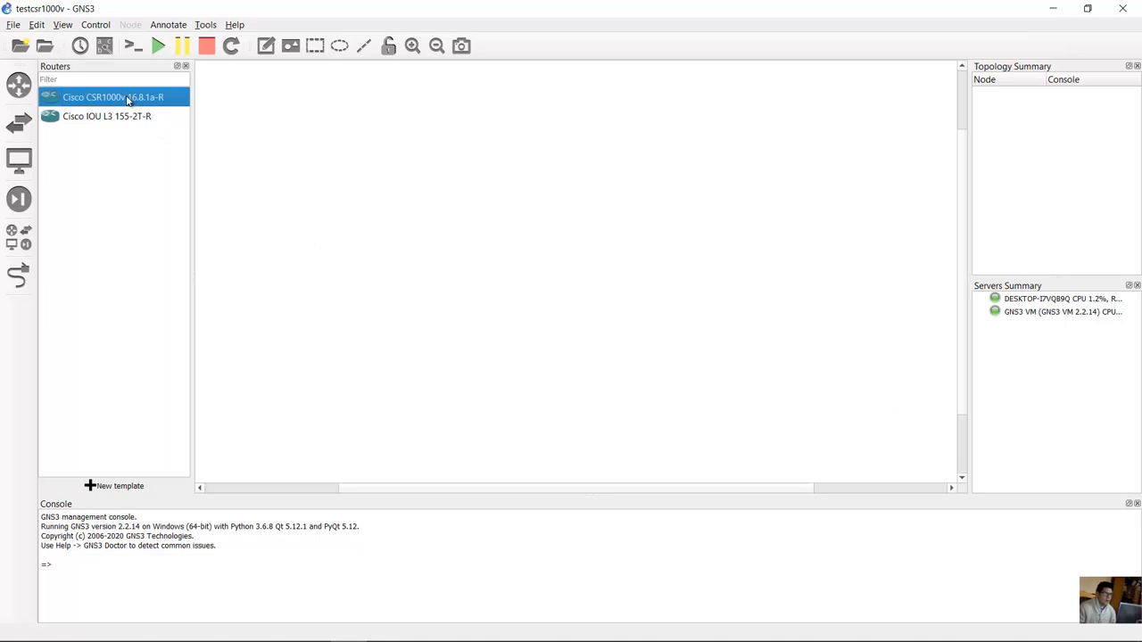
Place the CSR1000v node on the canvas, start it, and open Custom console
drag(114, 97, 484, 253)
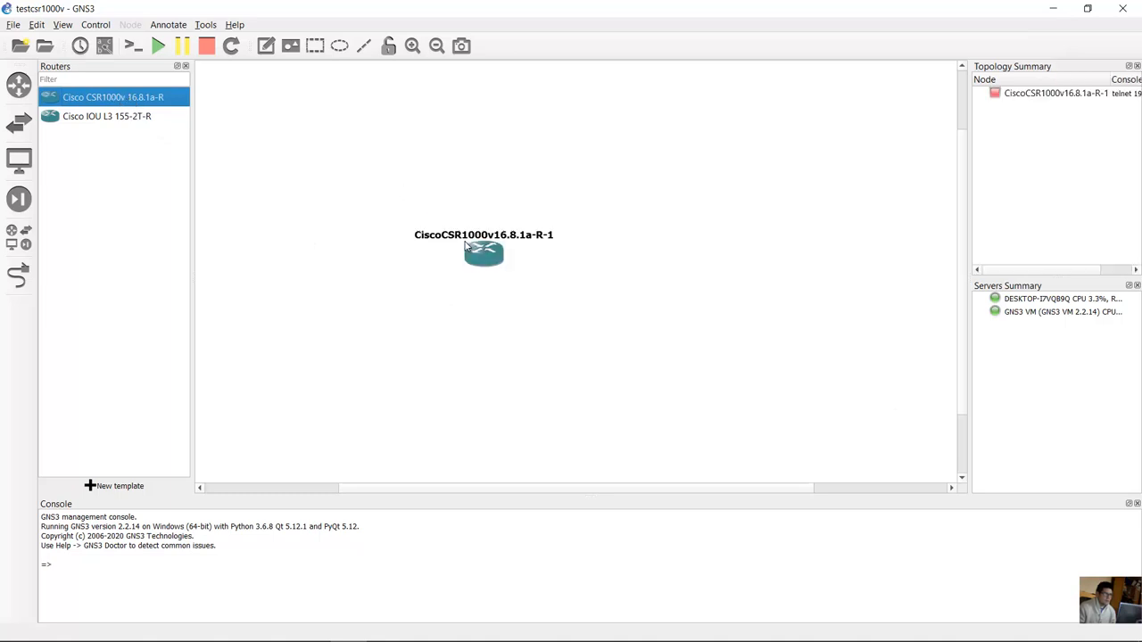
drag(483, 252, 483, 144)
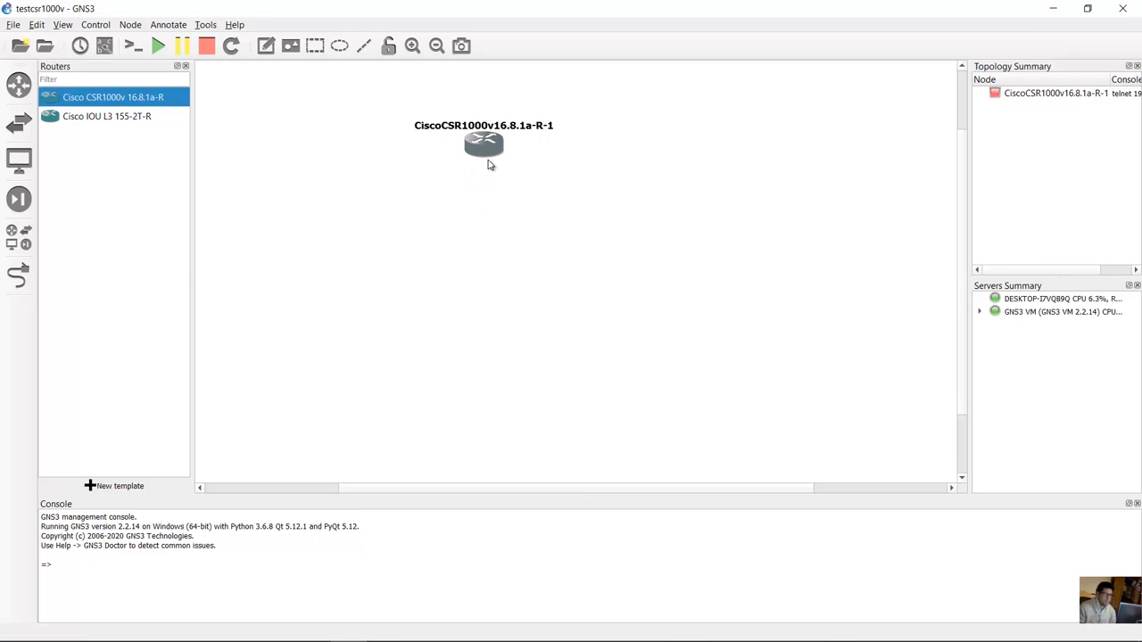
right_click(483, 143)
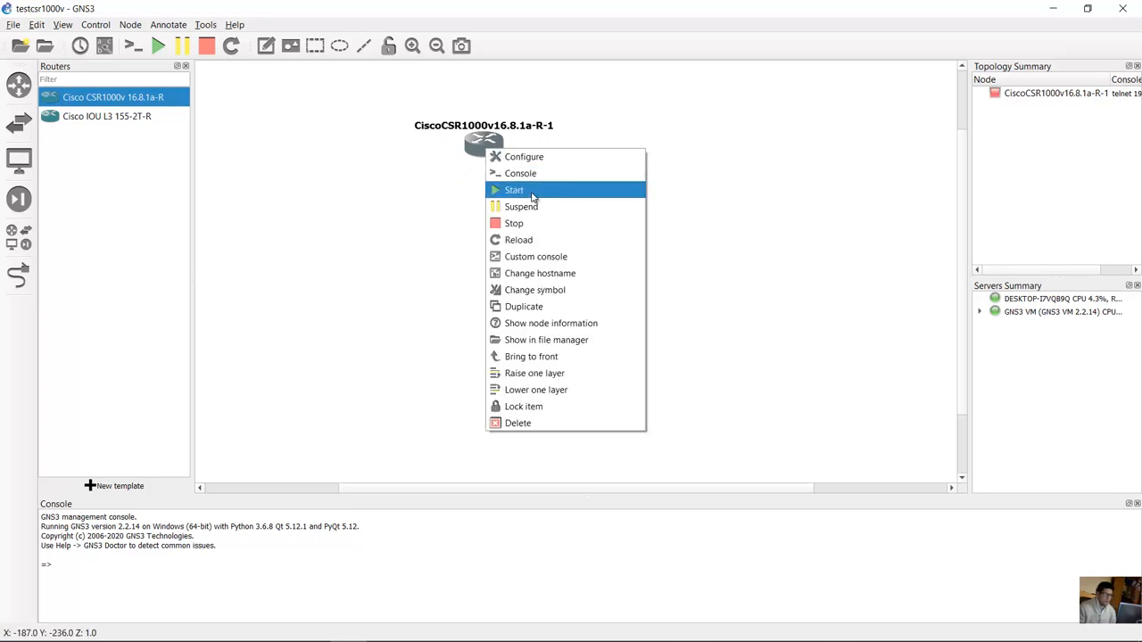
click(514, 190)
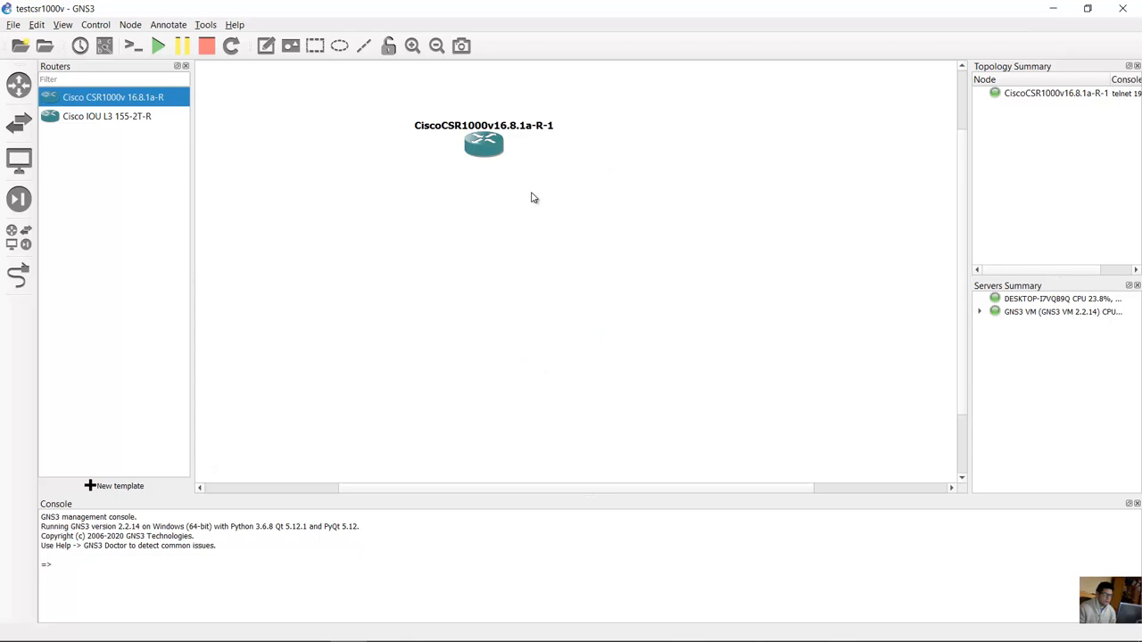
right_click(481, 145)
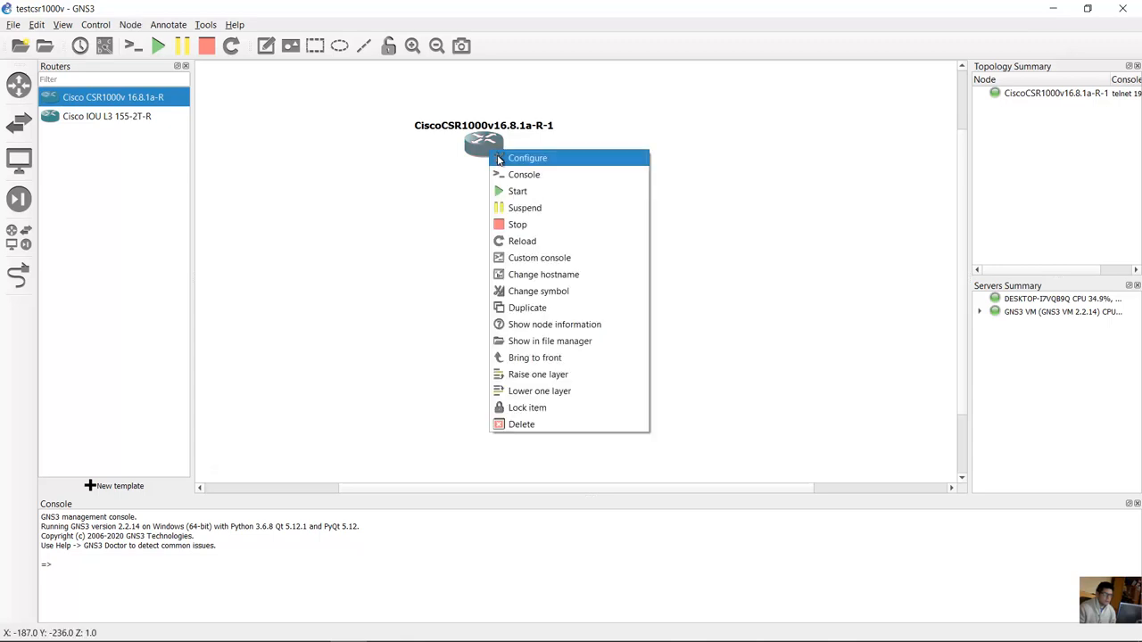
click(524, 174)
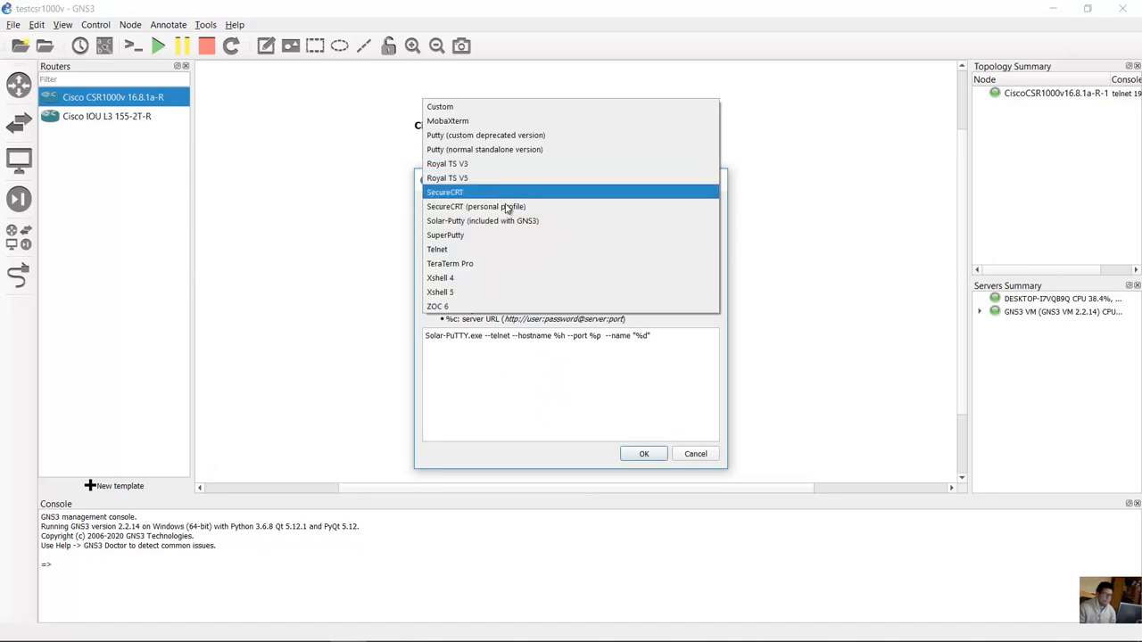
mouse_move(511, 169)
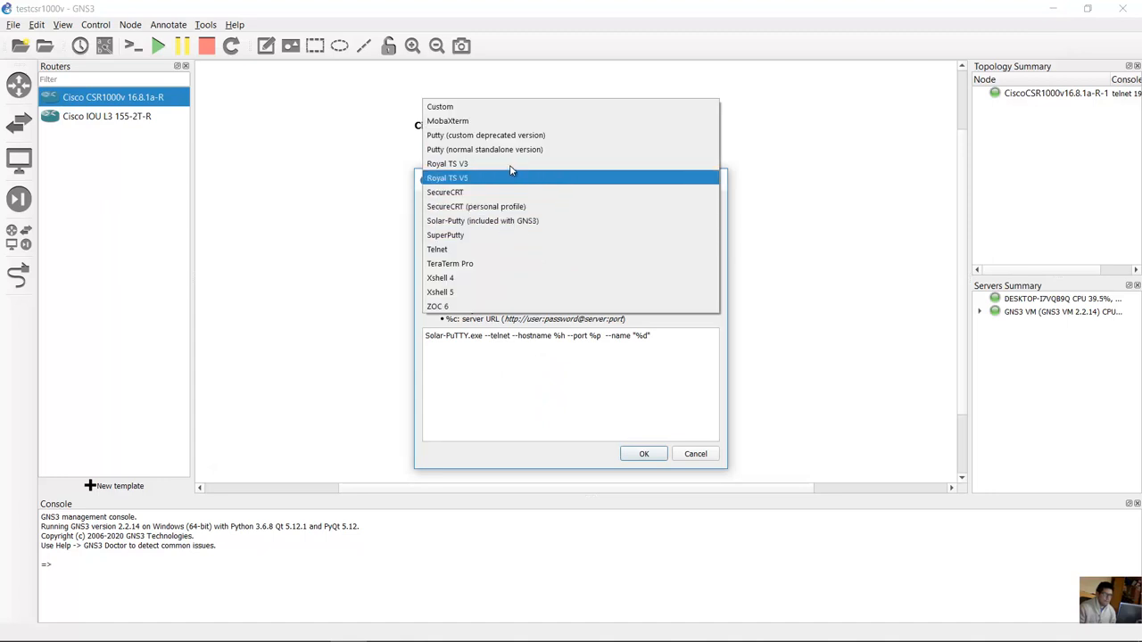
Set the console command to 'Putty (normal standalone version)' and confirm
click(471, 149)
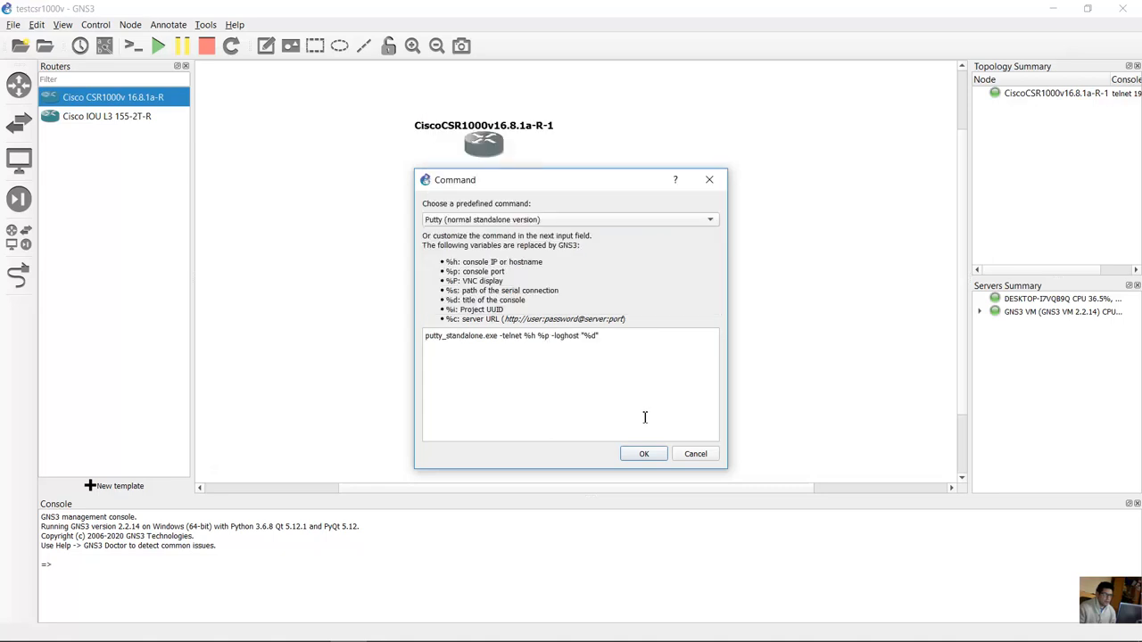
click(643, 453)
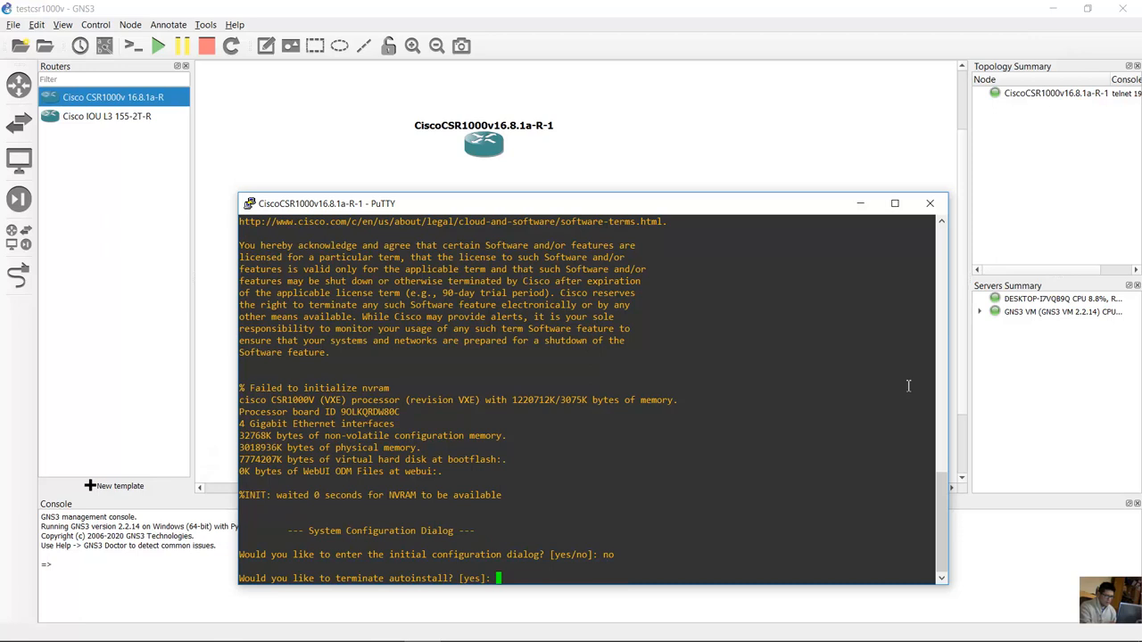
Terminate autoinstall with 'yes', enter privileged mode, and page through 'show run'
text(yes)
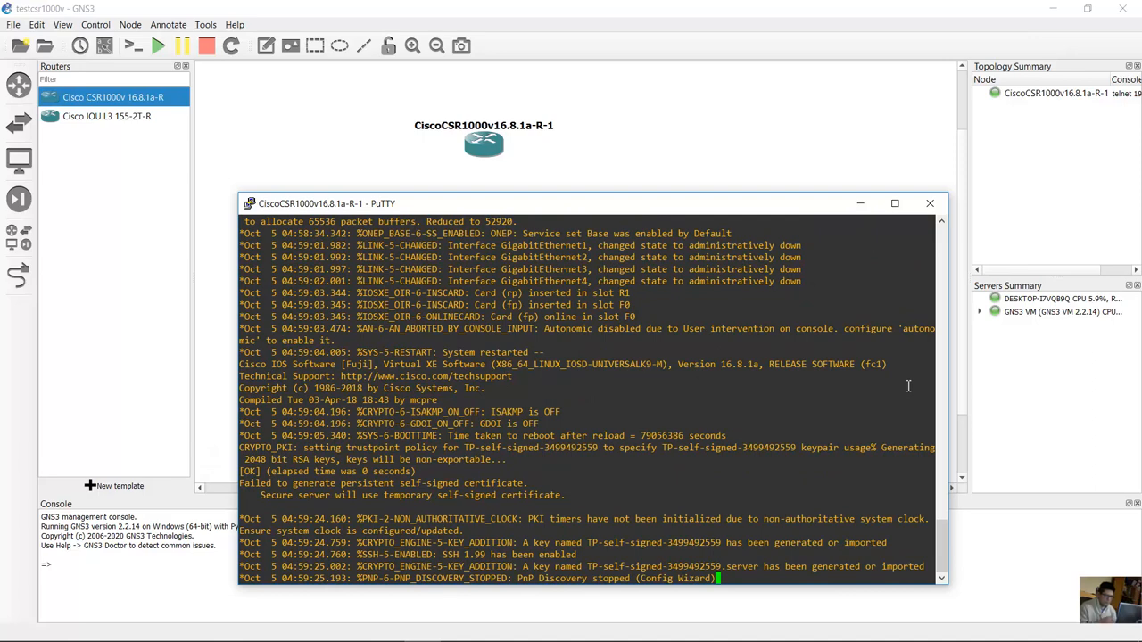
key(enter)
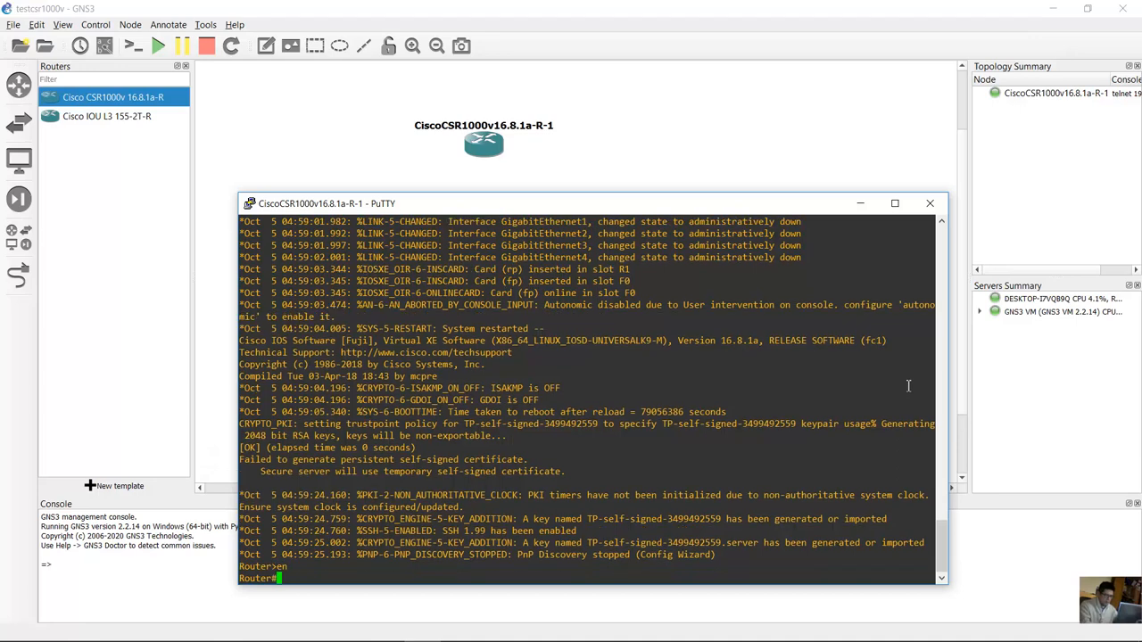
text(shw run)
text(show run)
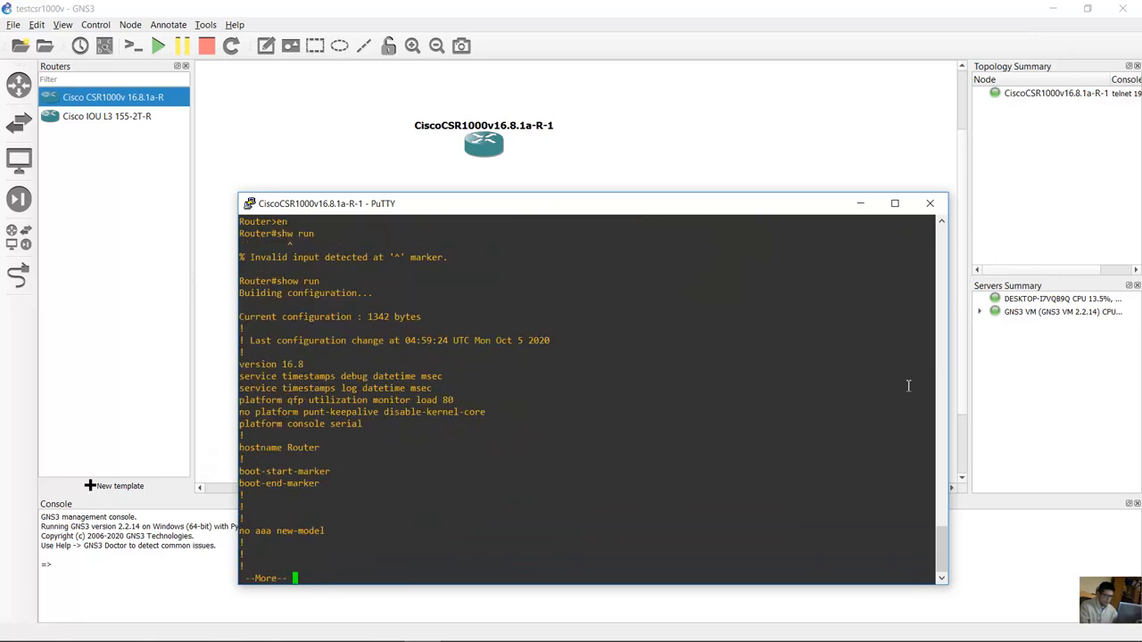
key(space)
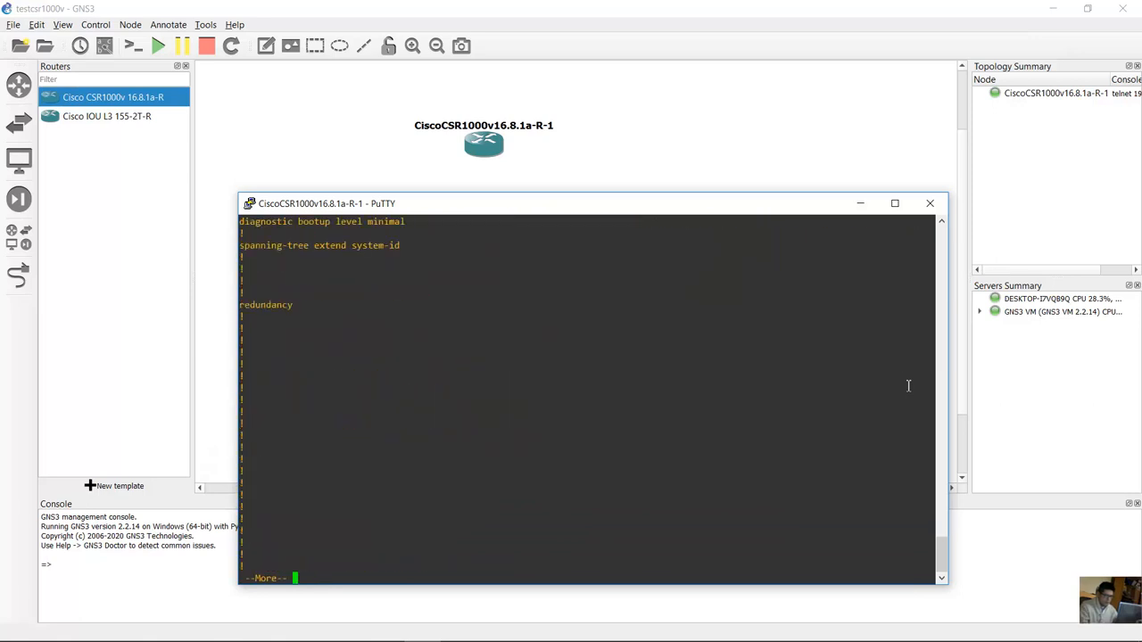
key(Space)
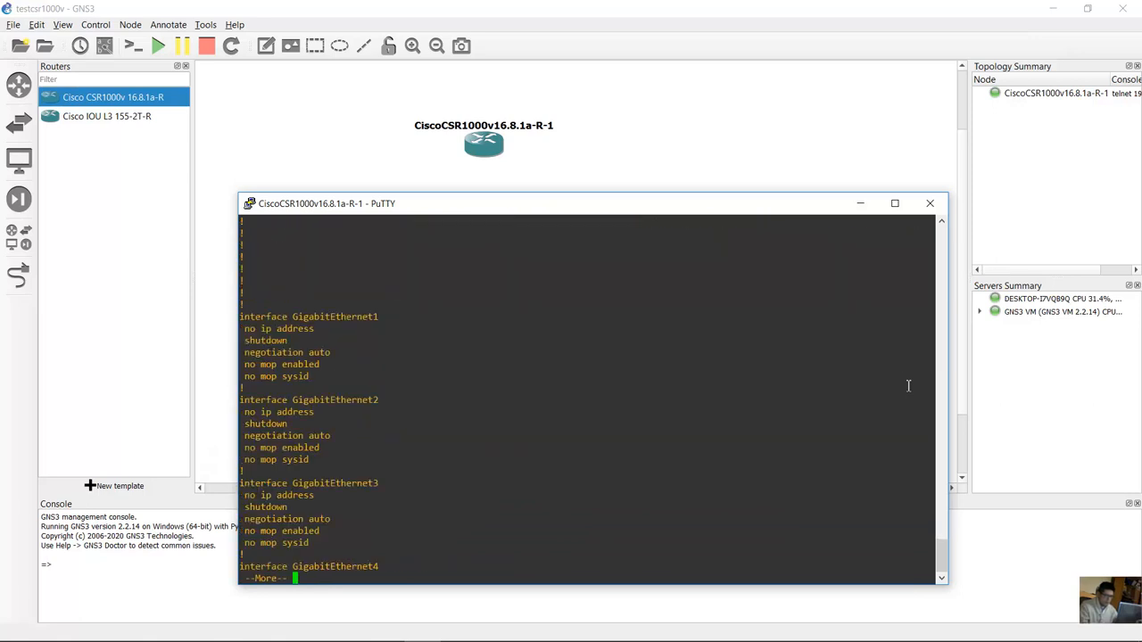
key(space)
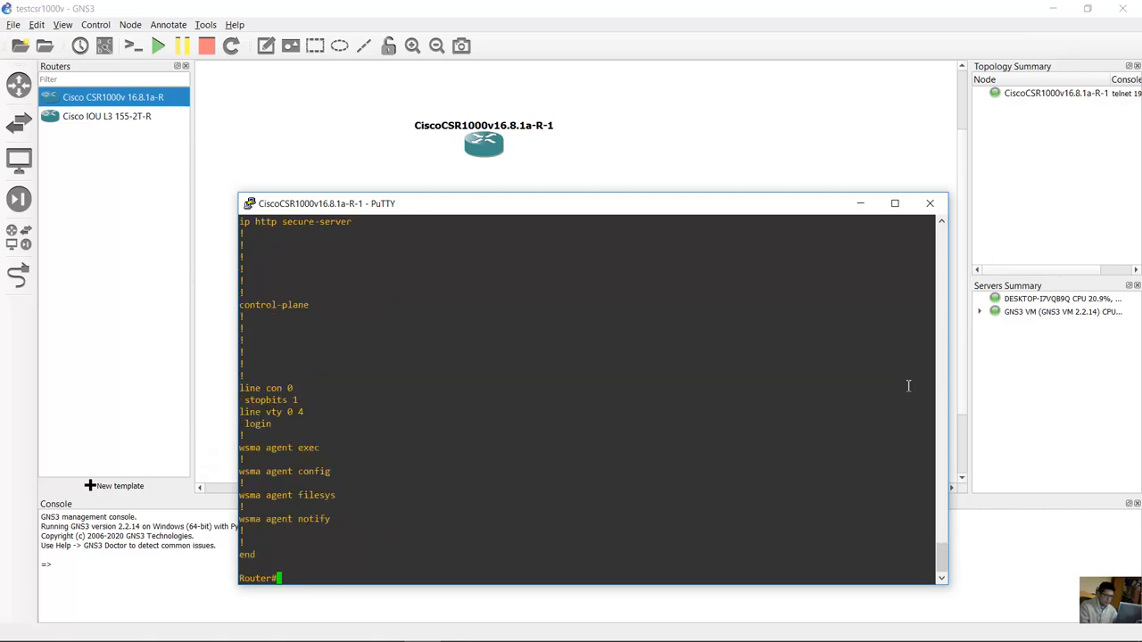
text(s)
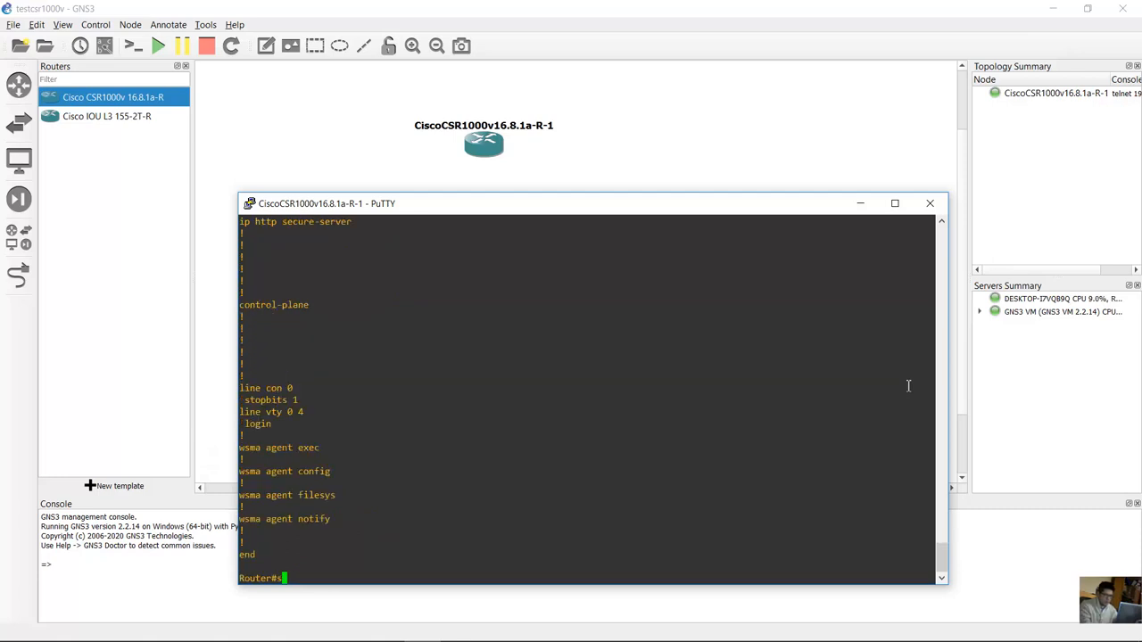
List the 'show platform software' options and page through them
text(show plat)
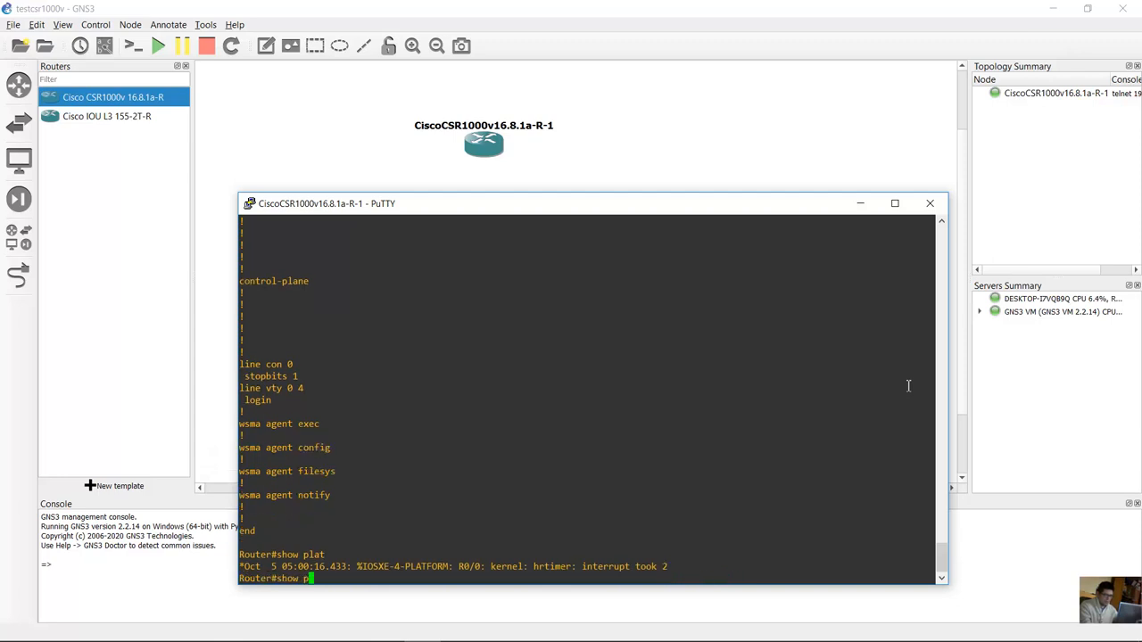
text(latform)
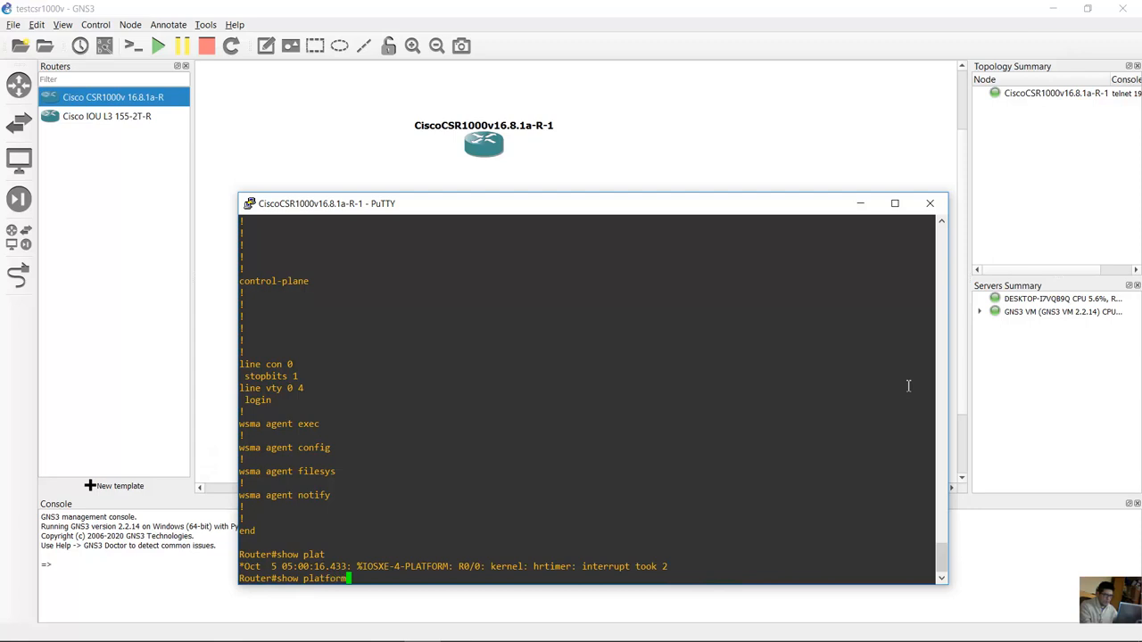
text(software ?)
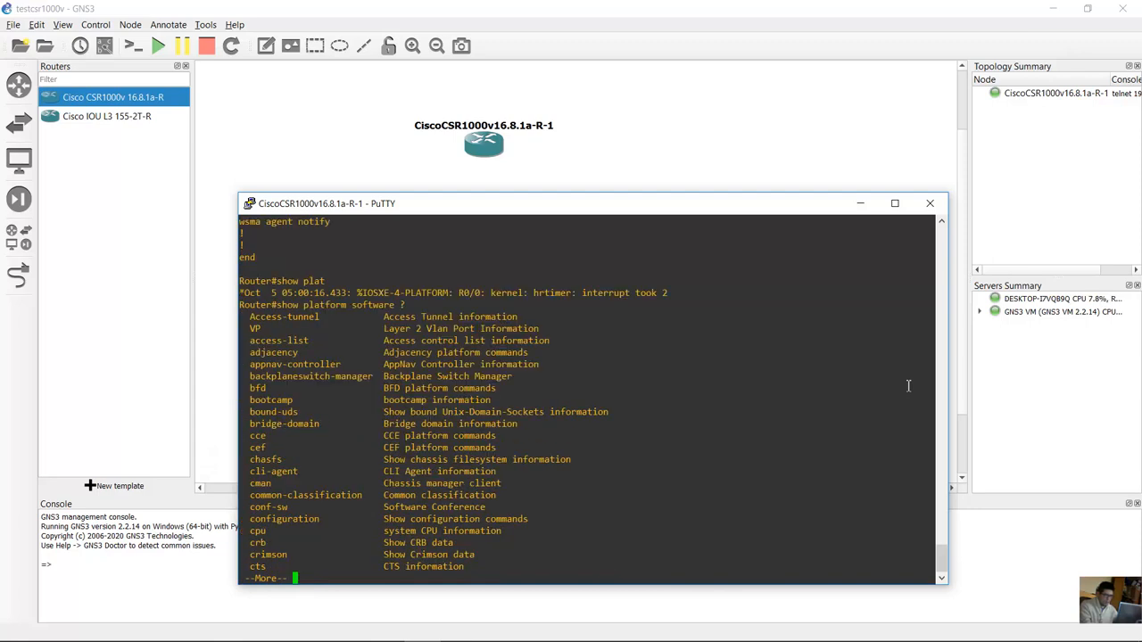
key(space)
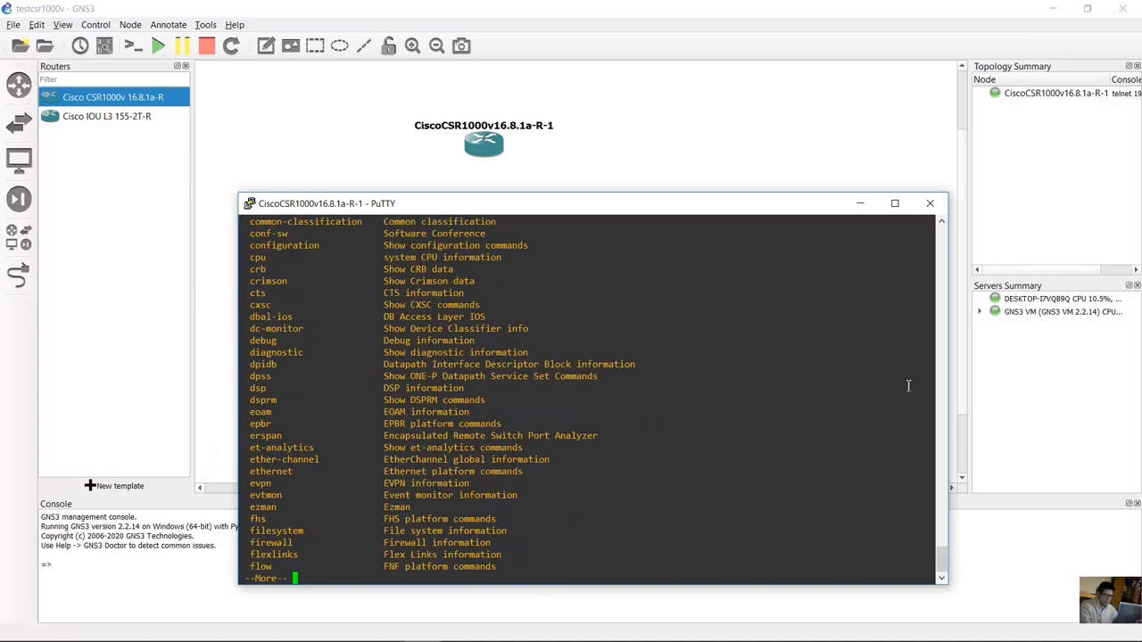
key(space)
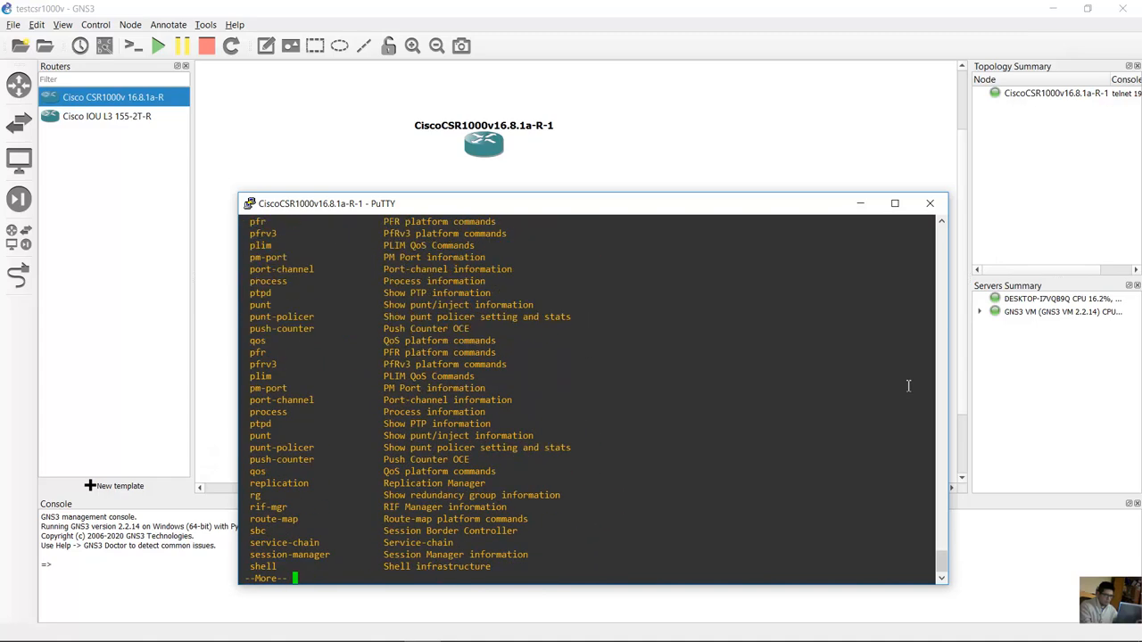
key(Space)
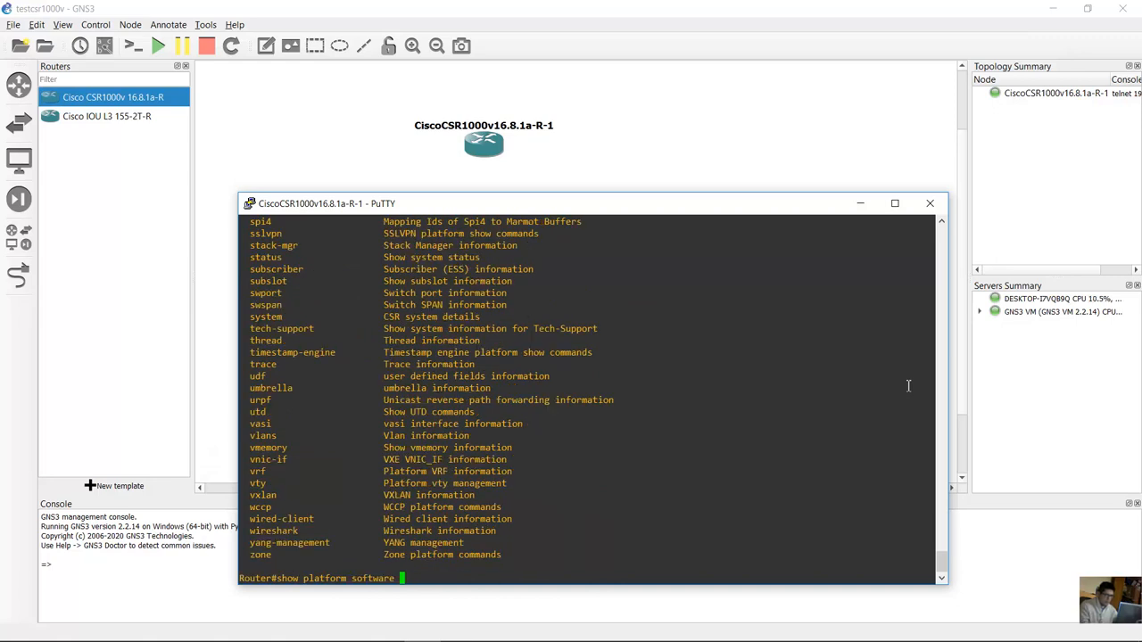
Run 'show platform software yang-management process' to view process status
text(yan)
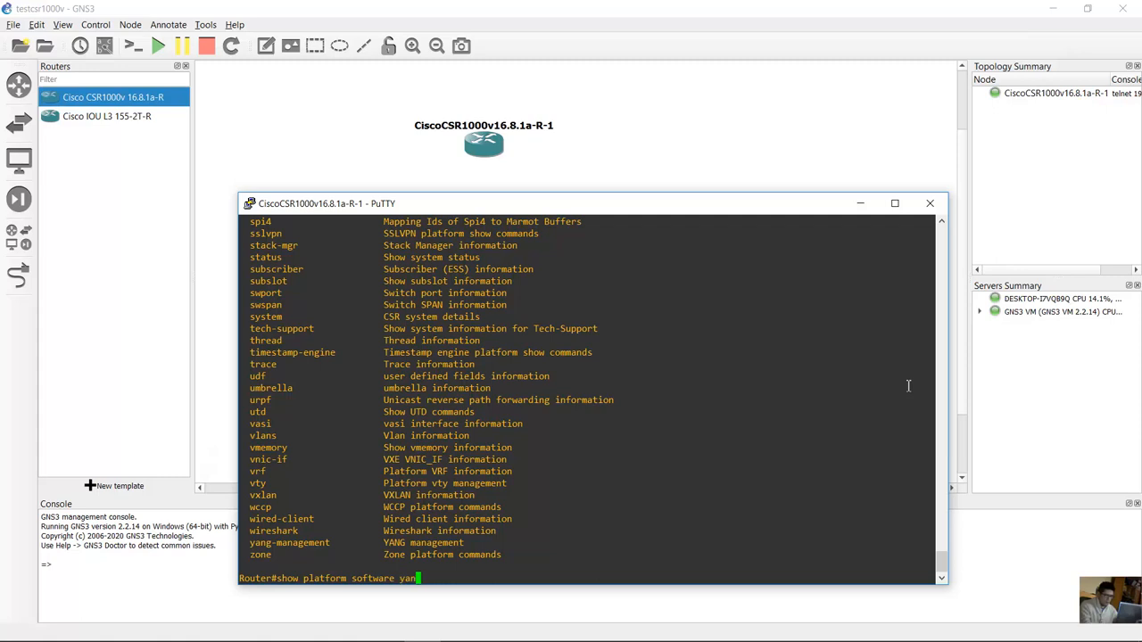
text(g-management)
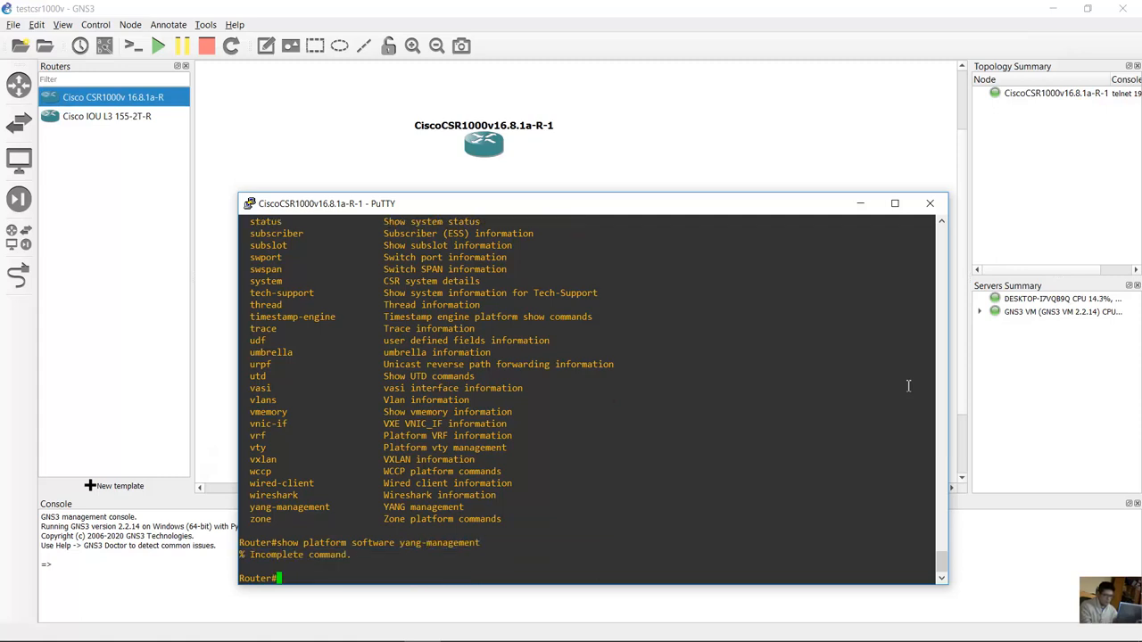
text(show platform software yang-management process)
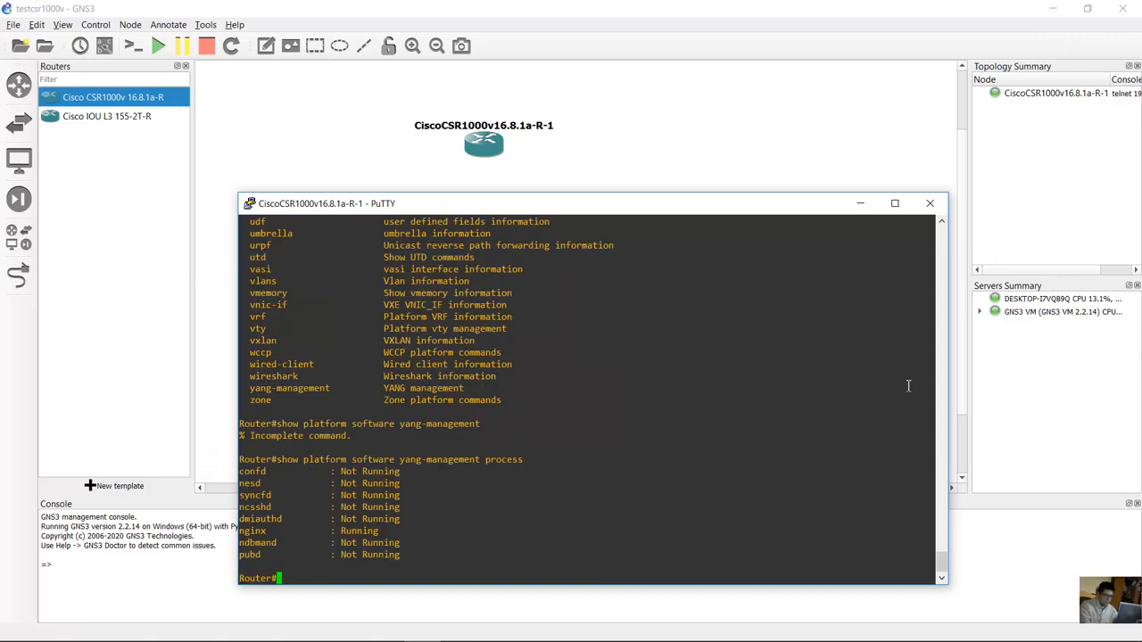
mouse_move(867, 394)
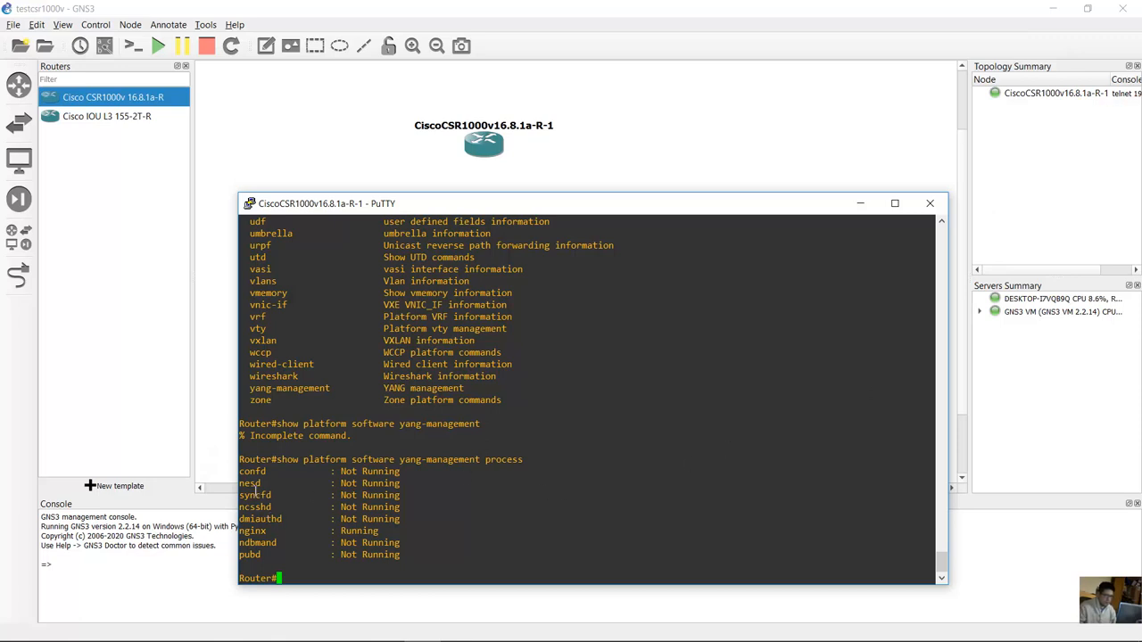
mouse_move(293, 464)
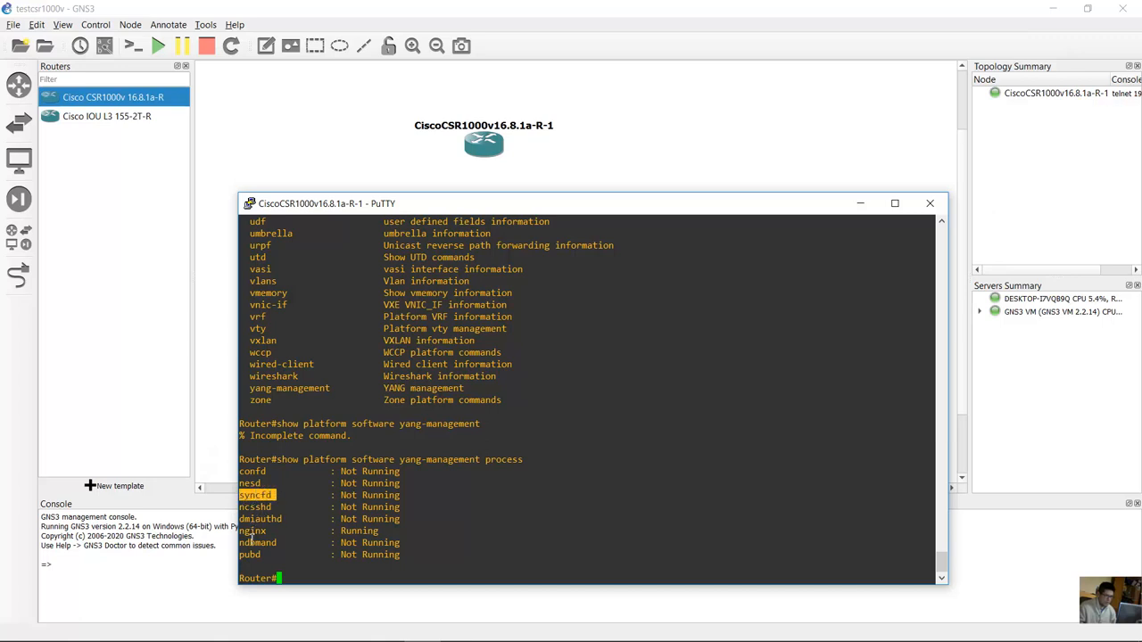
mouse_move(265, 557)
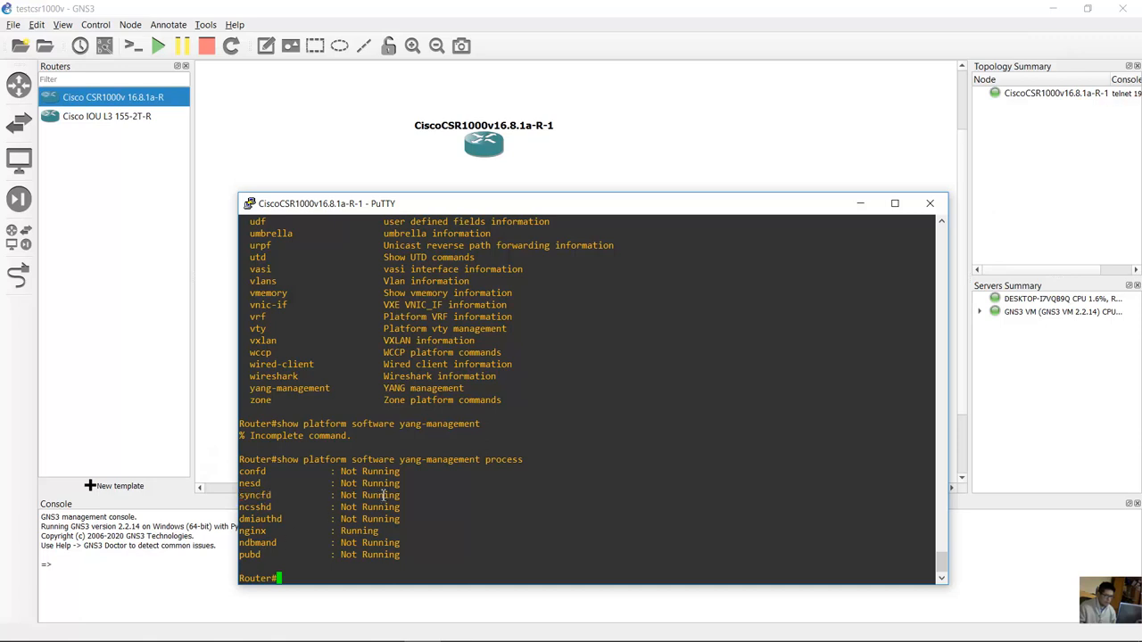
mouse_move(526, 516)
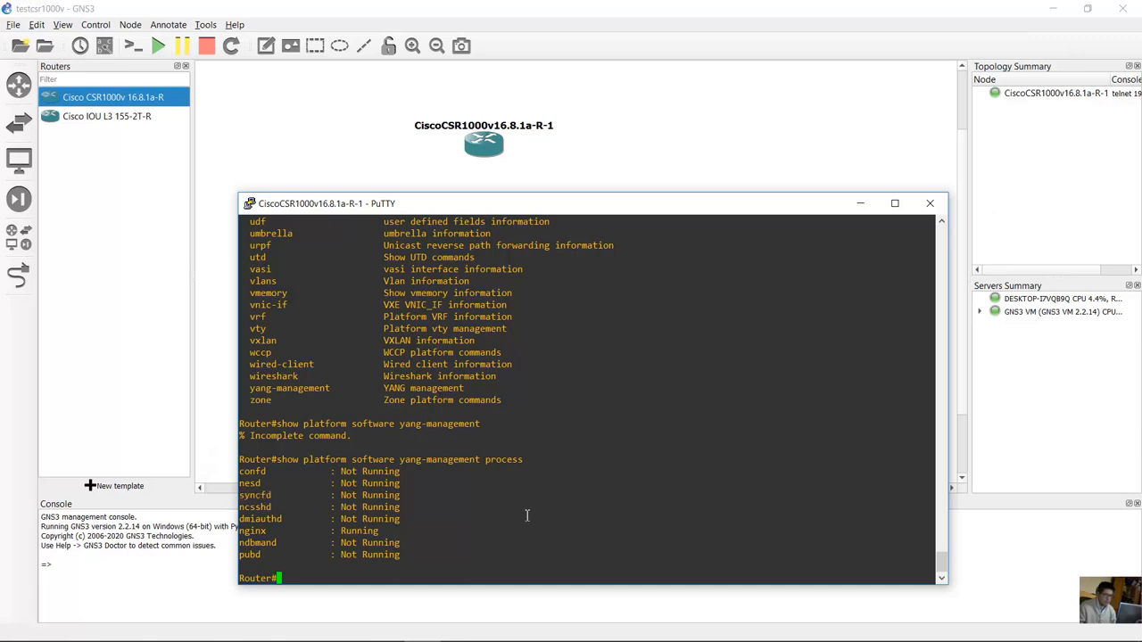
mouse_move(862, 259)
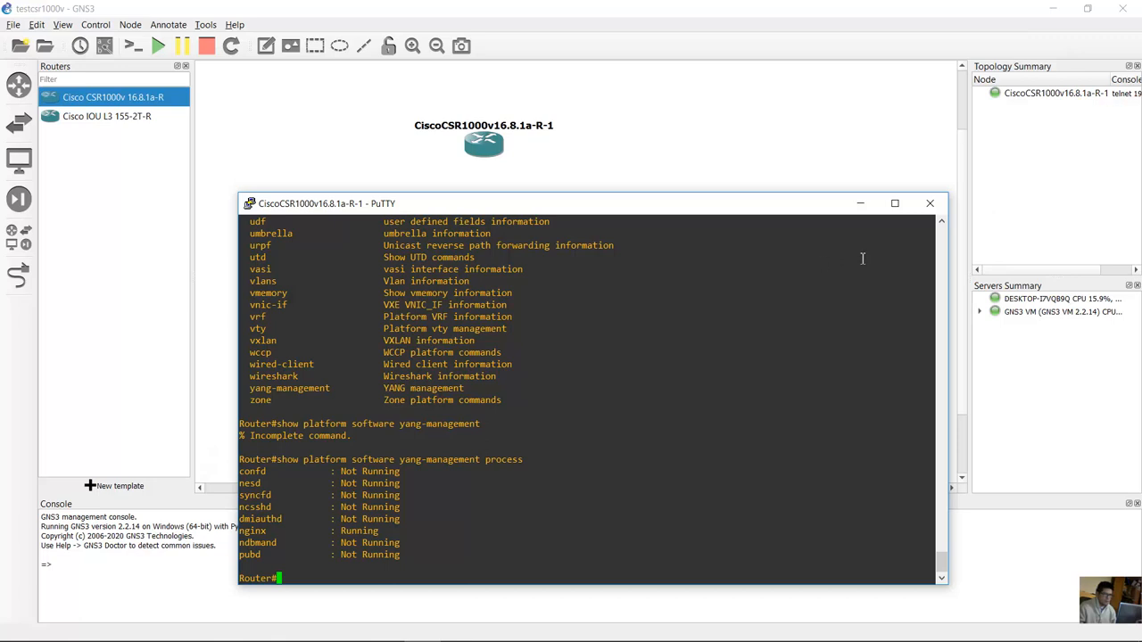
mouse_move(712, 319)
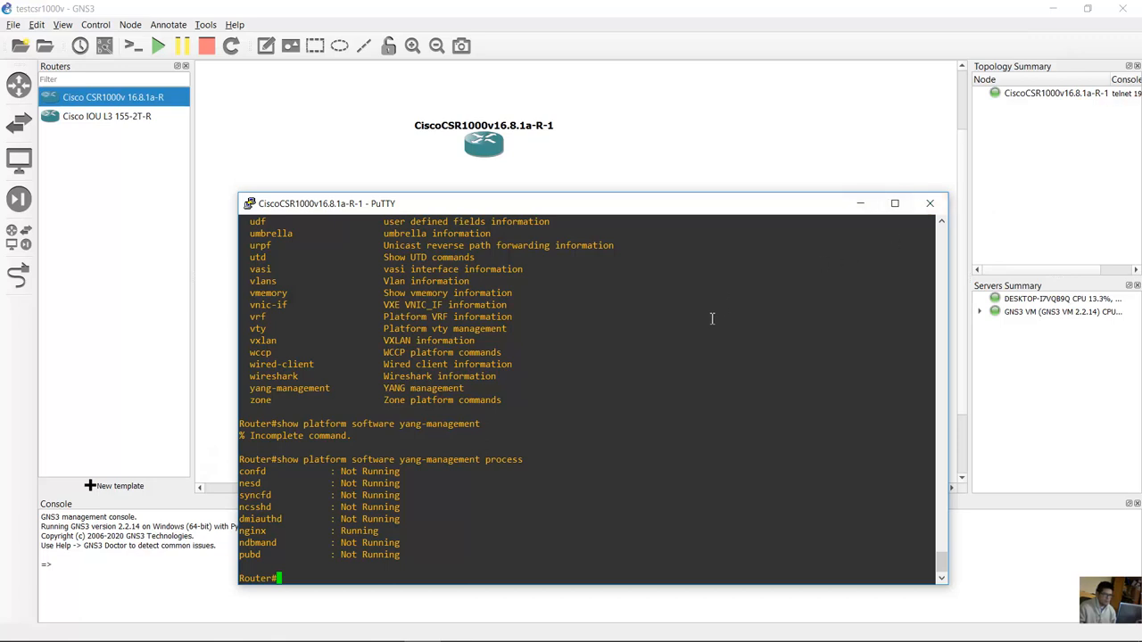